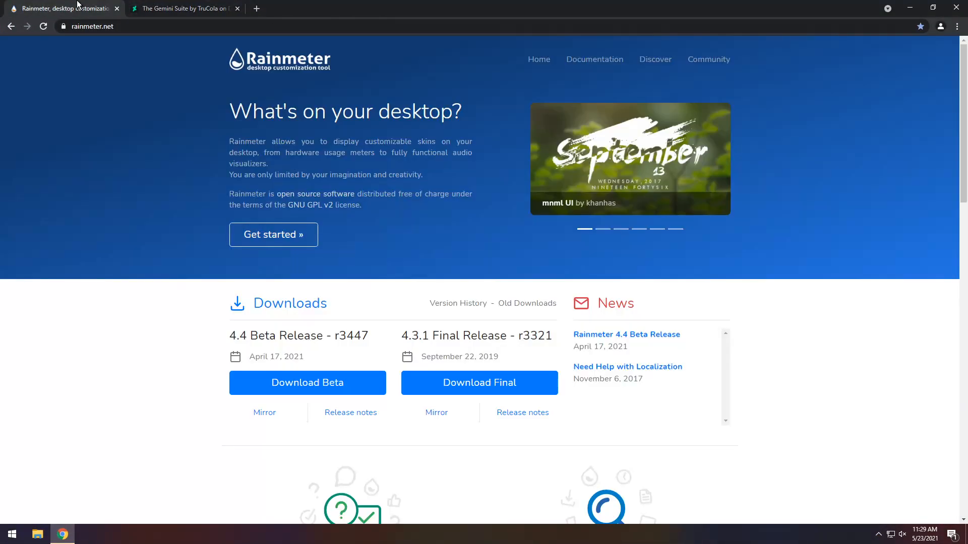
mouse_move(479, 383)
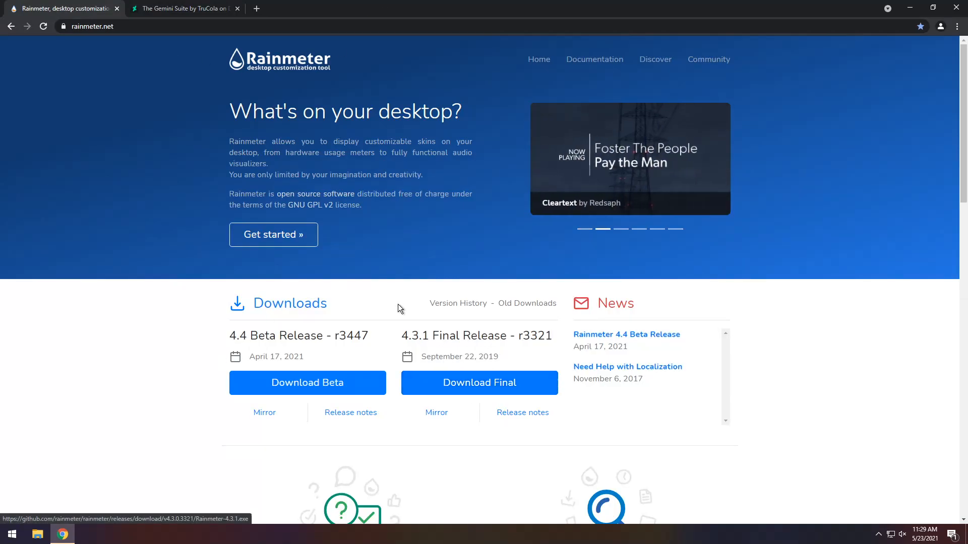
Step: Download the final Rainmeter release and switch to the Gemini Suite DeviantArt page
left_click(183, 8)
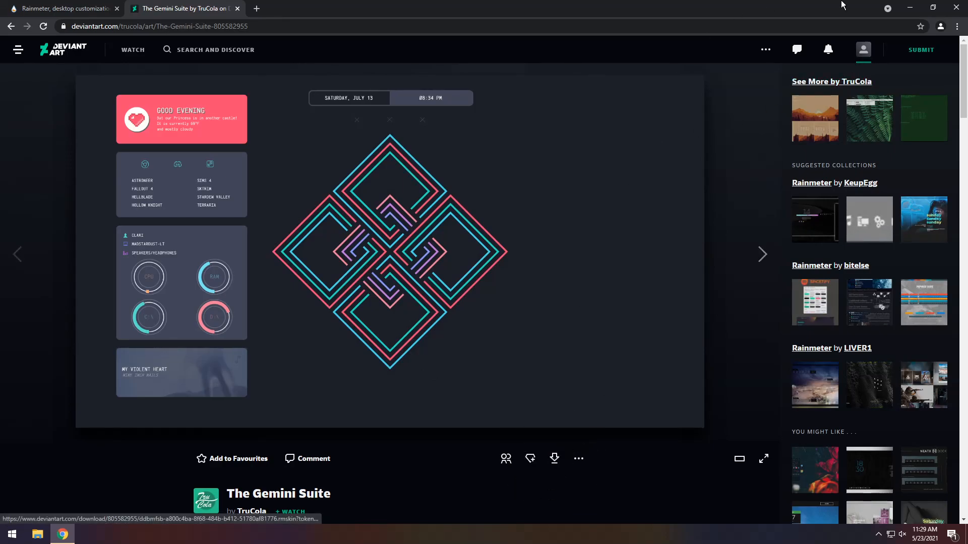
Step: Run the Rainmeter-4.3.1 installer from Downloads with Standard installation and accept the UAC prompt
left_click(38, 534)
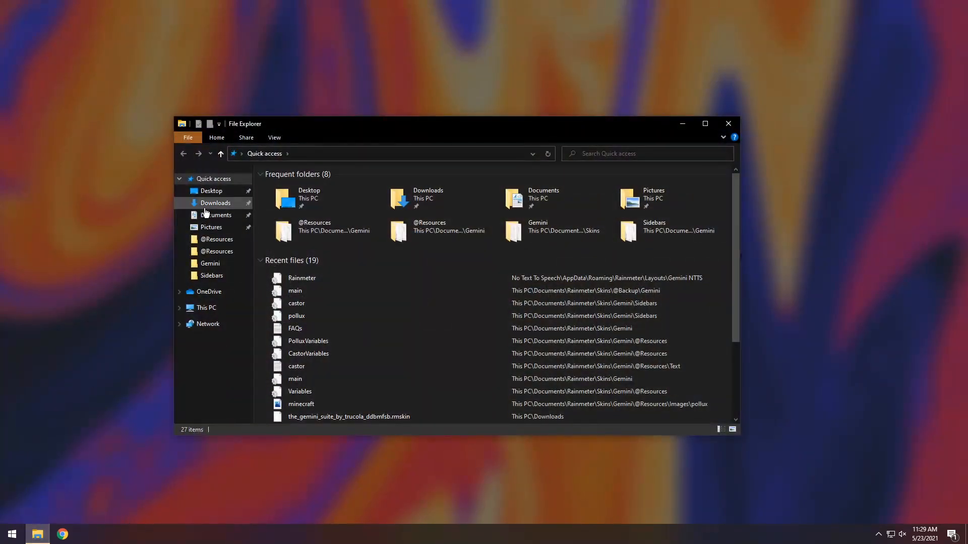
left_click(215, 203)
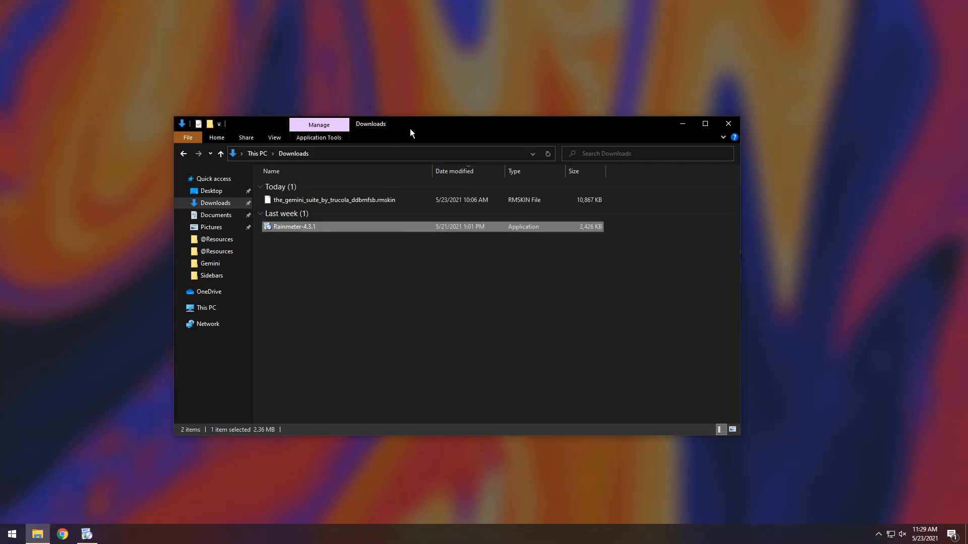
double_click(294, 227)
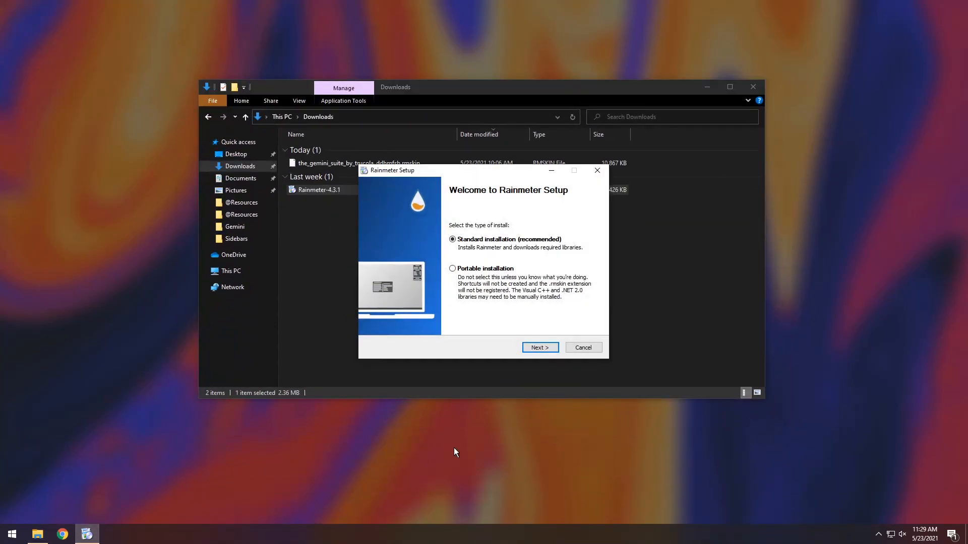
left_click(538, 348)
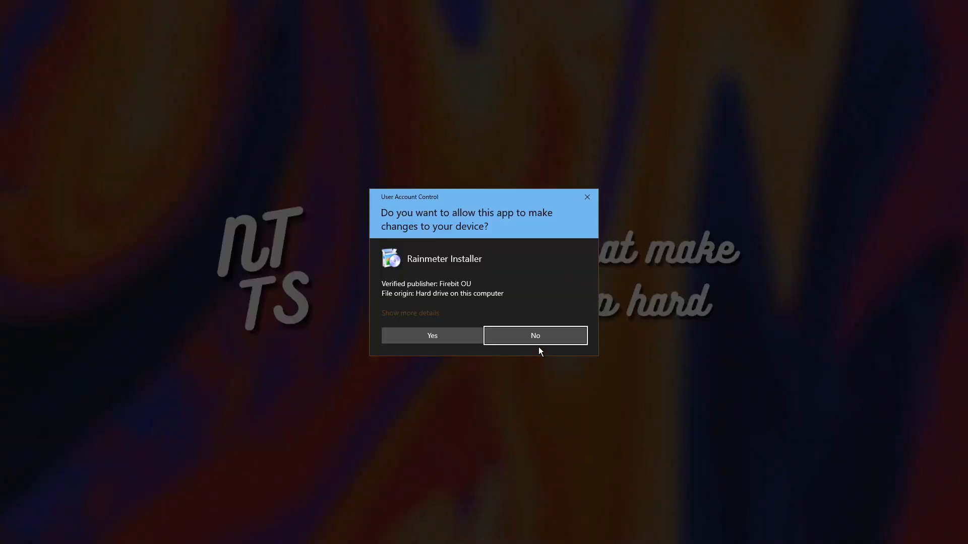
left_click(432, 336)
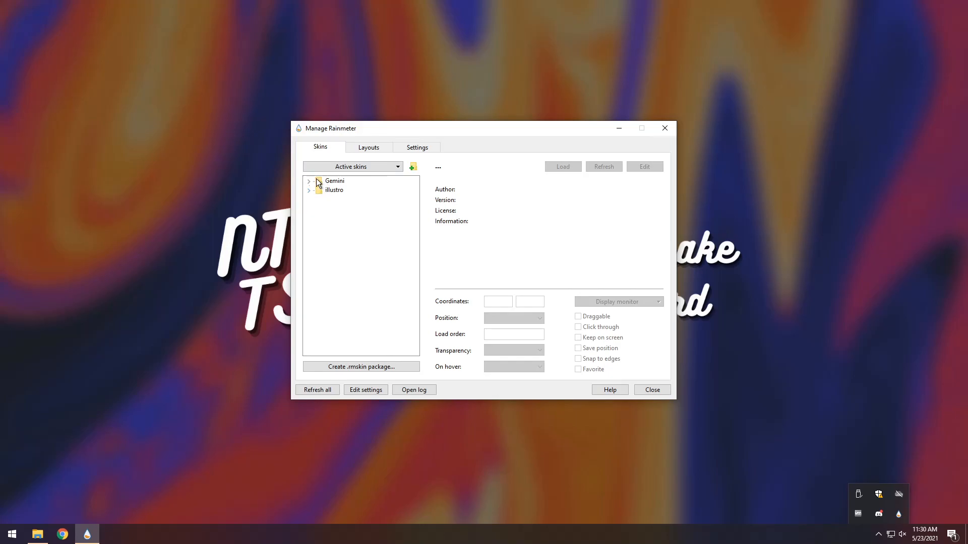
Step: Load Gemini's main.ini in Manage Rainmeter and close the skin manager
left_click(309, 181)
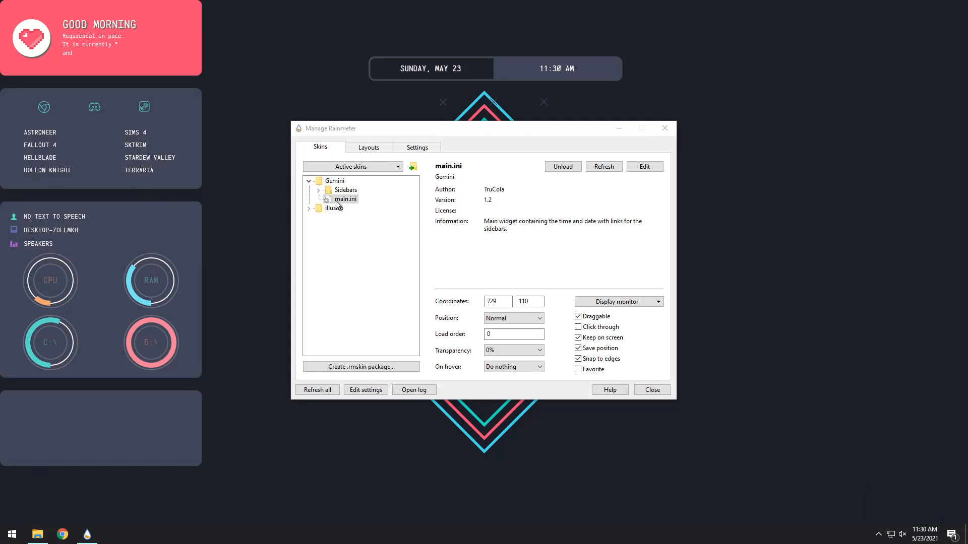
mouse_move(664, 128)
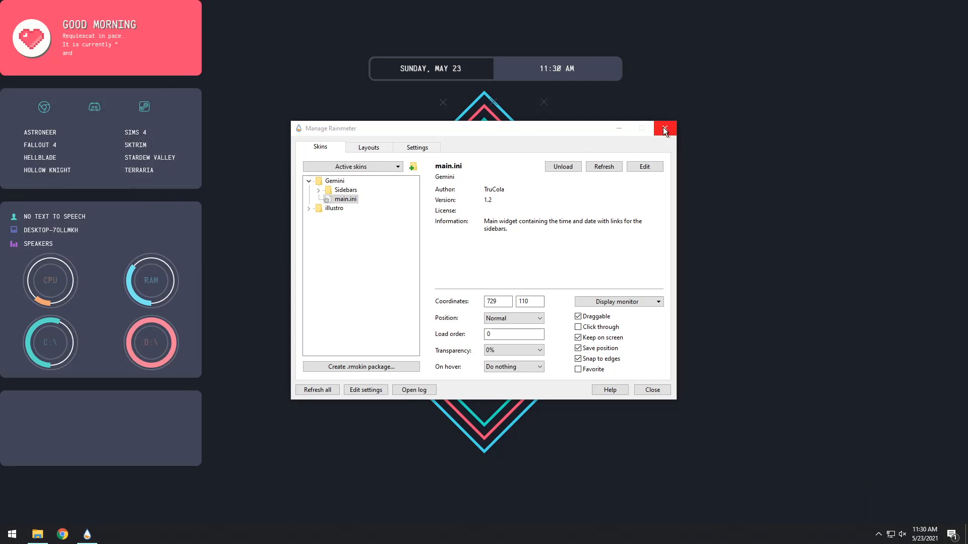
left_click(665, 128)
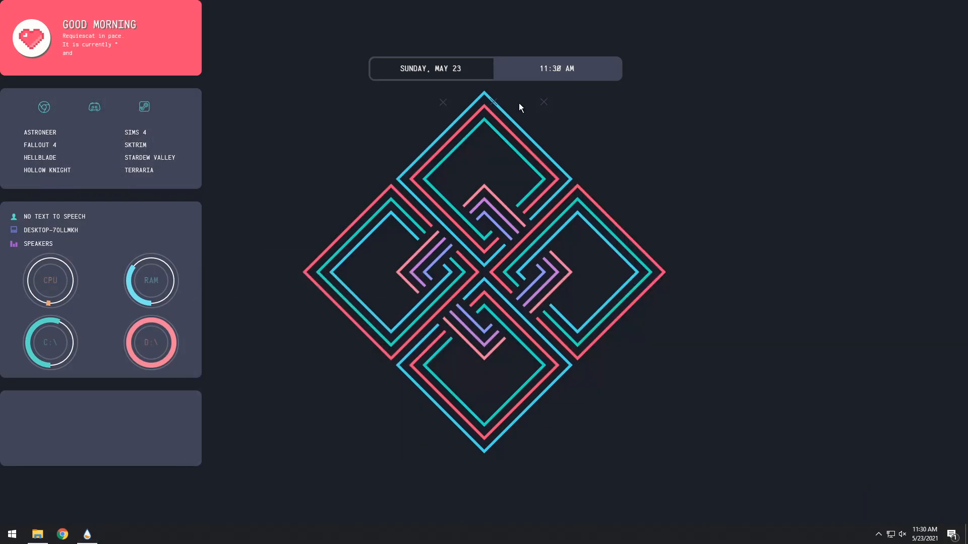
mouse_move(526, 76)
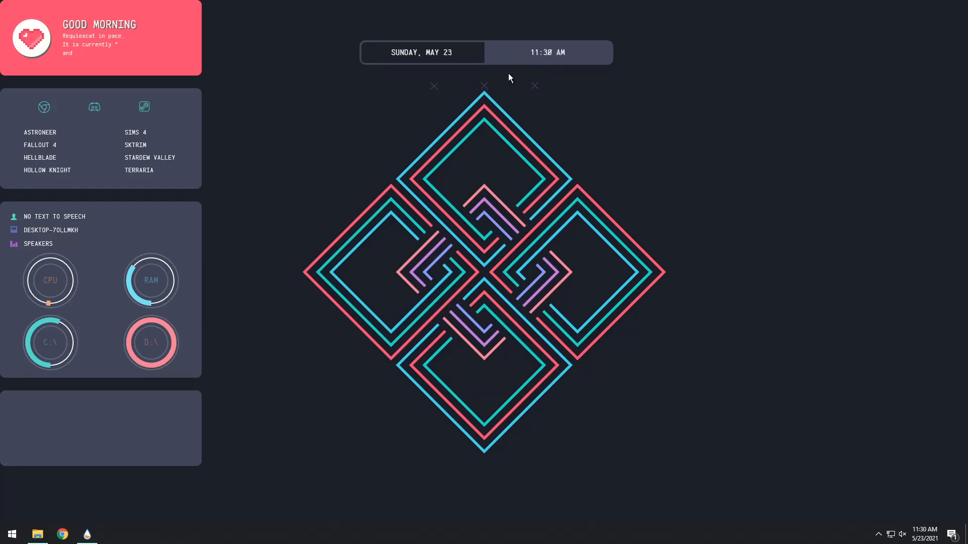
mouse_move(475, 108)
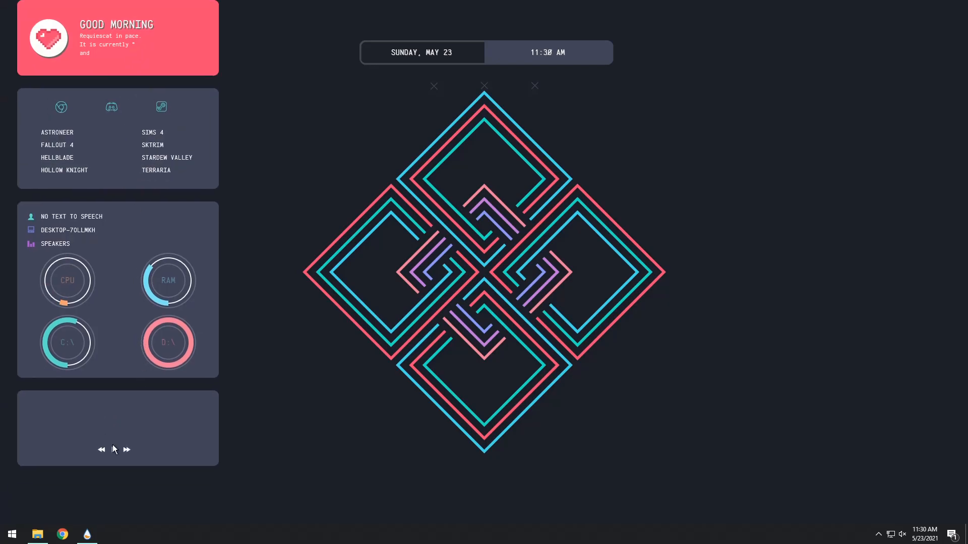
Step: Download pollux.ini from the Gemini Rainmeter Config Google Drive folder and minimize Chrome
left_click(114, 450)
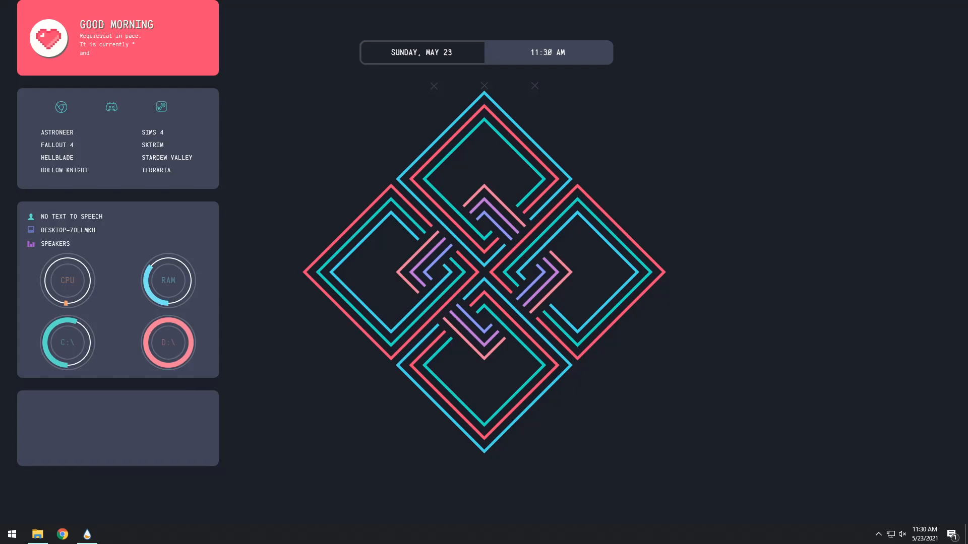
left_click(62, 535)
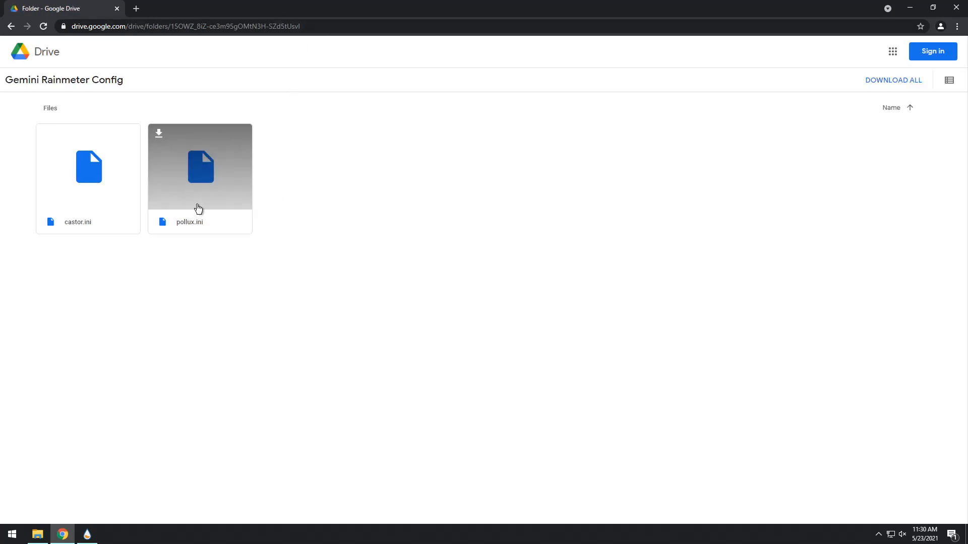
left_click(893, 80)
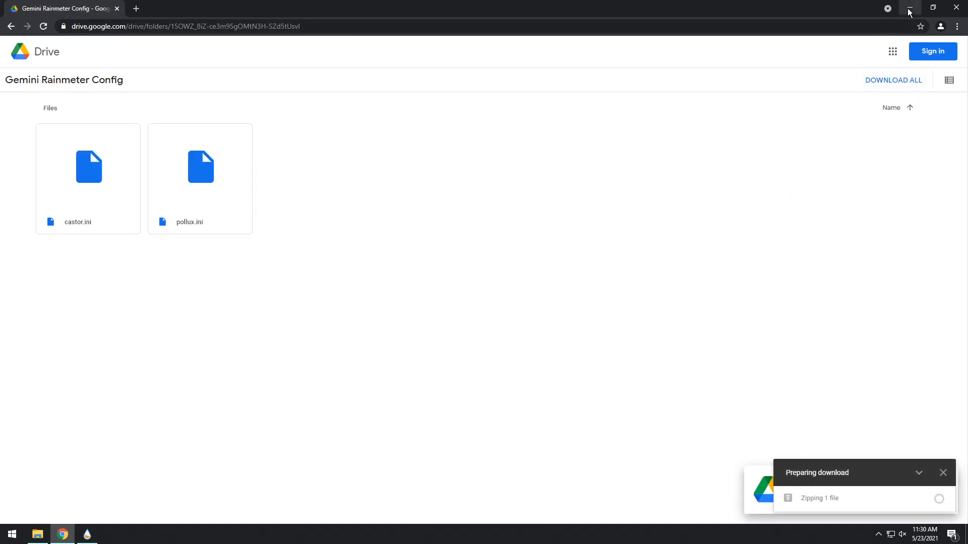
left_click(910, 7)
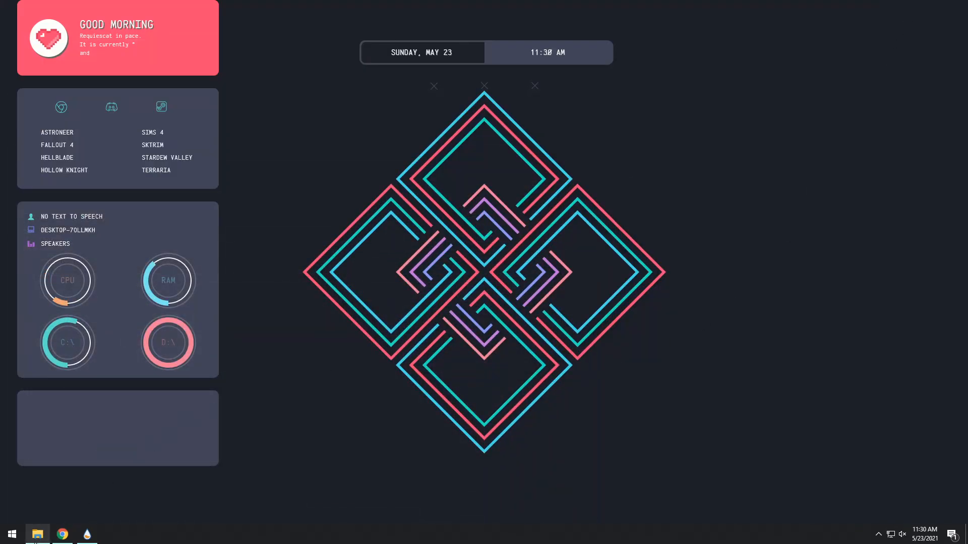
left_click(37, 535)
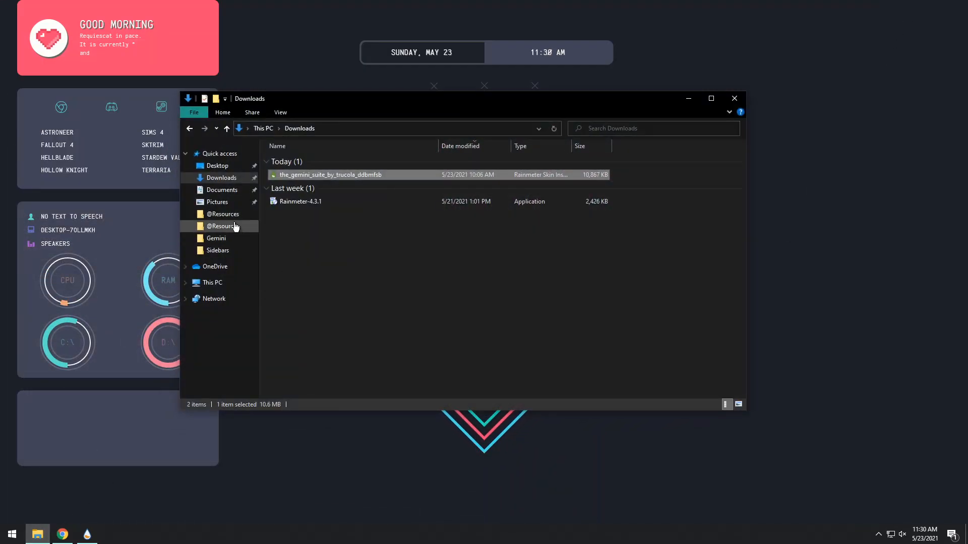
left_click(221, 190)
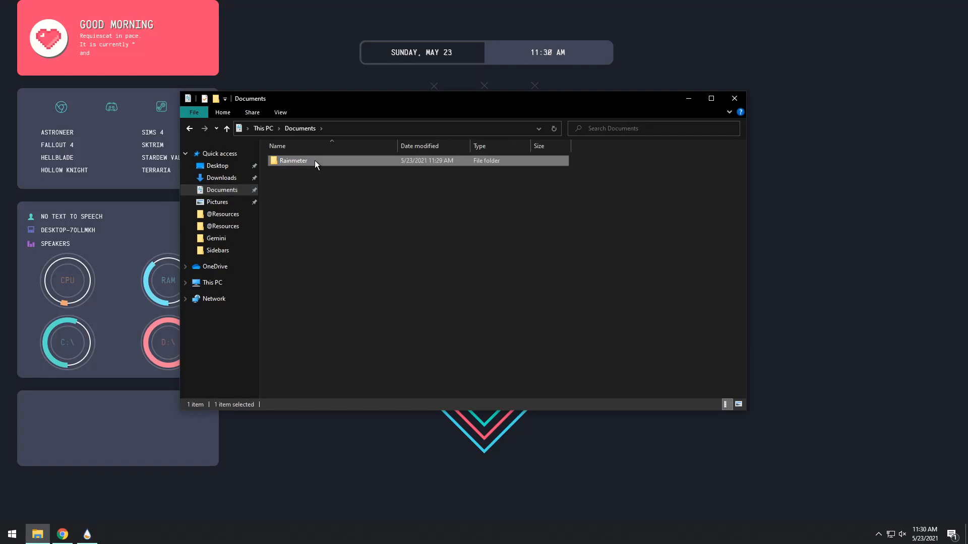
double_click(293, 160)
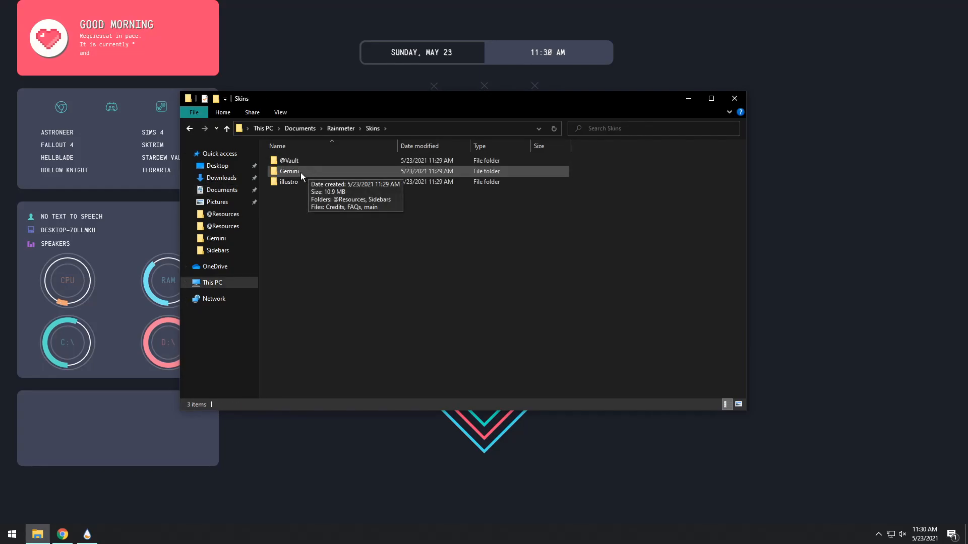
double_click(289, 171)
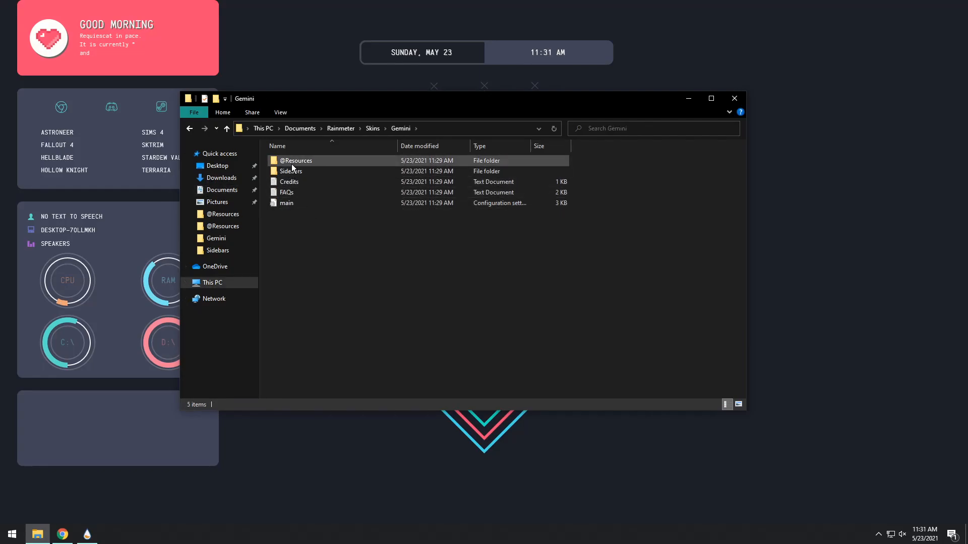
double_click(297, 160)
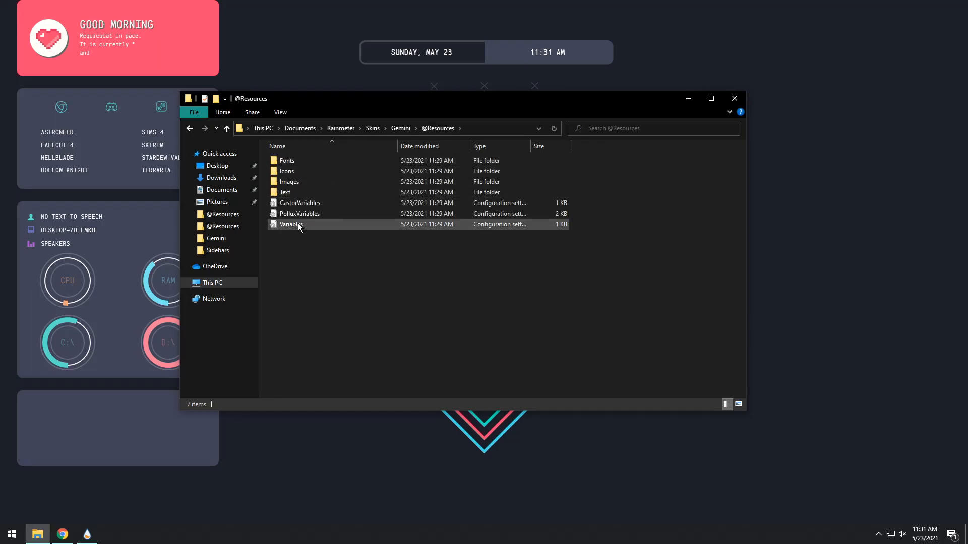
left_click(290, 224)
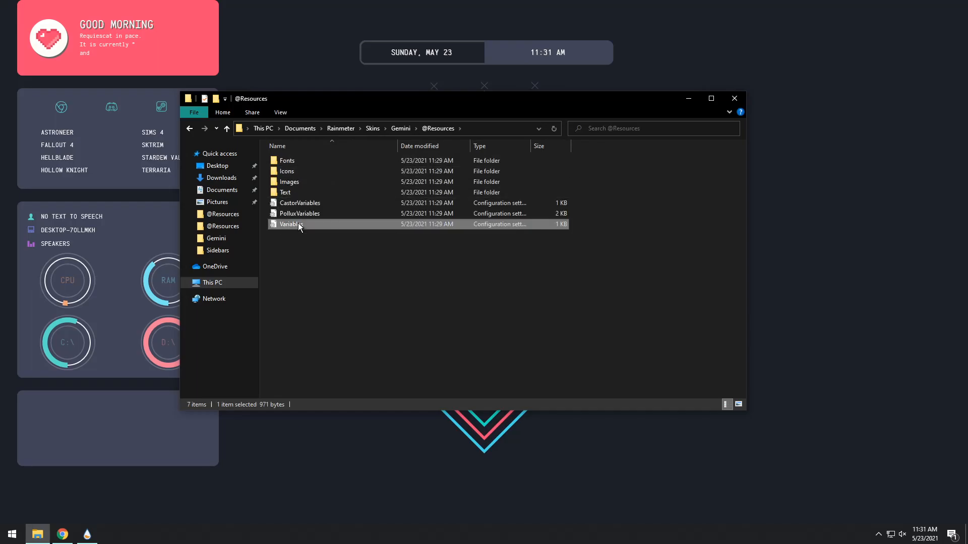
Step: Edit the Variables file in Notepad, appending 'web' to the player=CAD entry
double_click(290, 224)
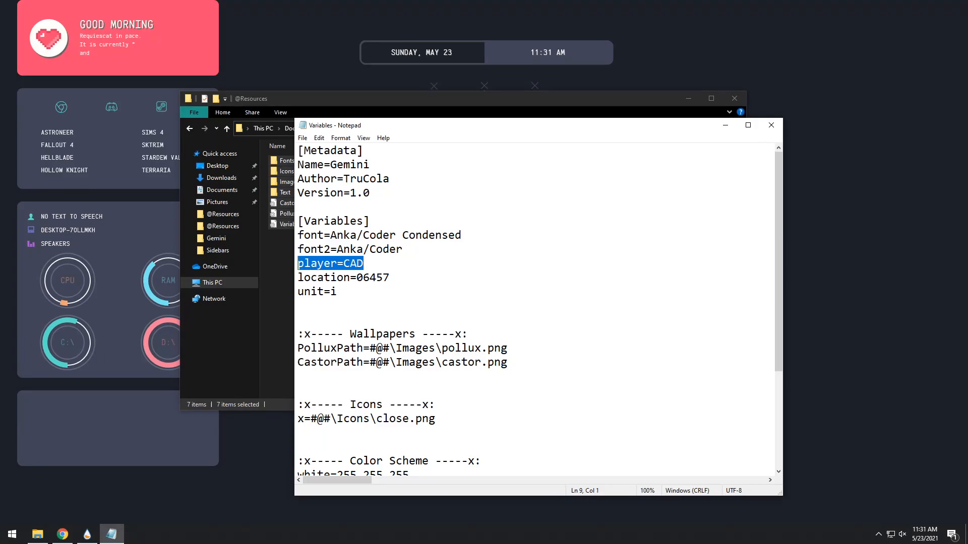
left_click(363, 263)
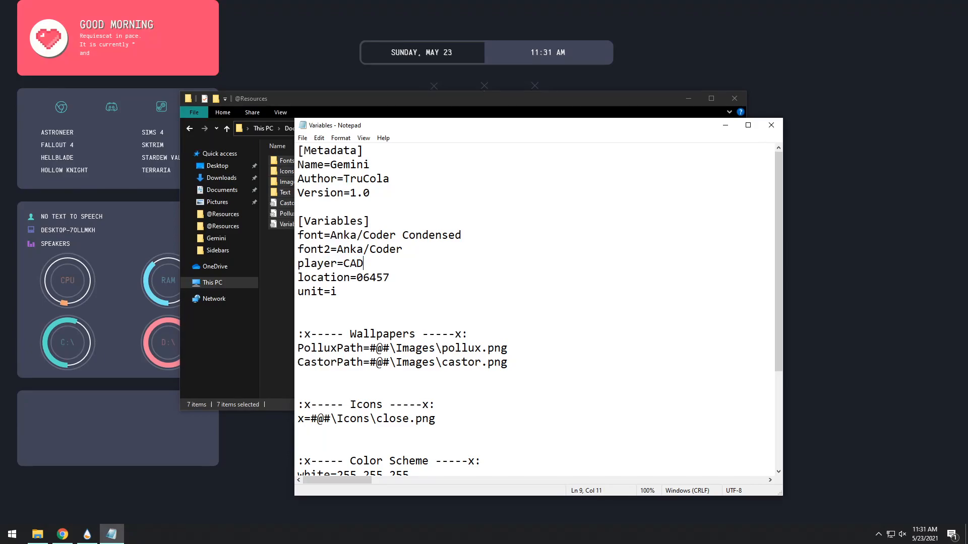
type("web")
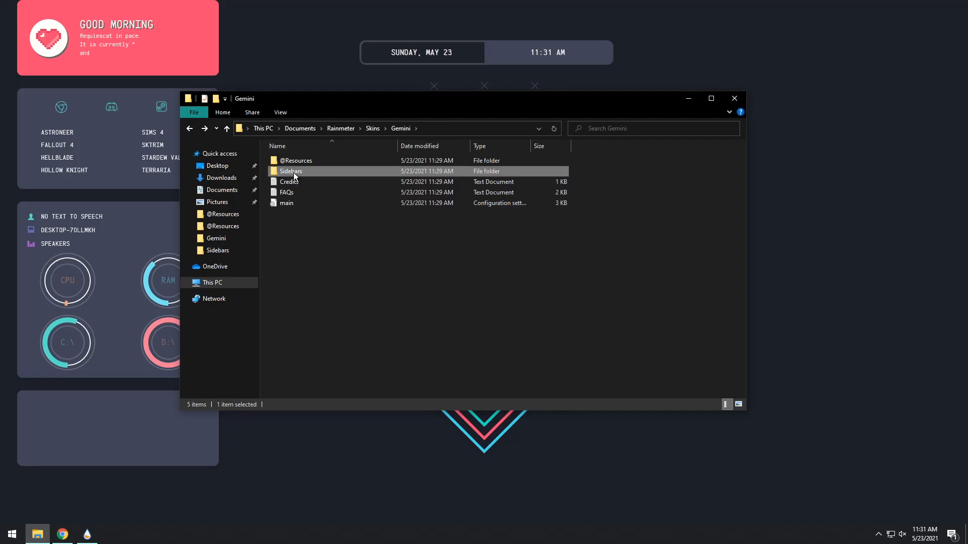
Step: Copy castor and pollux from the extracted Gemini Rainmeter Config into Skins\Gemini\Sidebars, replacing the existing files
double_click(290, 171)
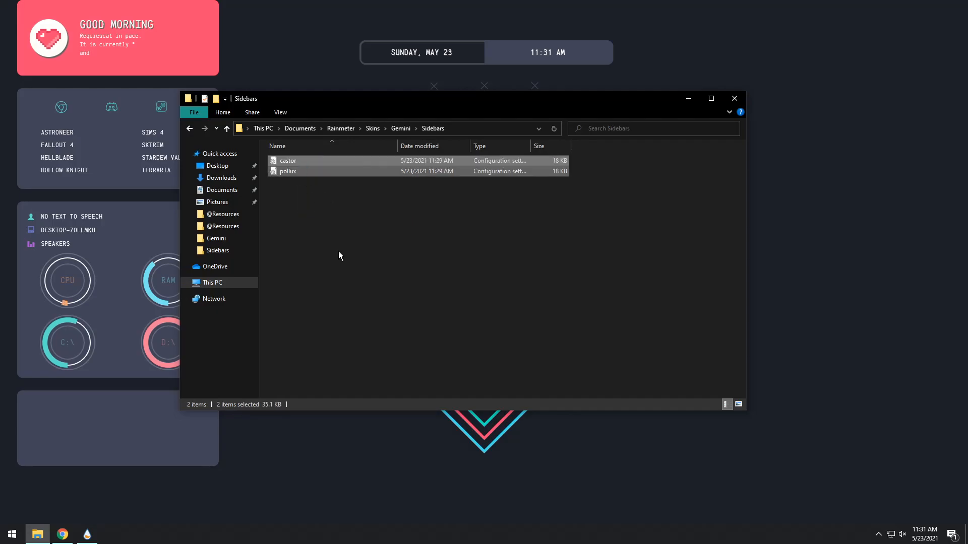
left_click_drag(433, 97, 864, 189)
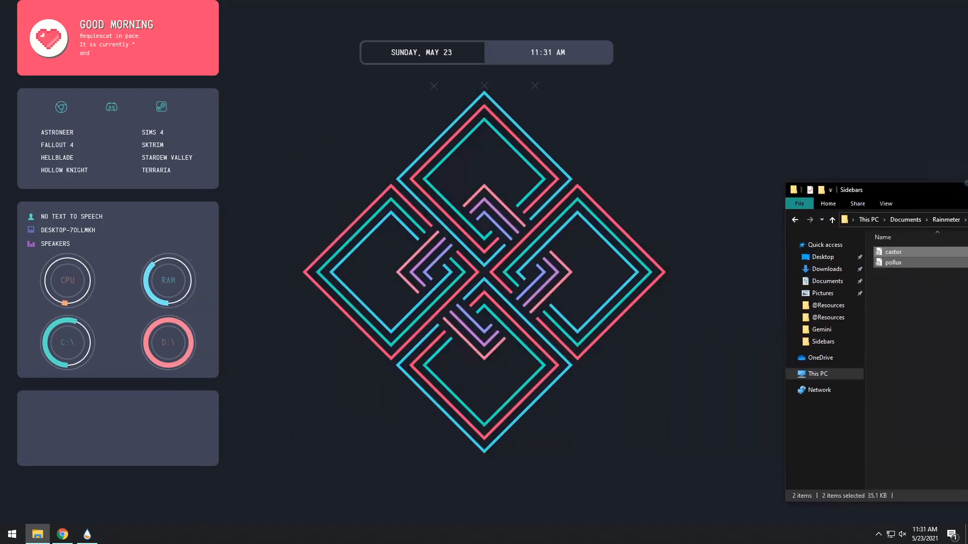
right_click(527, 87)
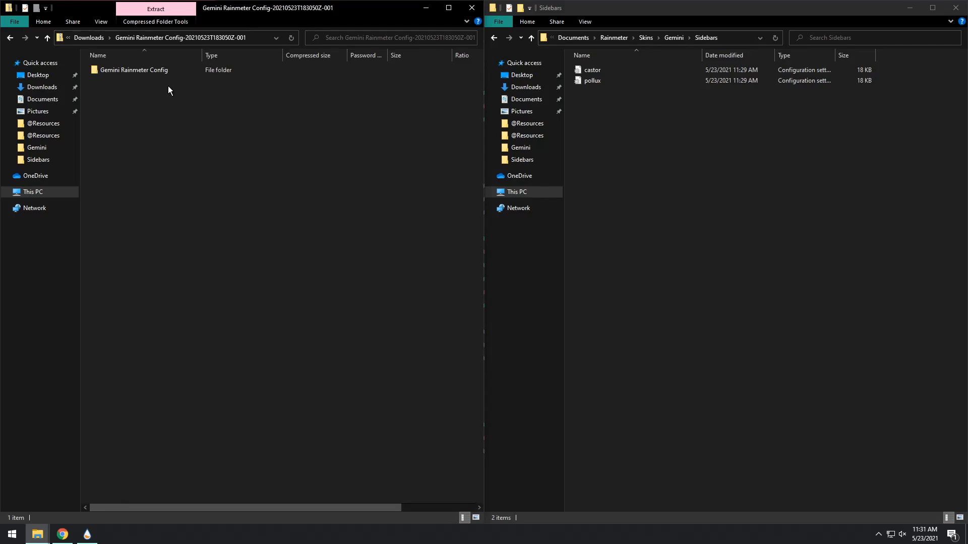
double_click(133, 70)
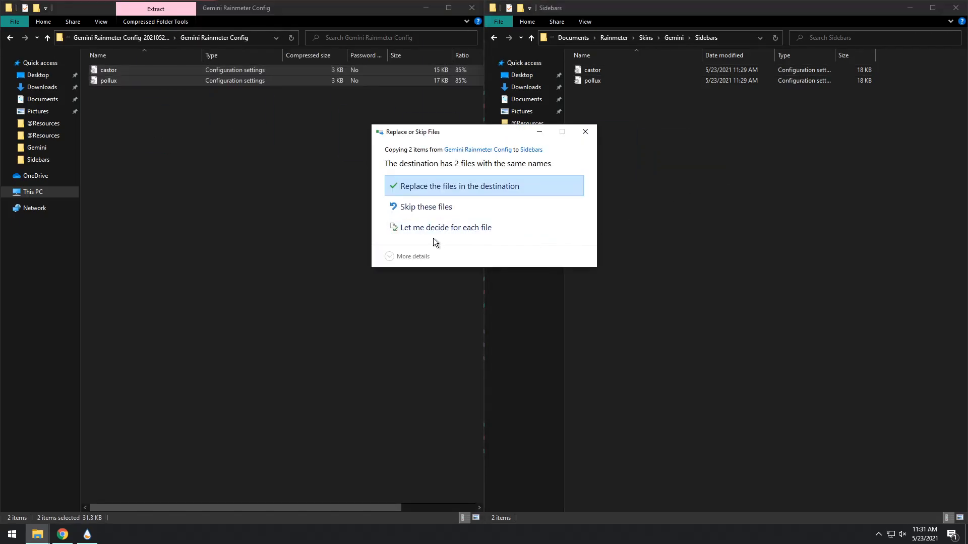
left_click(460, 186)
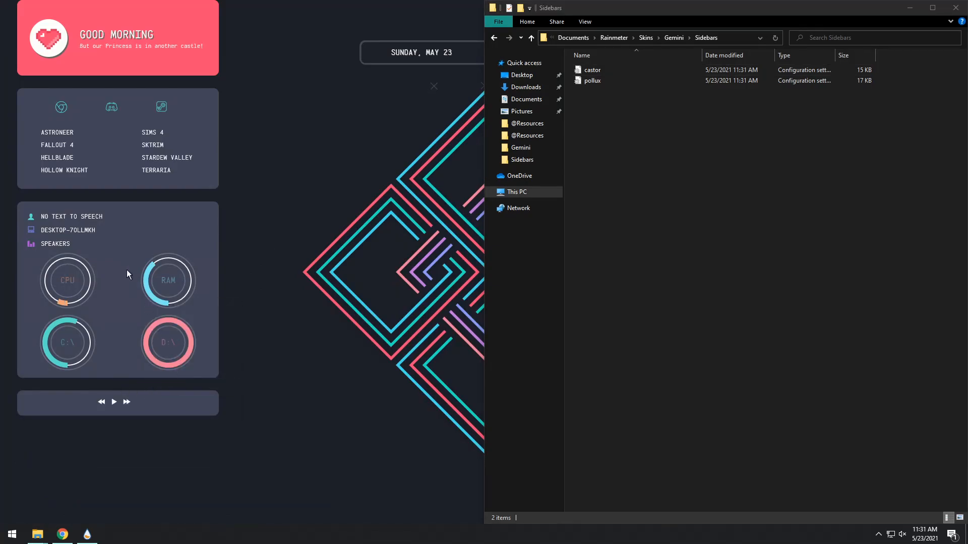
mouse_move(164, 39)
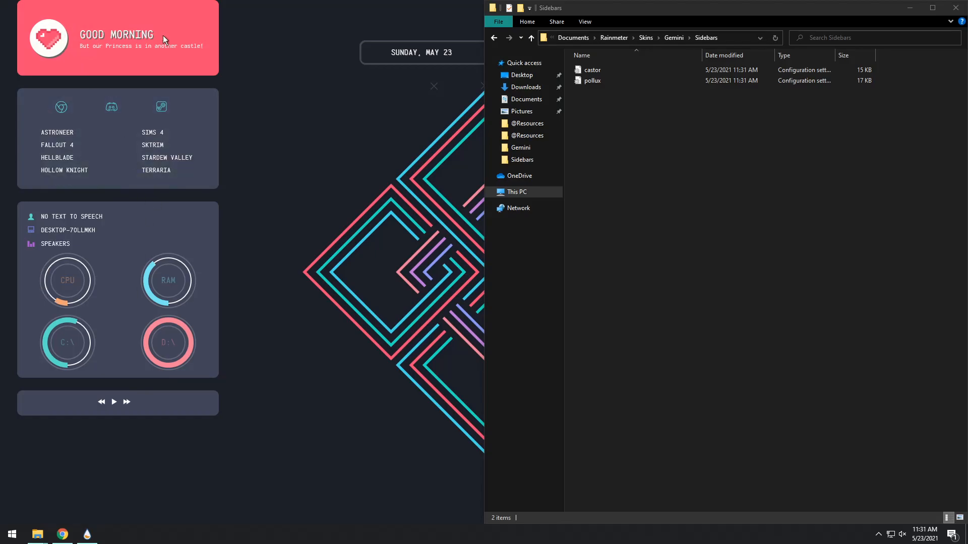
mouse_move(122, 108)
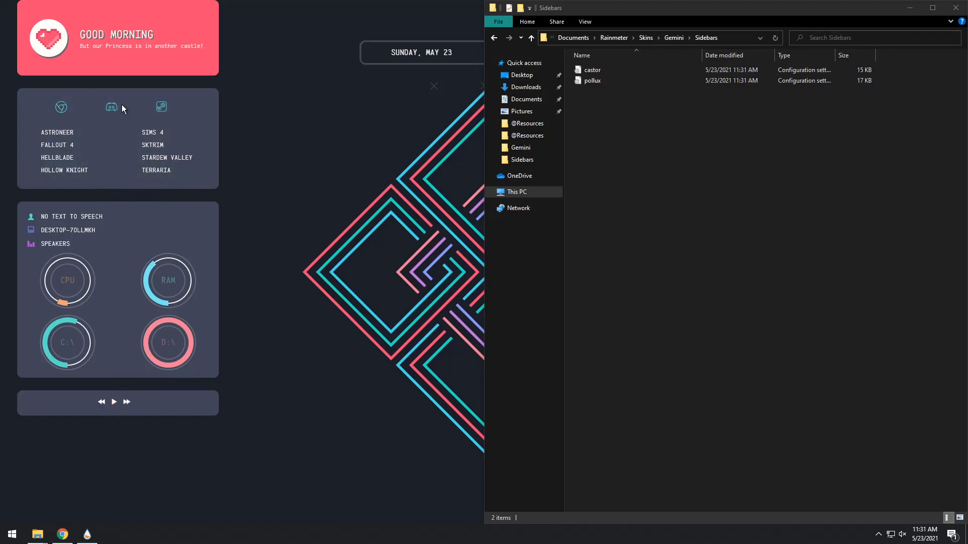
mouse_move(908, 8)
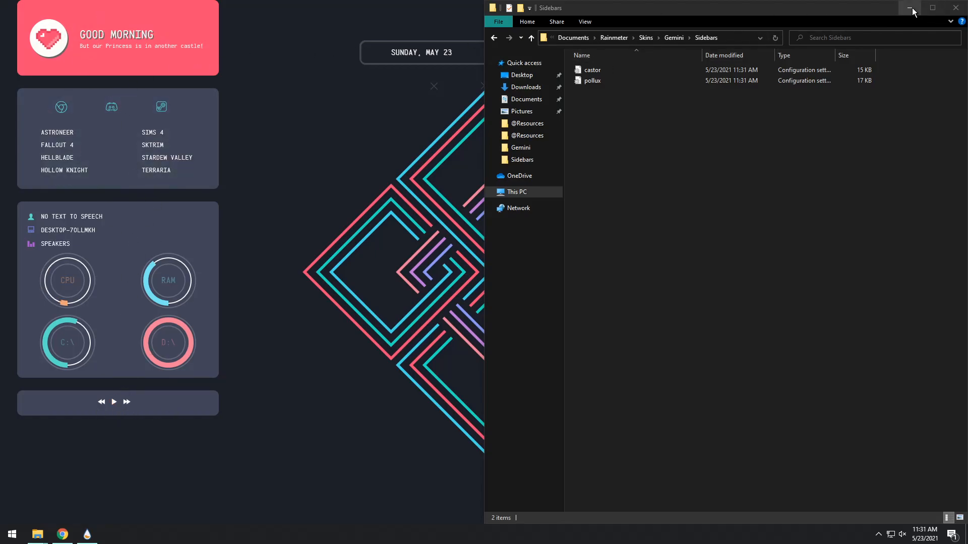
Step: Minimize File Explorer and dismiss the Gemini skin context menu so the desktop shows fully
left_click(910, 8)
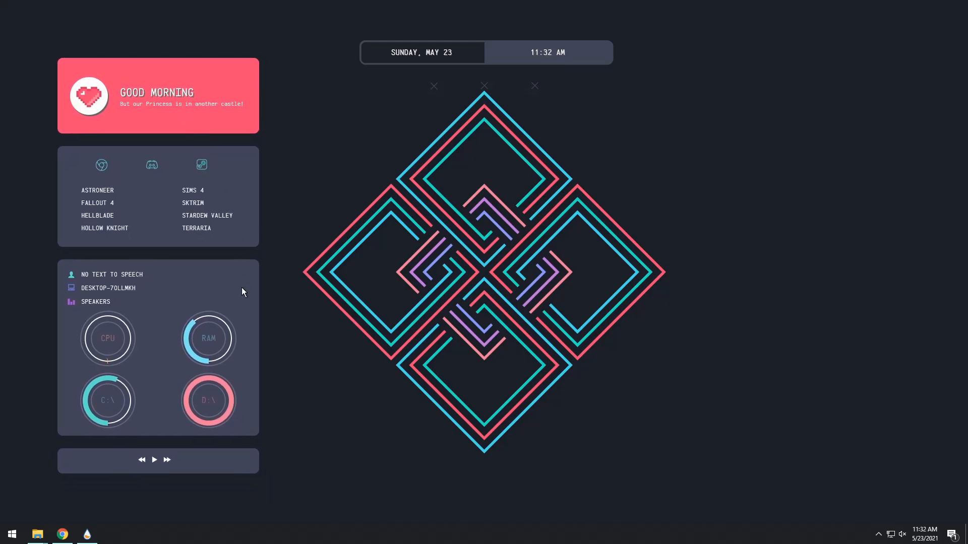
right_click(242, 292)
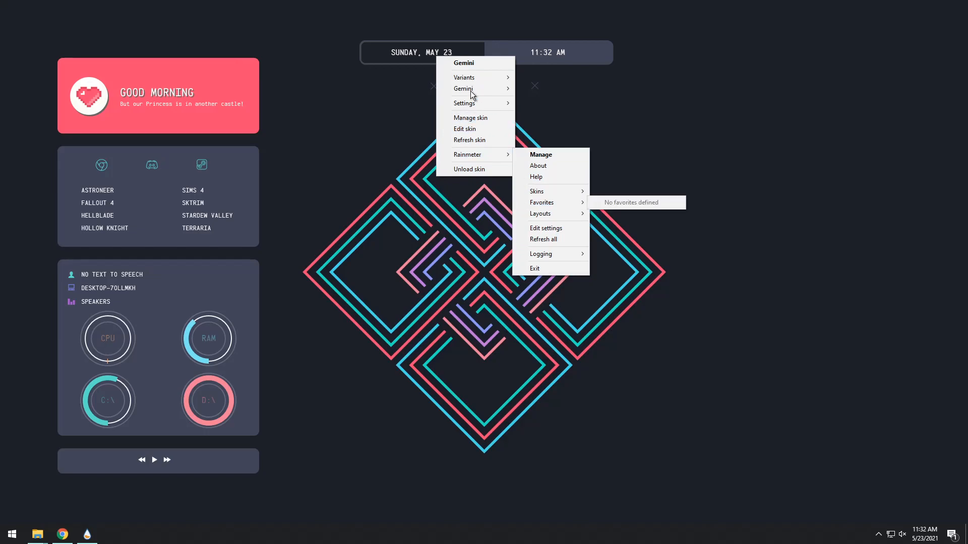
left_click(735, 224)
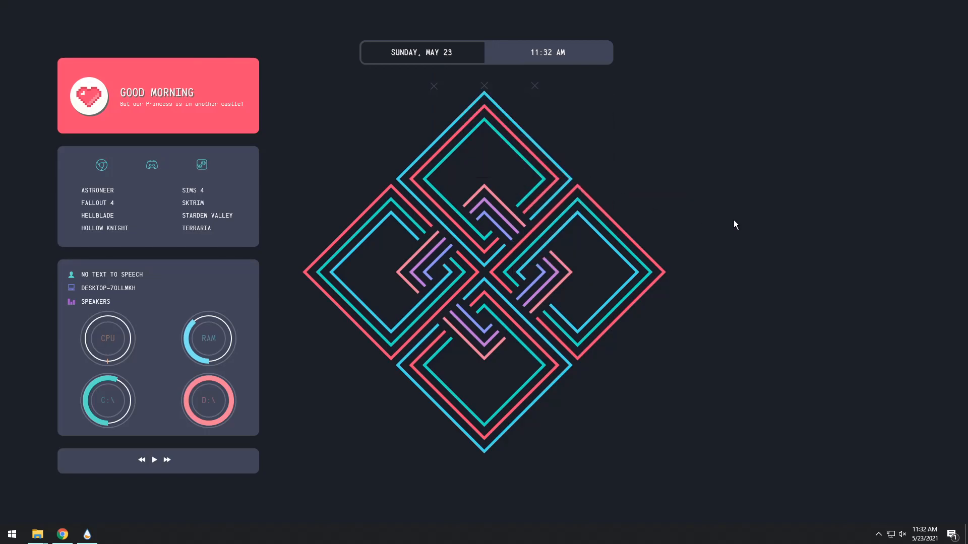
mouse_move(680, 229)
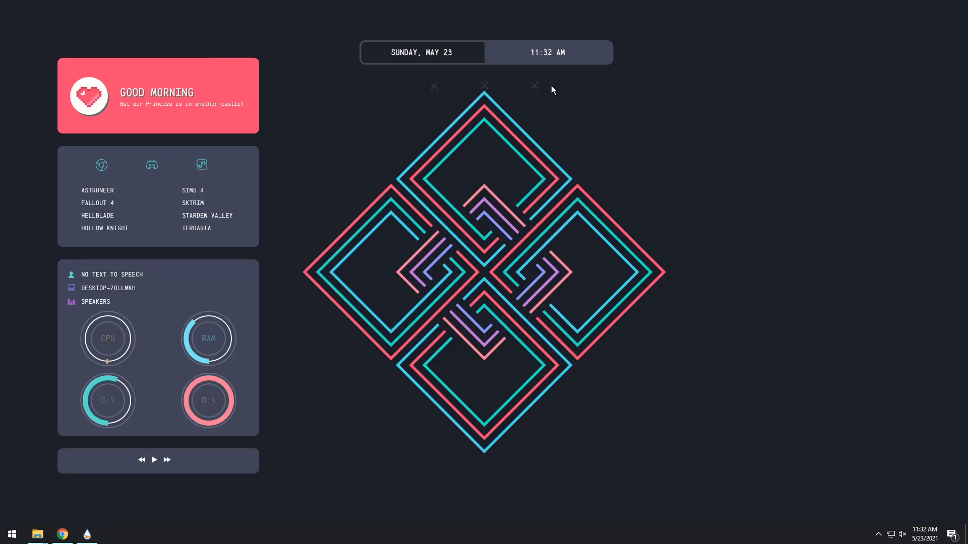
mouse_move(534, 87)
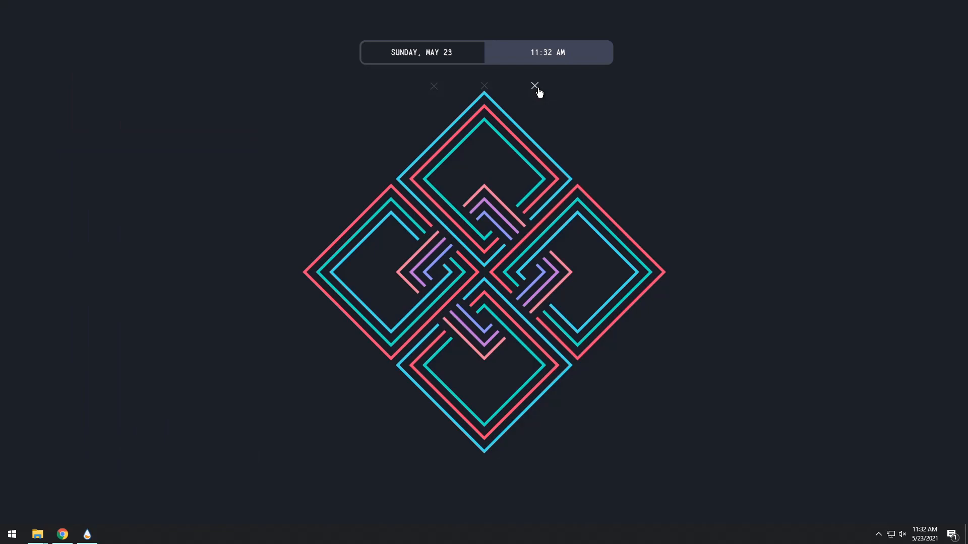
mouse_move(597, 151)
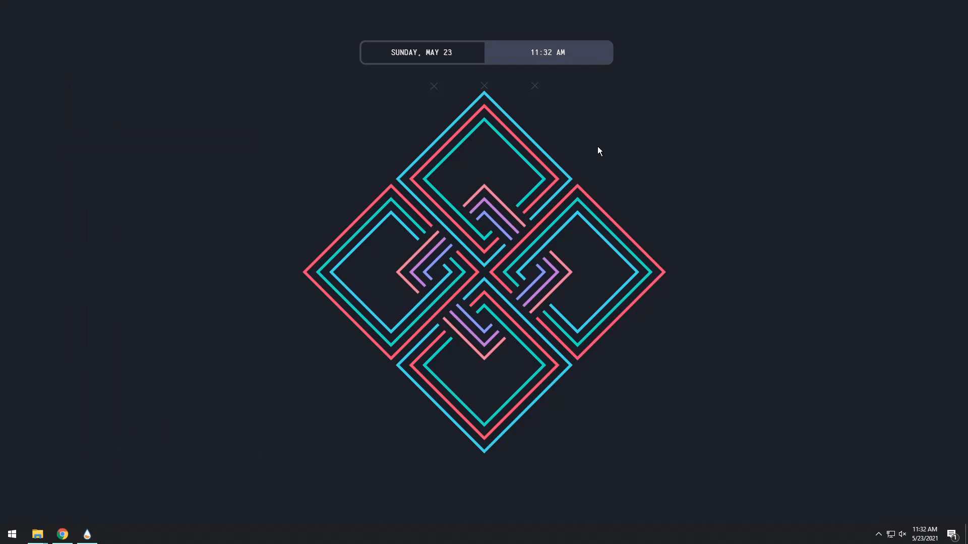
mouse_move(485, 86)
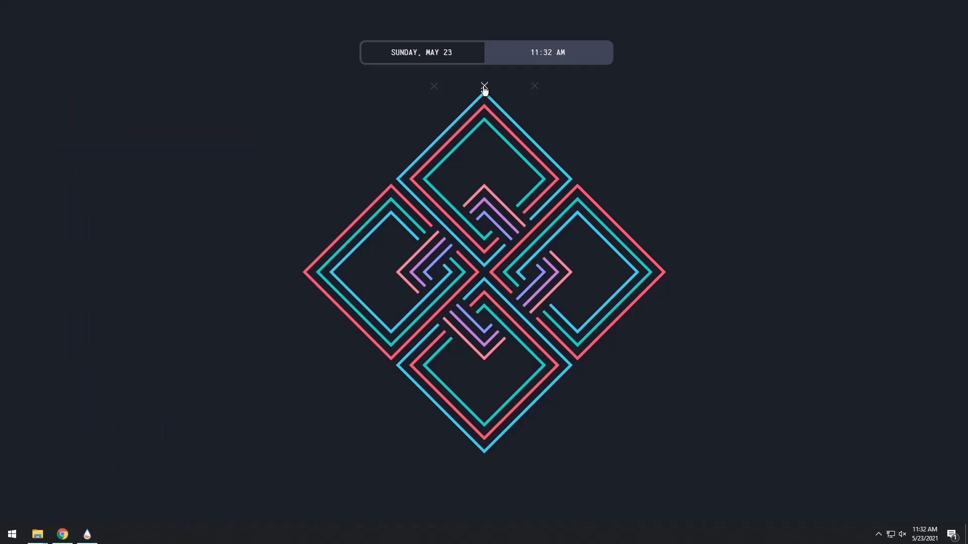
left_click(485, 86)
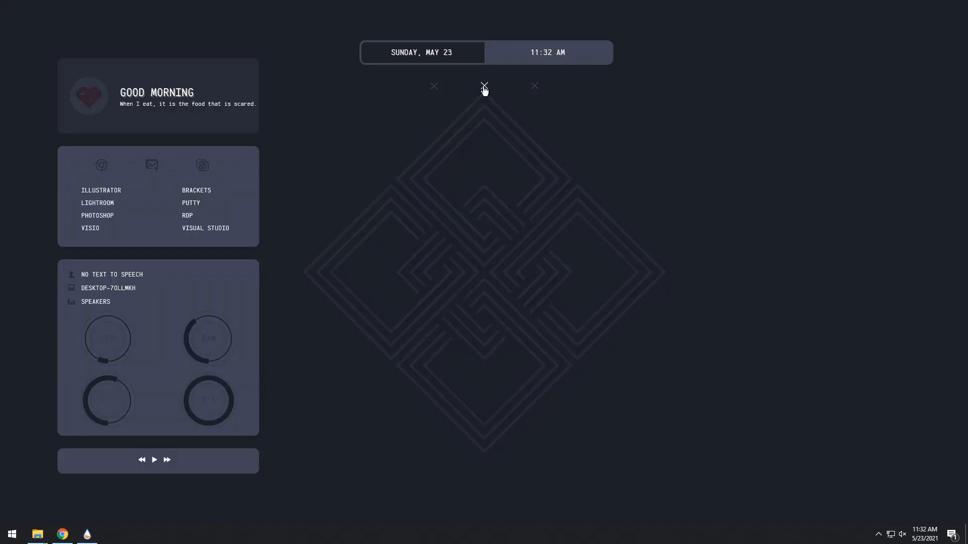
mouse_move(356, 274)
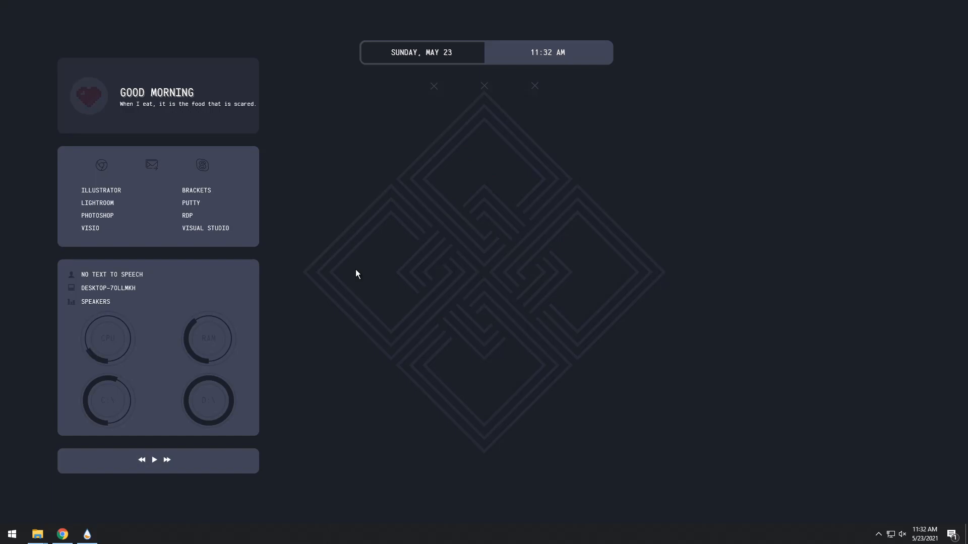
mouse_move(325, 188)
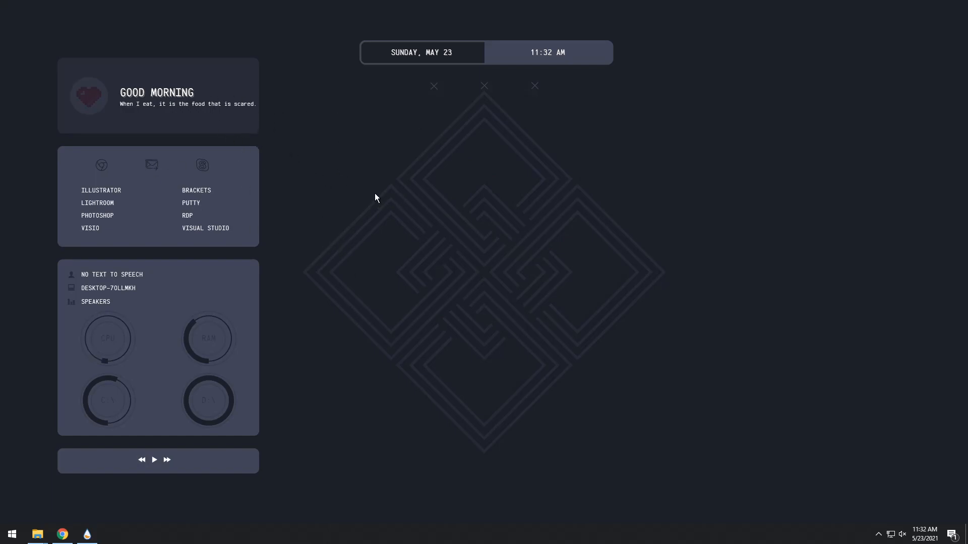
mouse_move(261, 231)
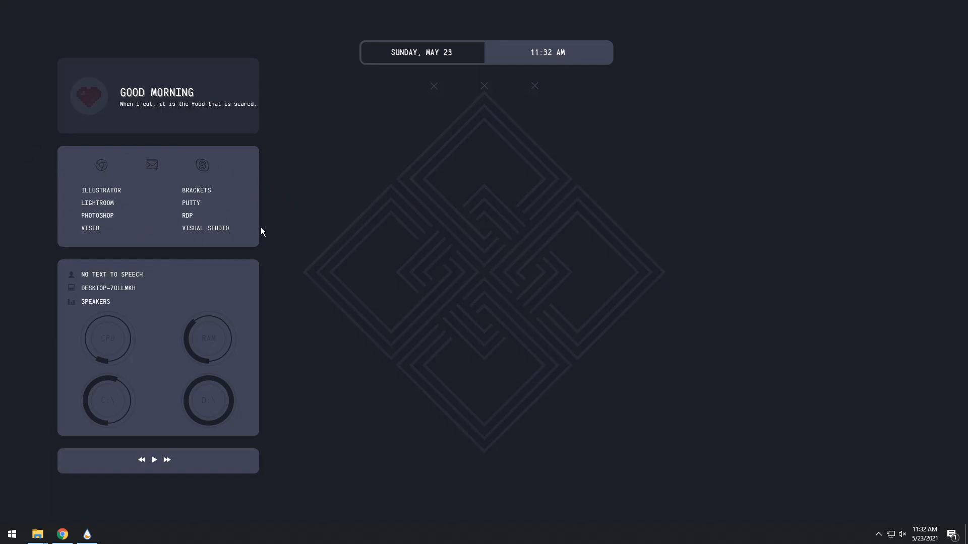
mouse_move(220, 245)
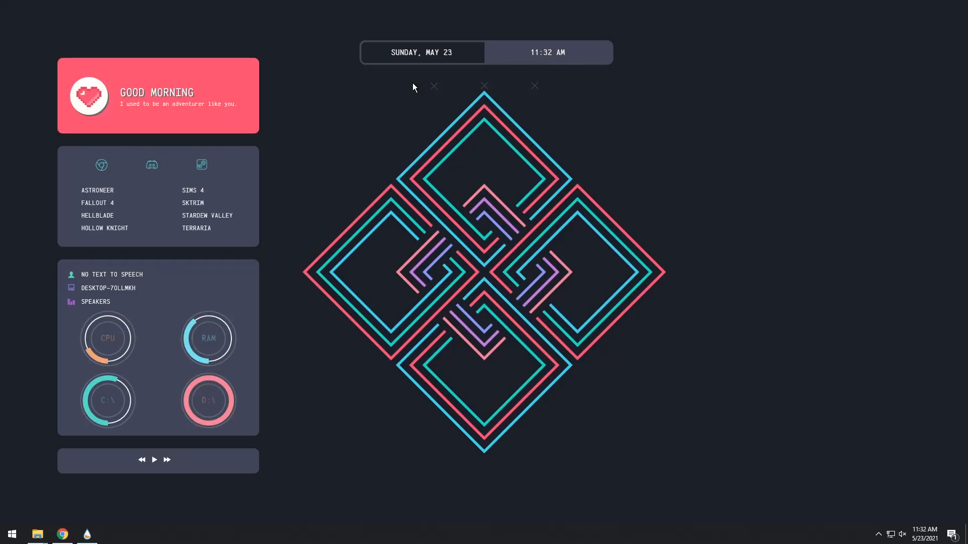
mouse_move(694, 348)
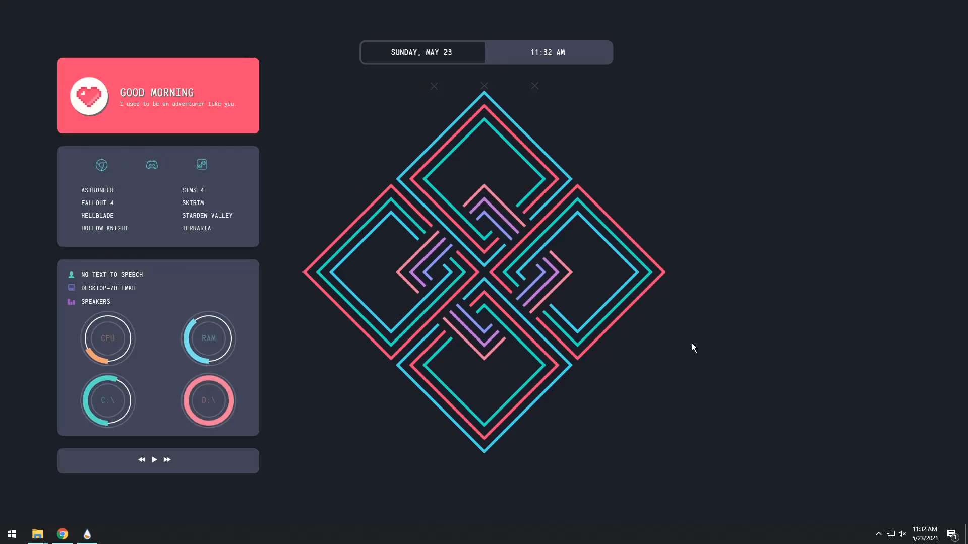
mouse_move(298, 219)
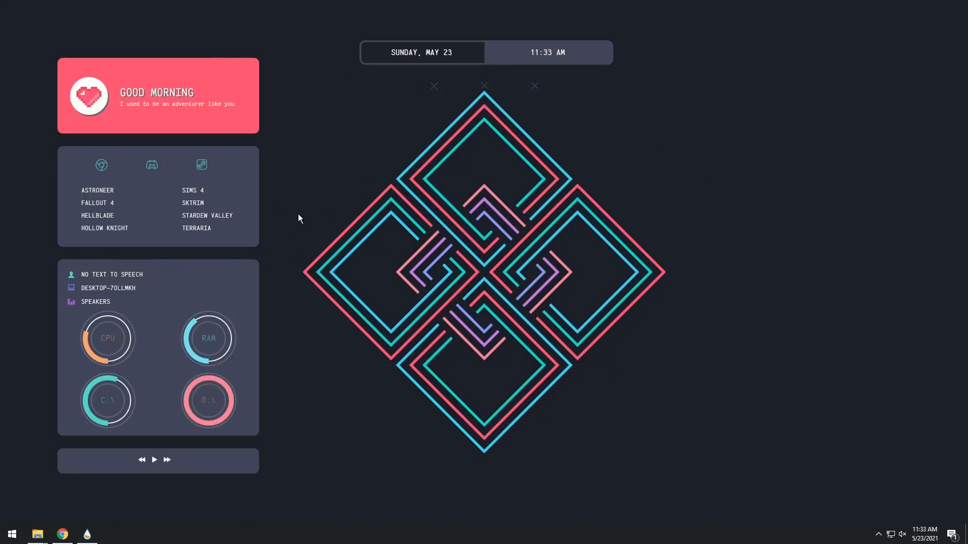
mouse_move(96, 192)
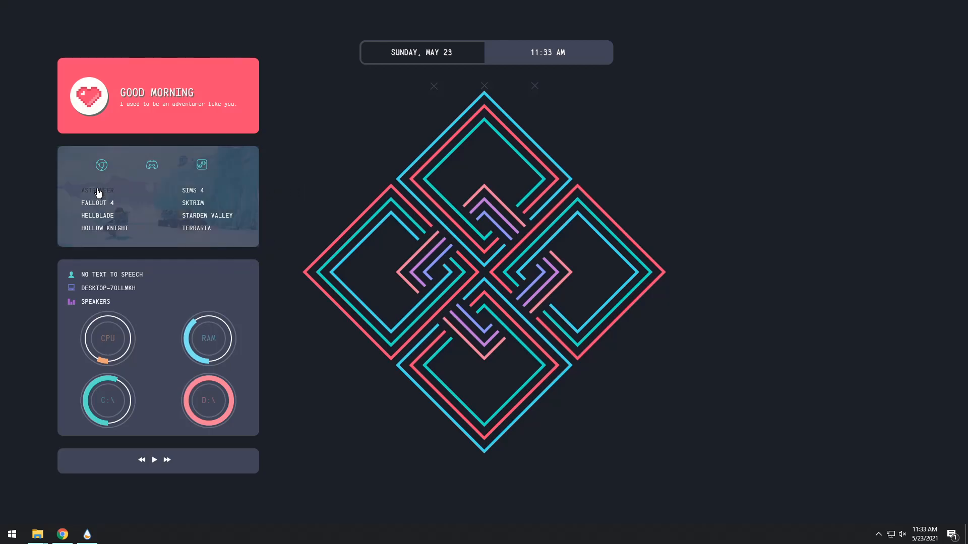
mouse_move(105, 228)
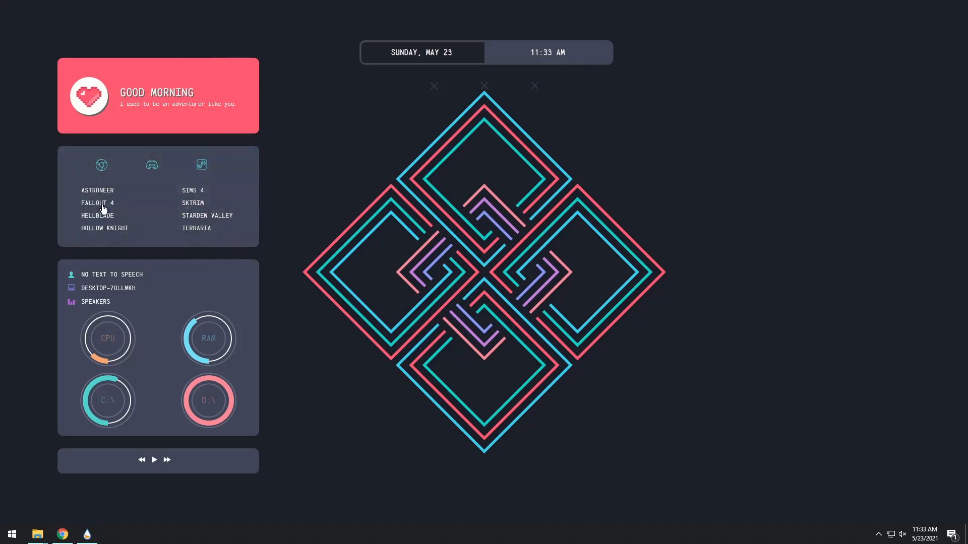
mouse_move(187, 249)
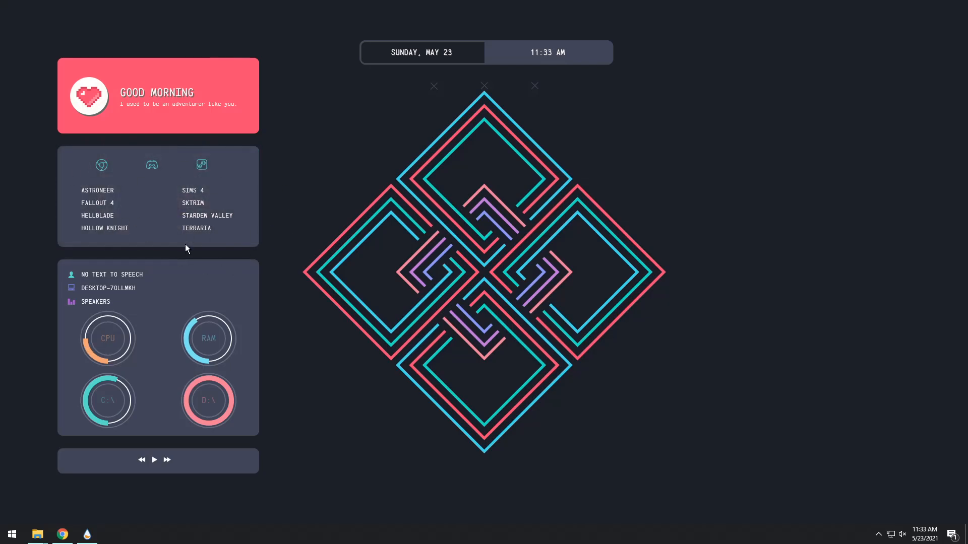
left_click(36, 534)
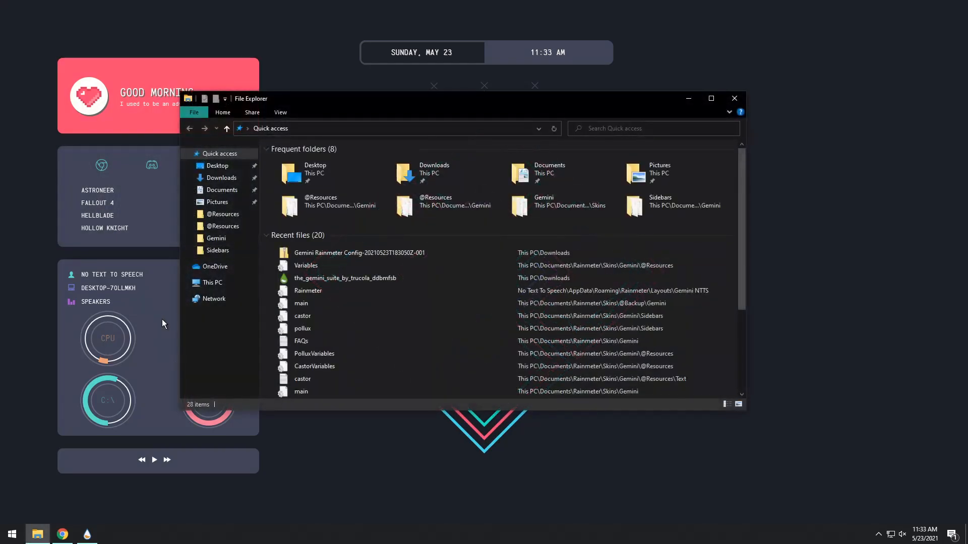
left_click(222, 190)
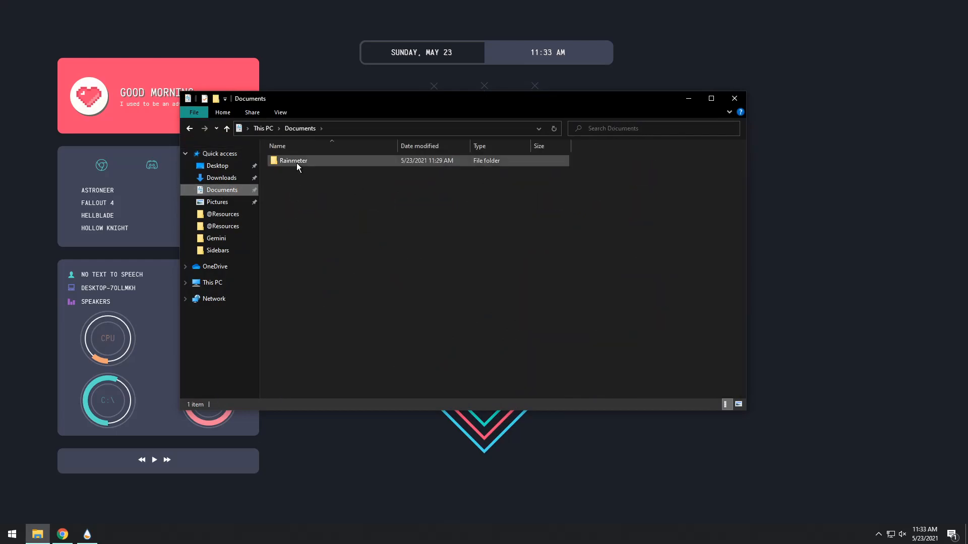
double_click(293, 160)
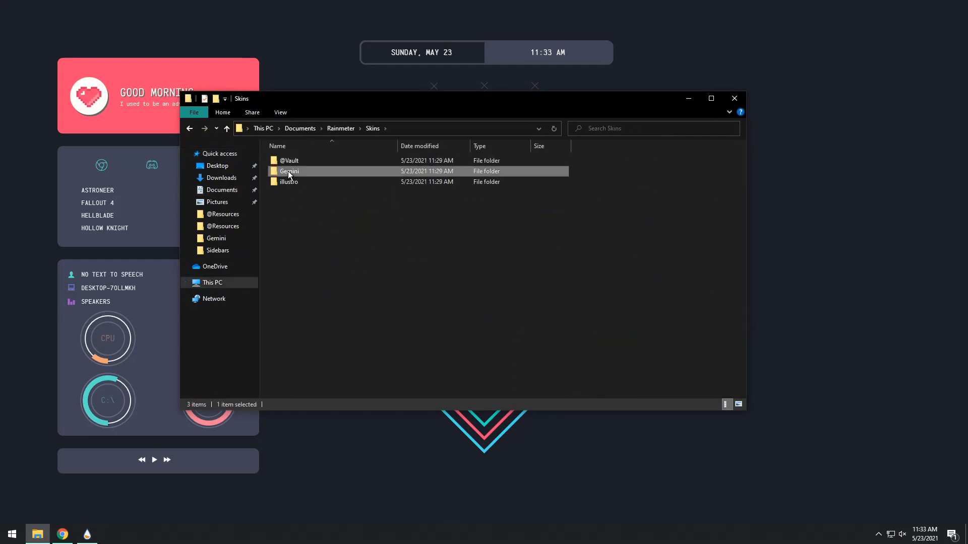
double_click(289, 171)
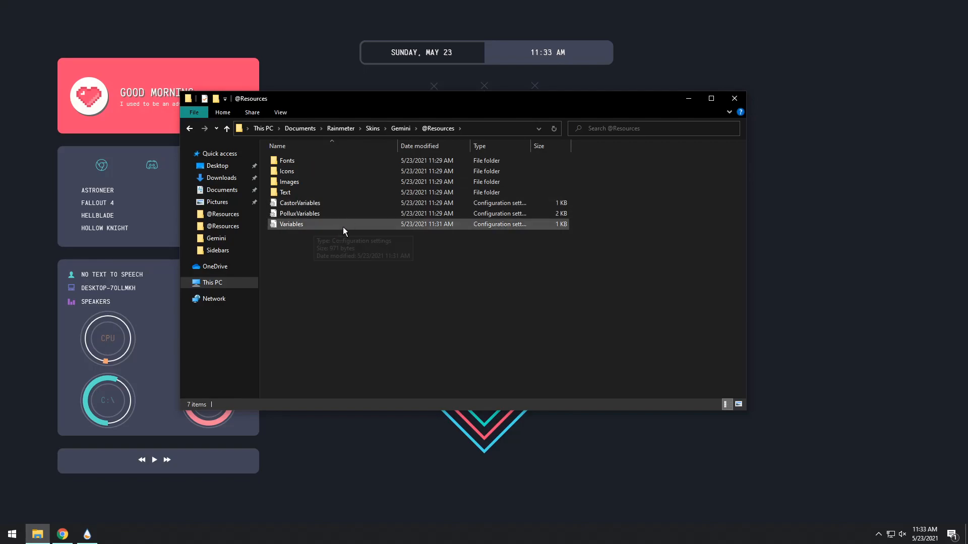
mouse_move(304, 229)
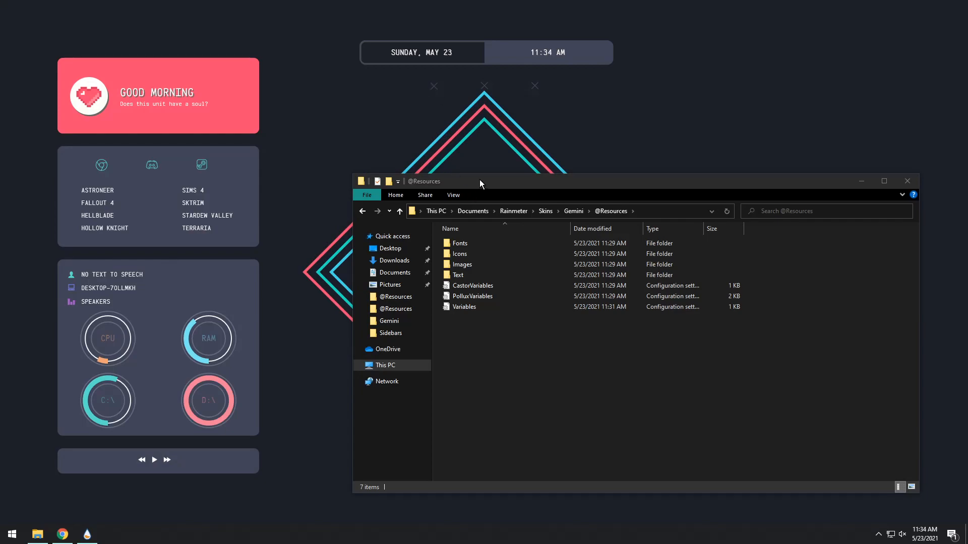
left_click_drag(481, 181, 472, 155)
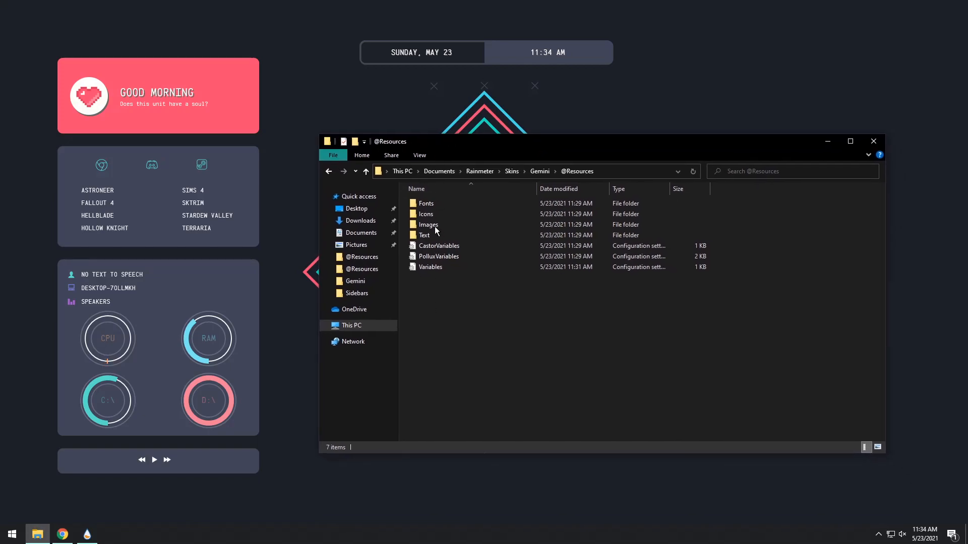
mouse_move(195, 180)
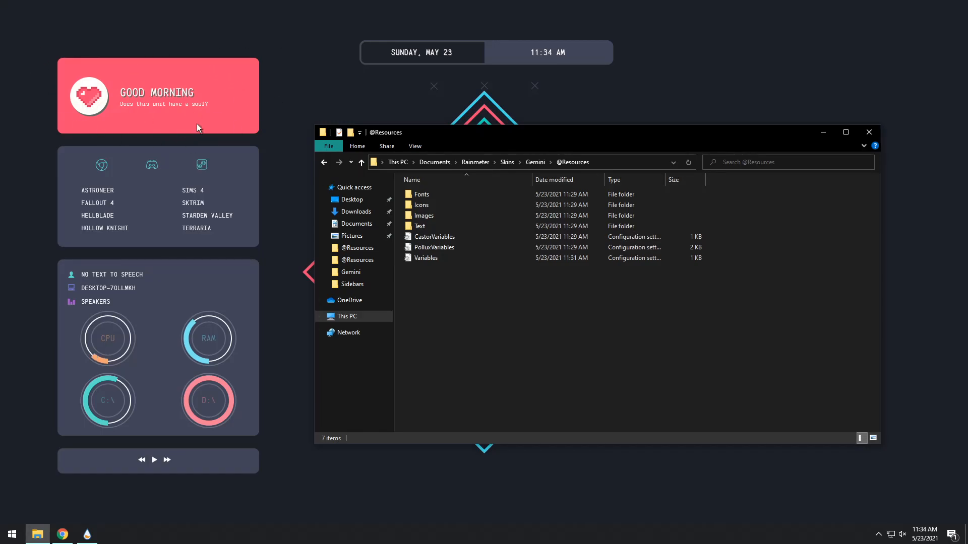
mouse_move(433, 248)
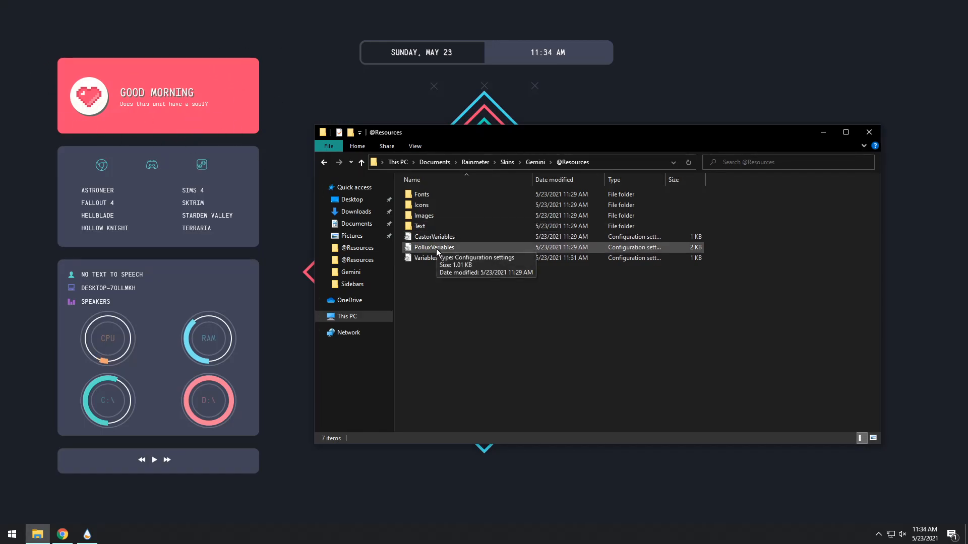
Step: Open PolluxVariables in Notepad snapped to the right half, with a Documents folder window alongside
double_click(433, 247)
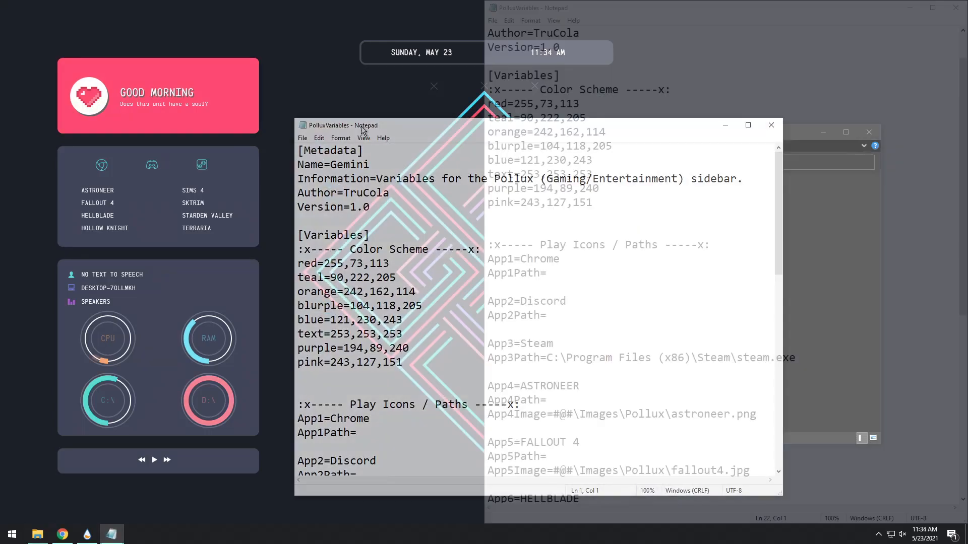
left_click(770, 125)
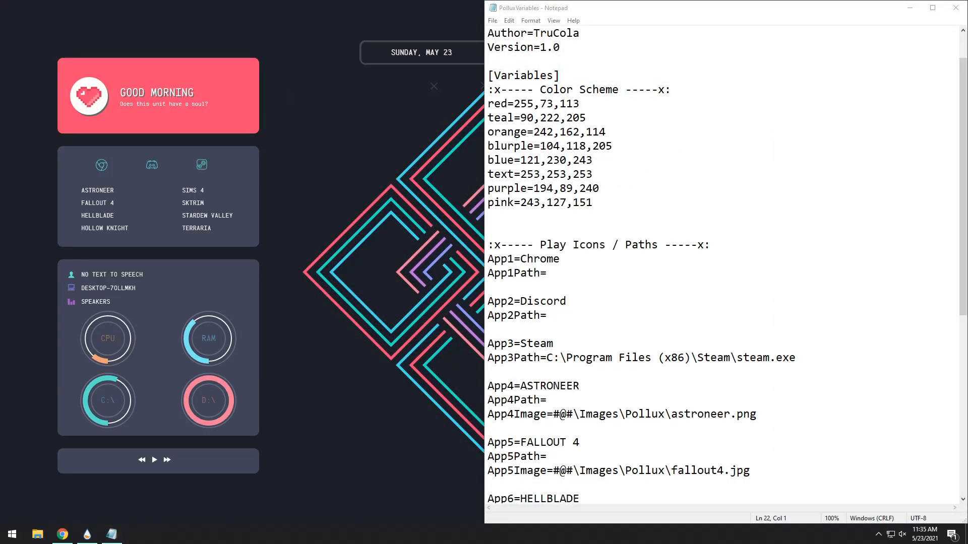
mouse_move(209, 210)
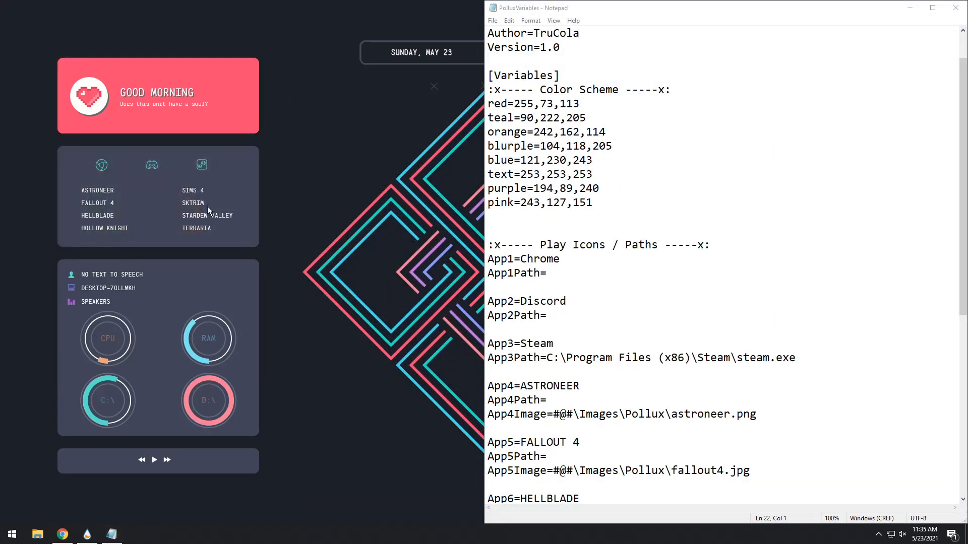
mouse_move(354, 281)
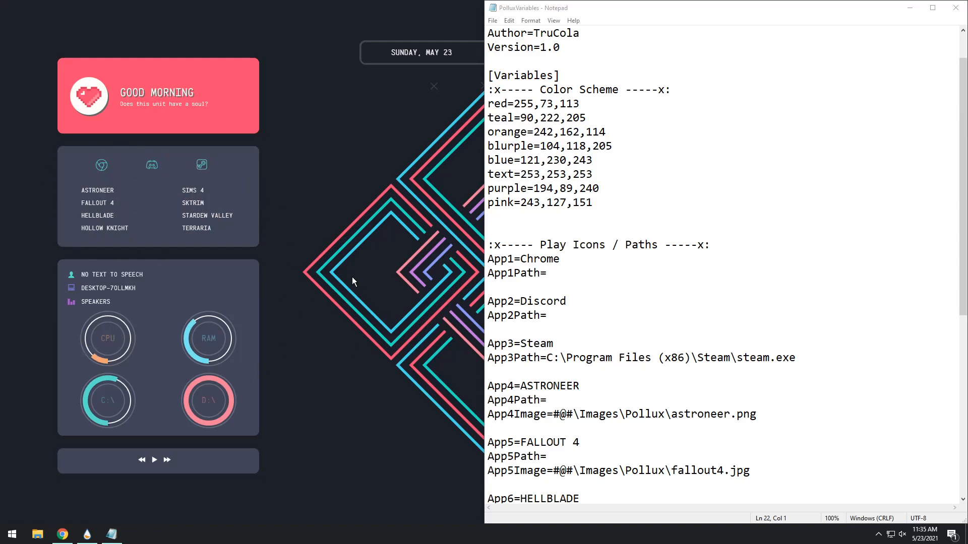
mouse_move(197, 214)
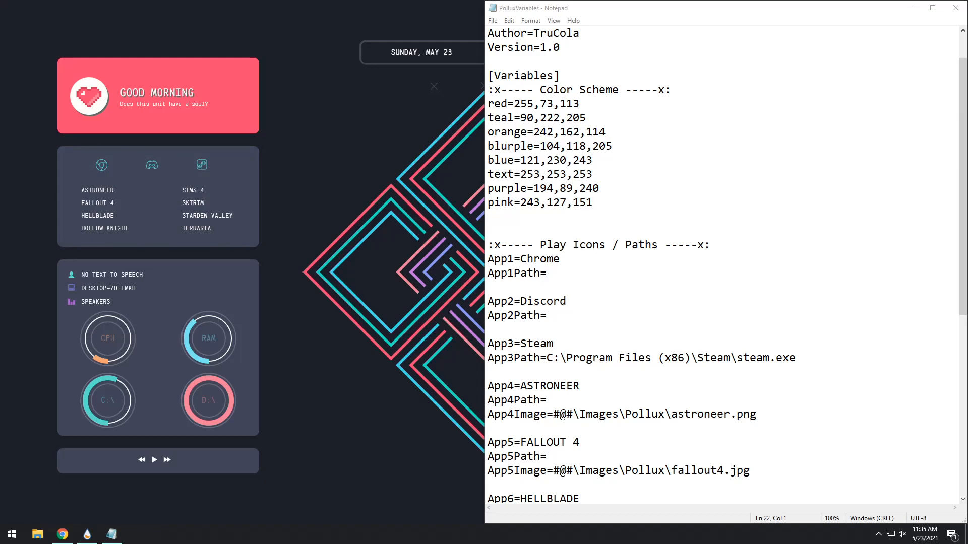
mouse_move(152, 165)
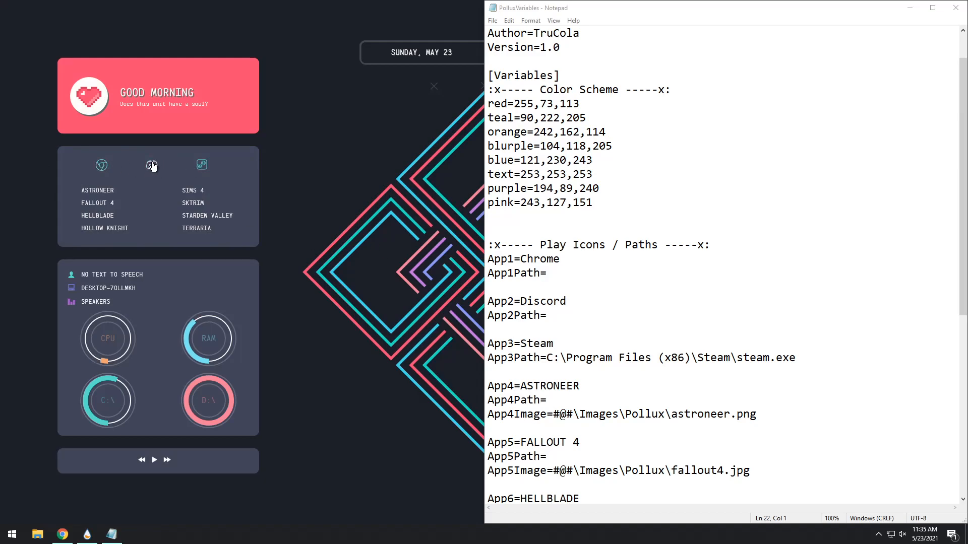
mouse_move(404, 375)
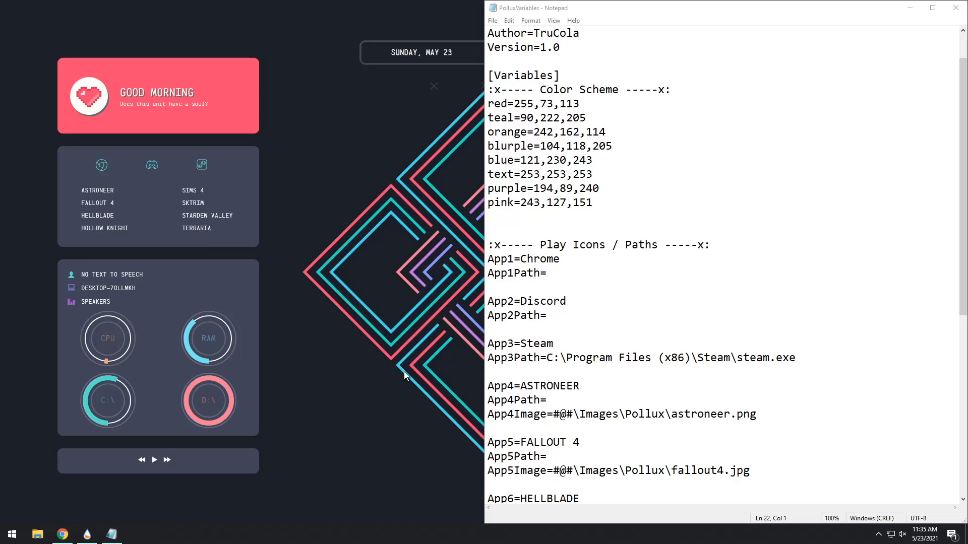
left_click(37, 534)
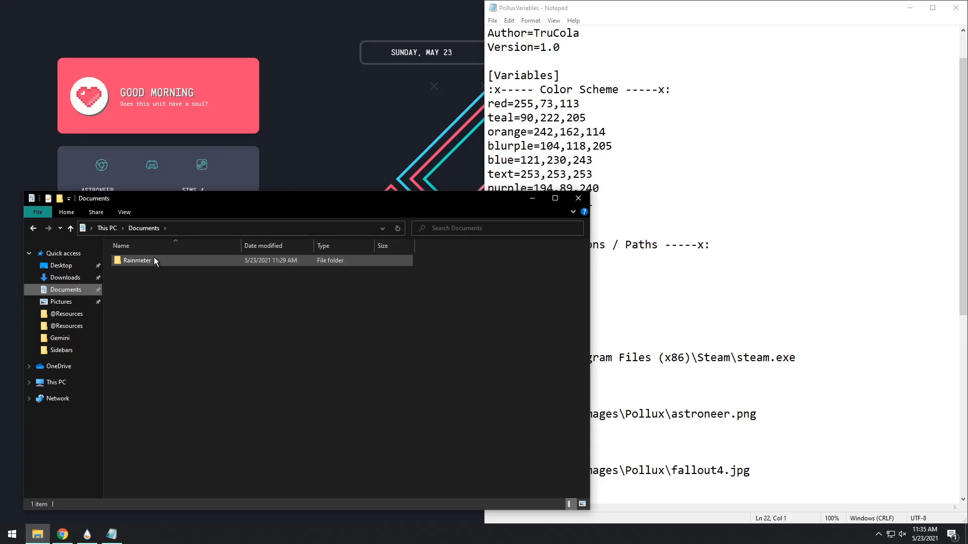
double_click(137, 260)
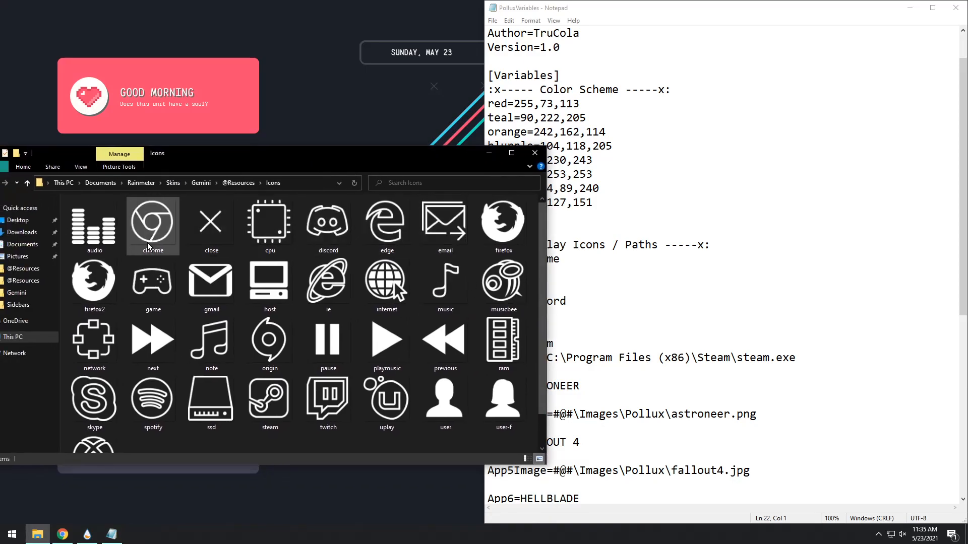
left_click(270, 222)
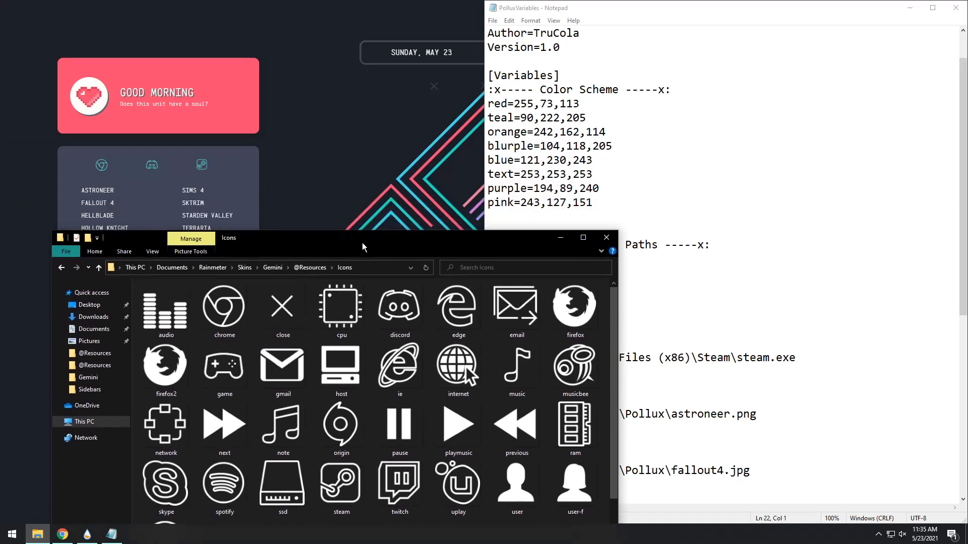
left_click_drag(363, 242, 355, 238)
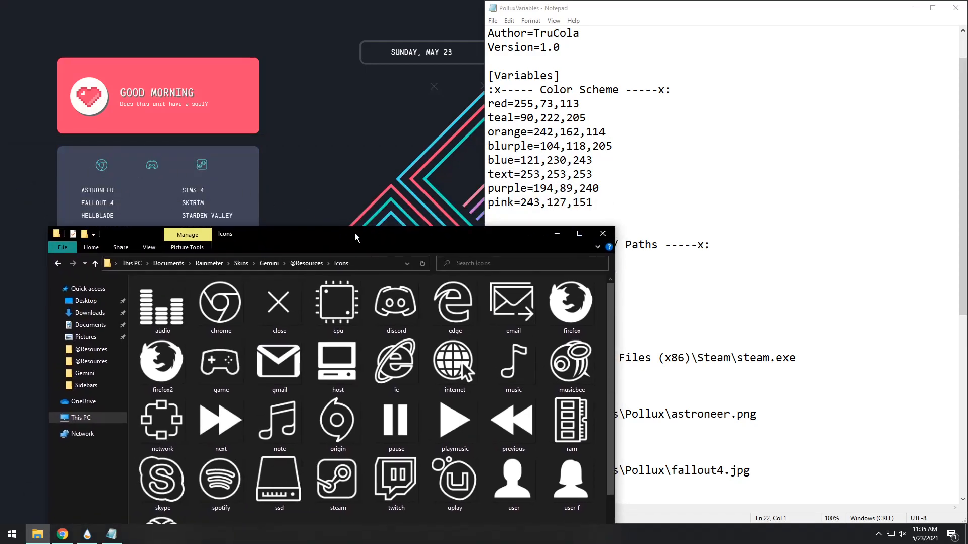
left_click_drag(355, 233, 349, 203)
type("F")
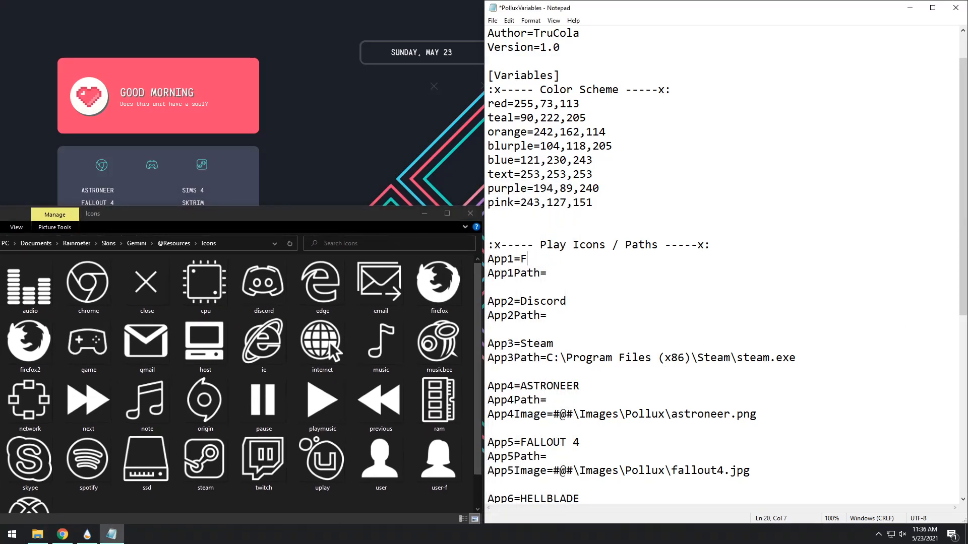
Step: Set App1 to Firefox in PolluxVariables, then change it back to Chrome
type("irefox")
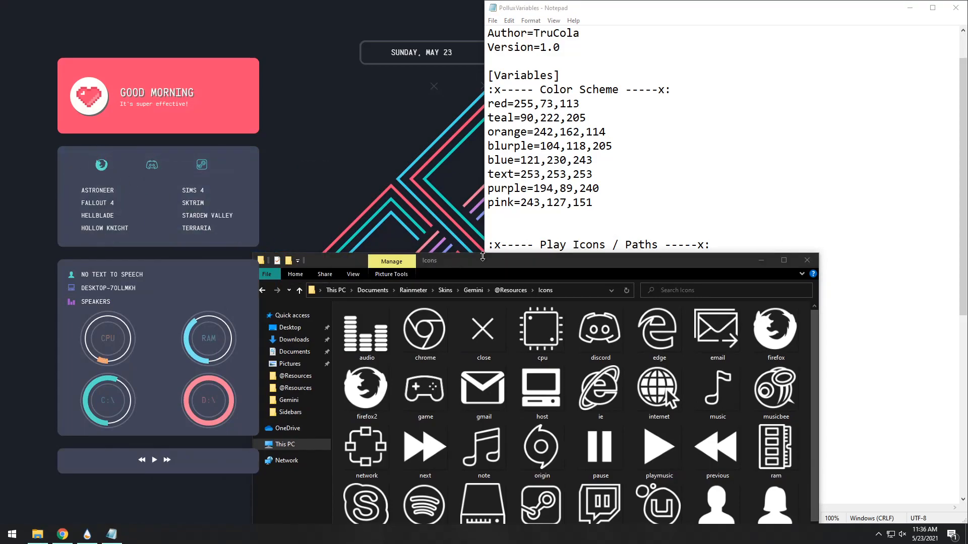
left_click_drag(482, 261, 411, 96)
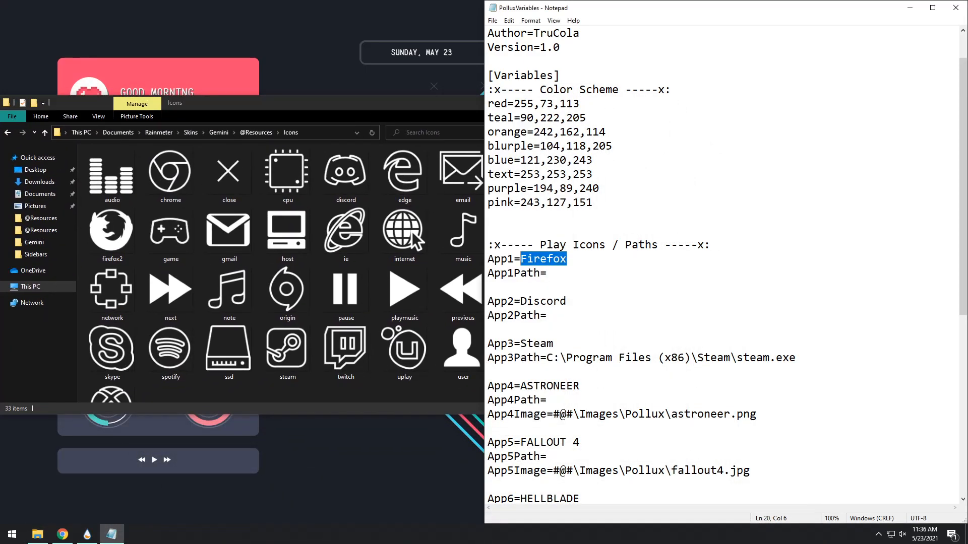
type("Chrome")
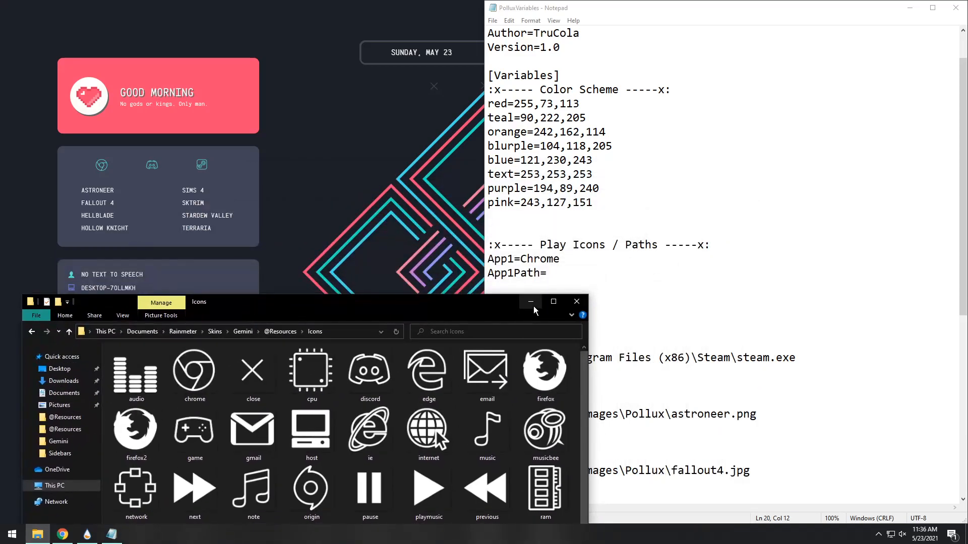
mouse_move(529, 302)
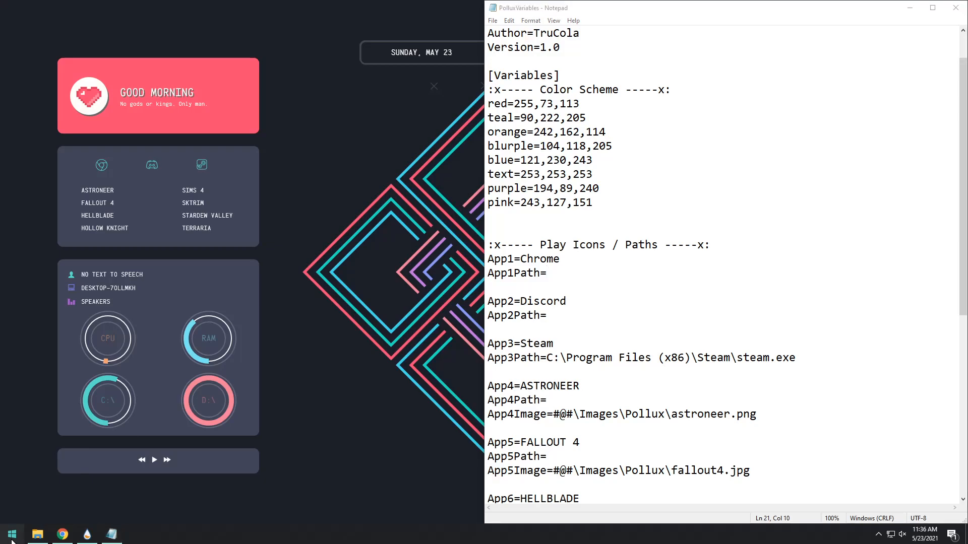
Step: Search the Start menu for 'chro' and bring up the actions for the Google Chrome result
left_click(11, 534)
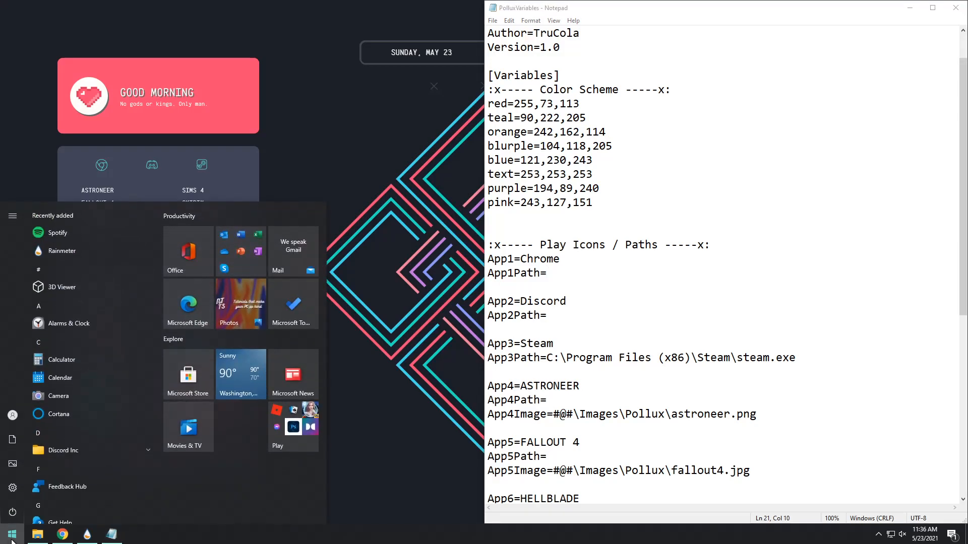
type("chrome")
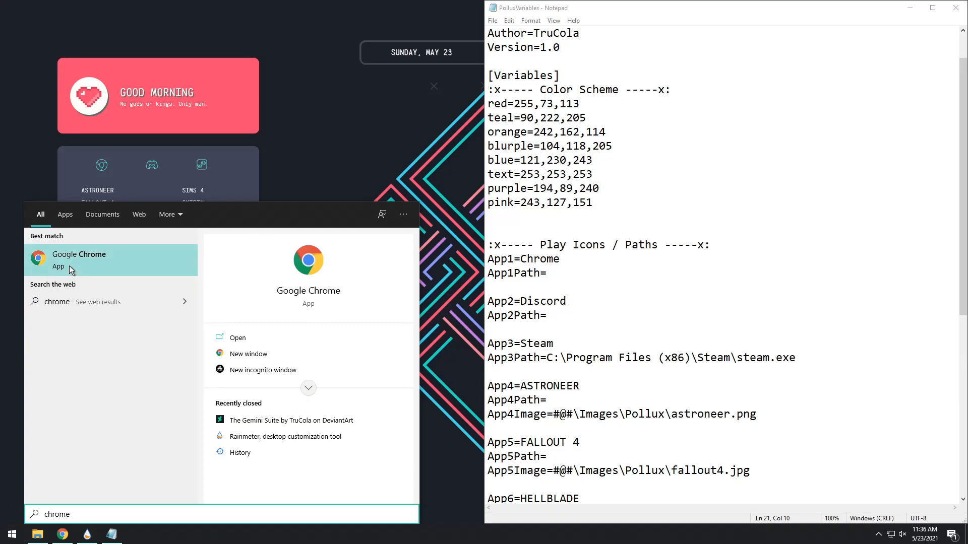
right_click(79, 259)
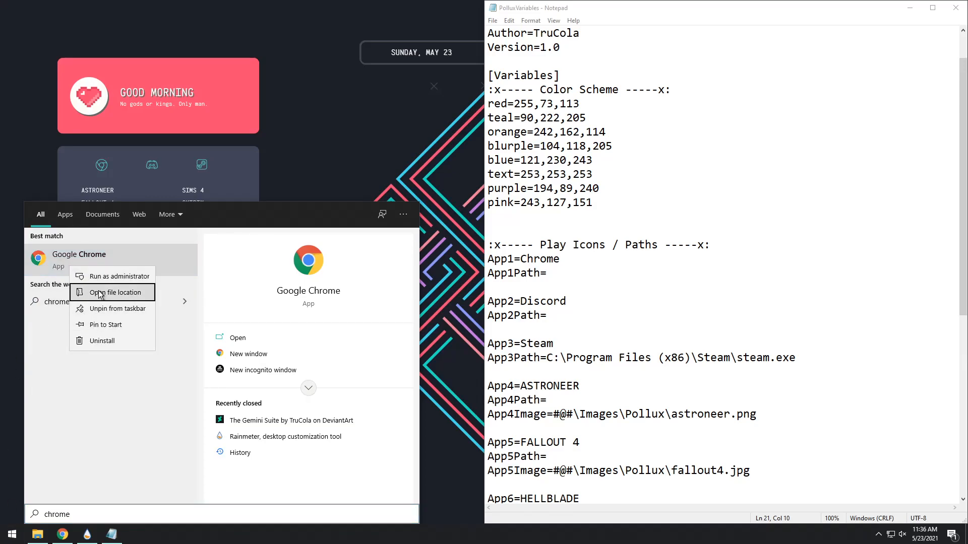
Step: Locate the Chrome program and enter C:\Program Files\Google\Chrome\Application\chrome.exe as App1Path
left_click(119, 293)
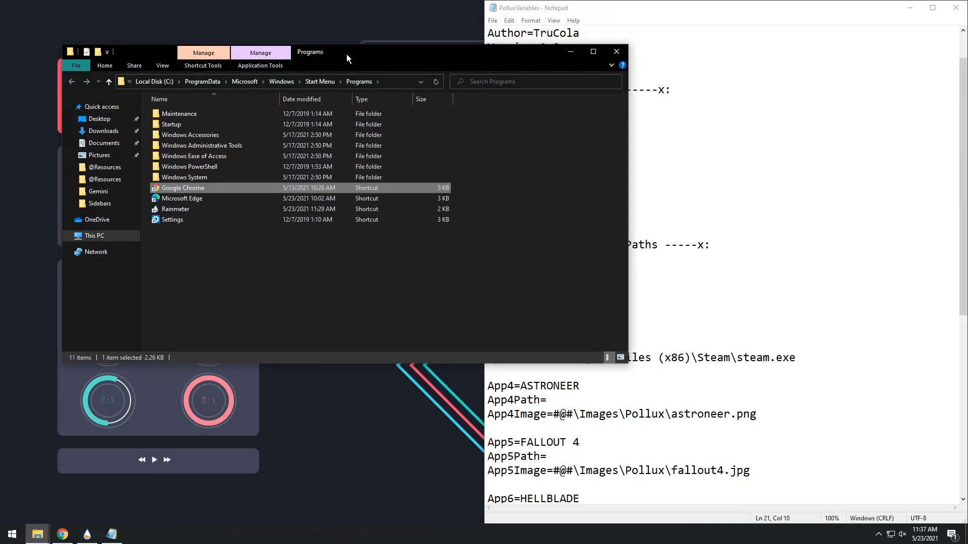
mouse_move(198, 192)
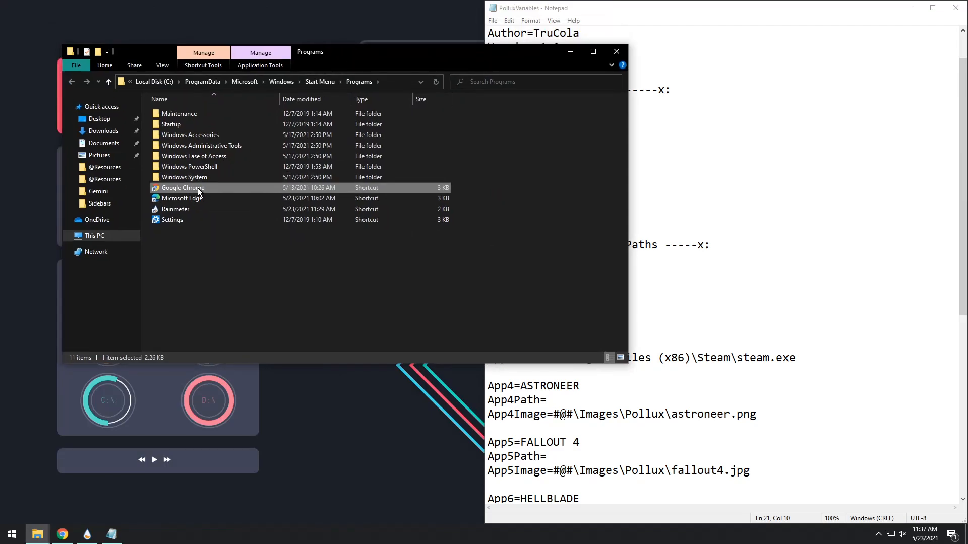
double_click(183, 188)
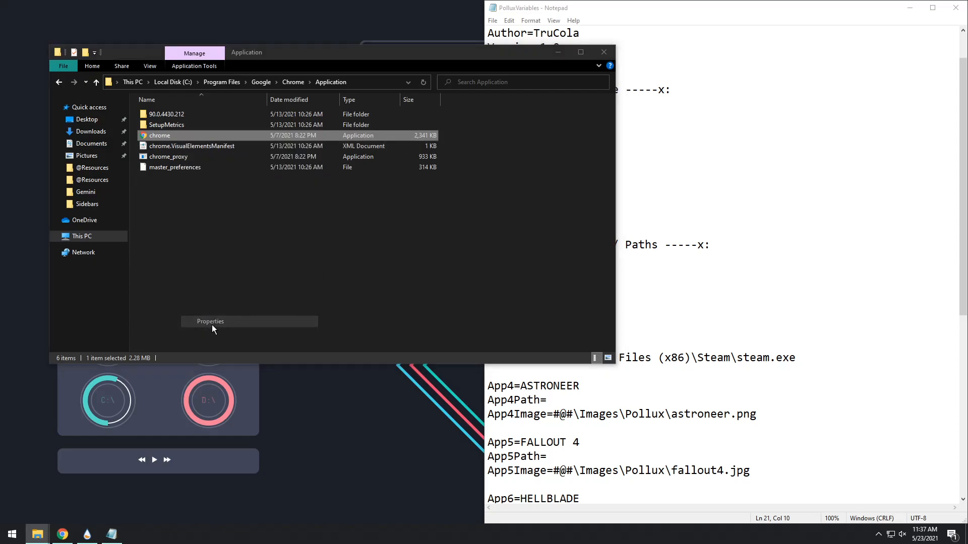
left_click(210, 320)
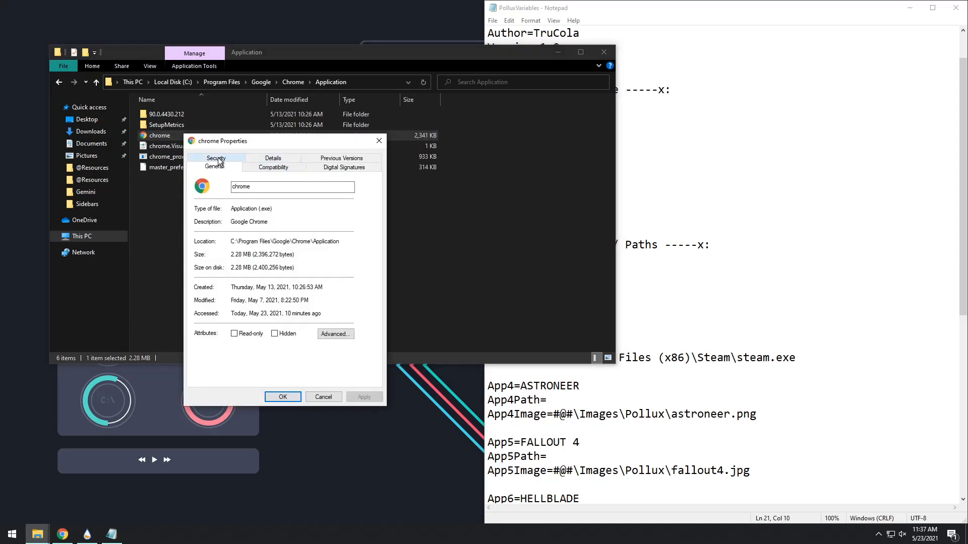
left_click(216, 158)
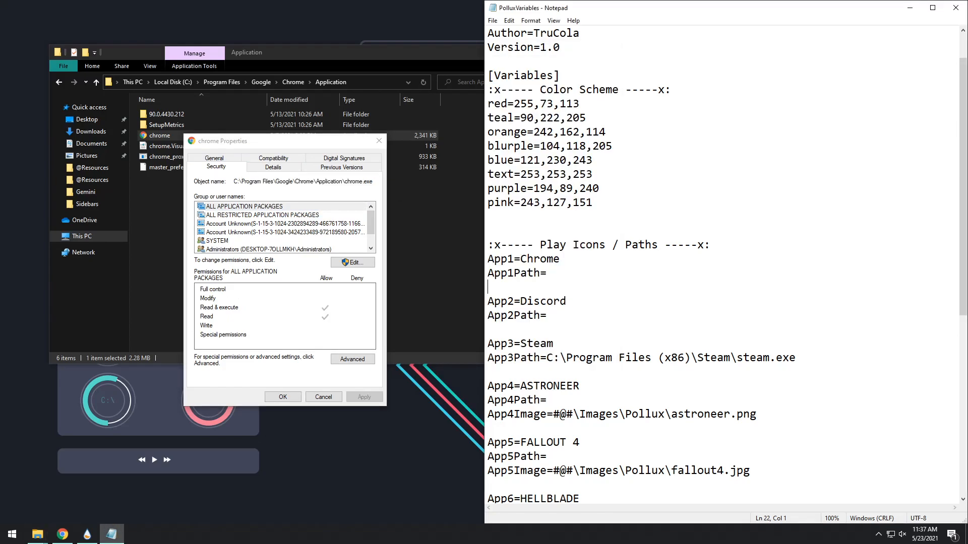
type("C:\\Program Files\\Google\\Chrome\\Application\\chrome.exe")
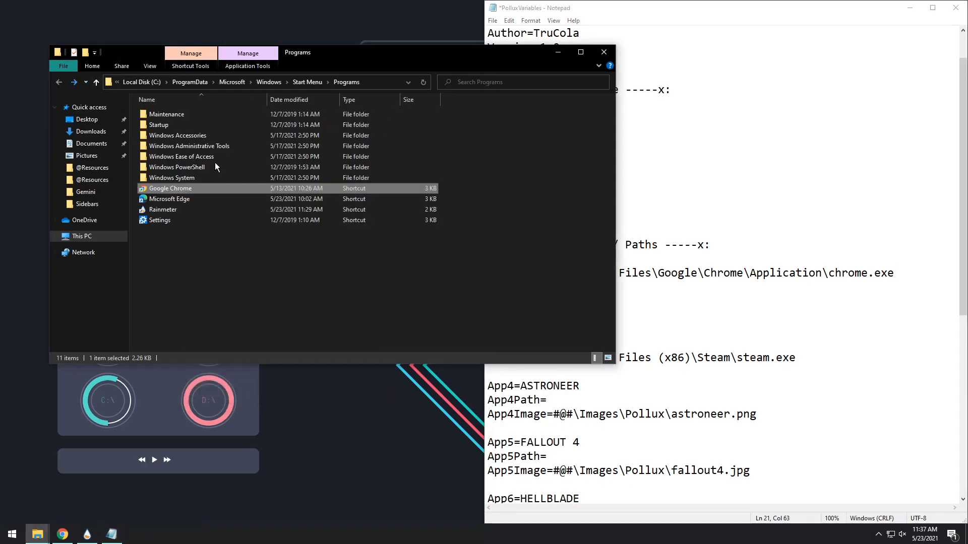
mouse_move(164, 195)
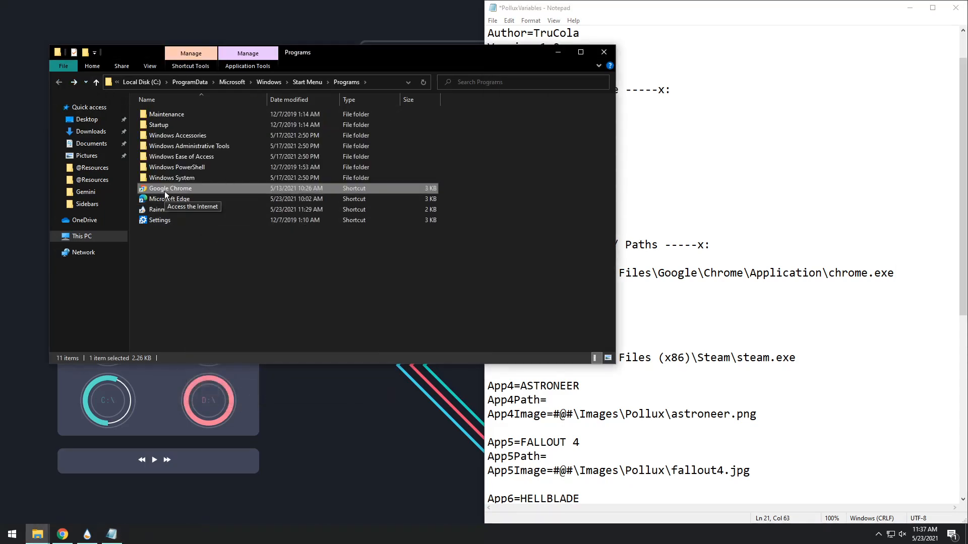
Step: Copy the Chrome shortcut's full Target path from its Properties and save the variables file
right_click(169, 189)
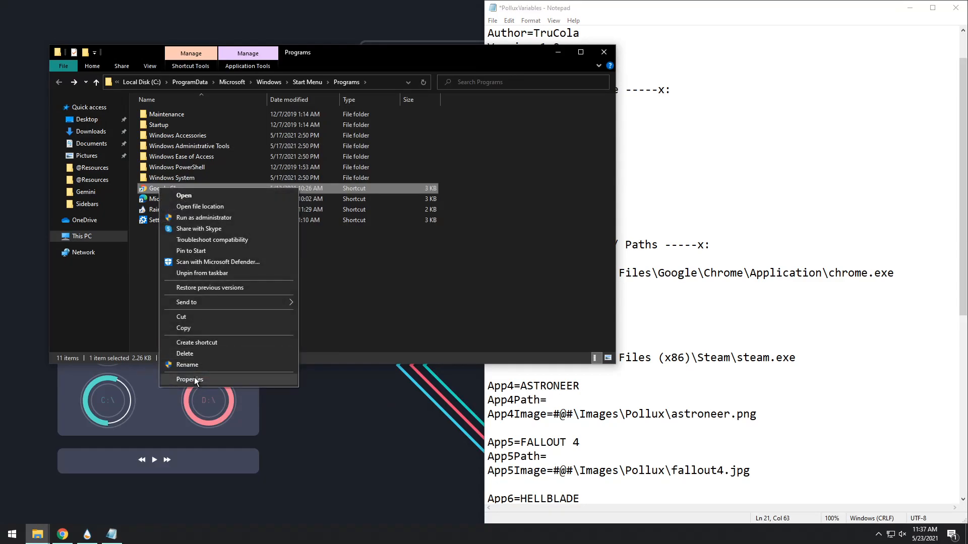
left_click(190, 379)
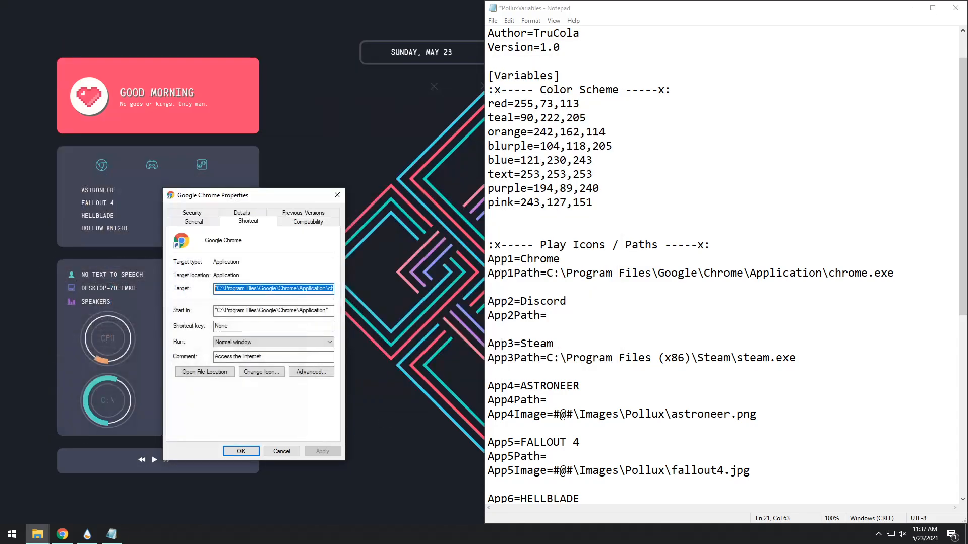
left_click_drag(558, 273, 894, 273)
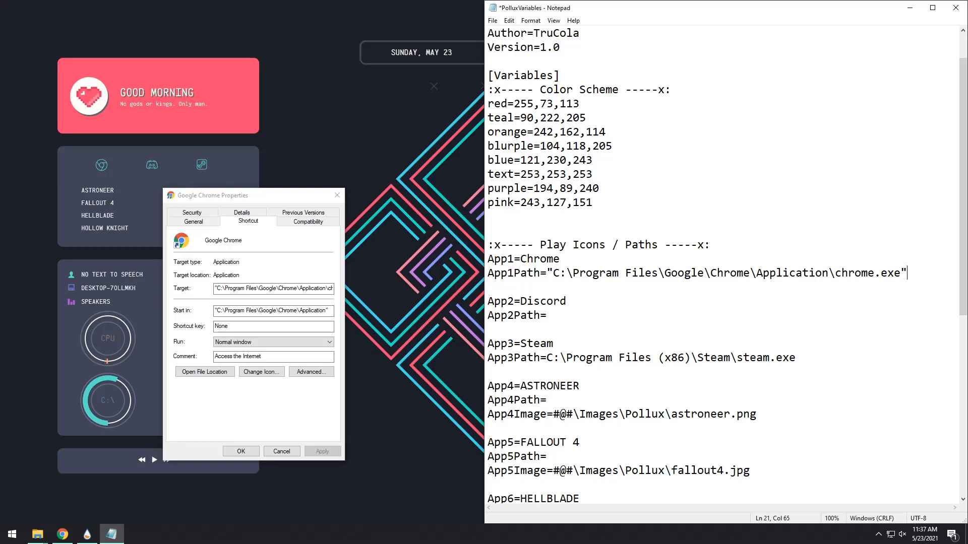
key("Backspace")
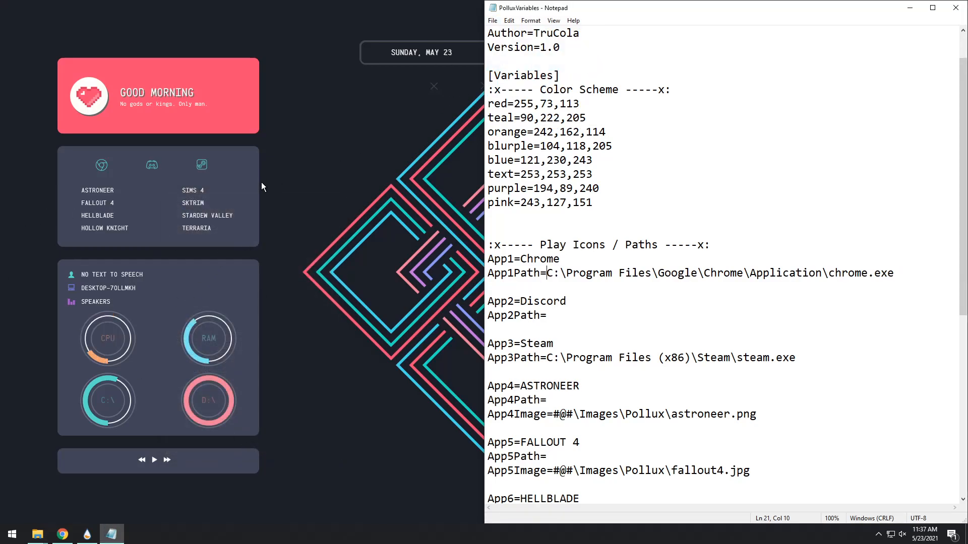
Step: Refresh the sidebar skin, launch Chrome from its icon to test, then close Chrome
left_click(529, 20)
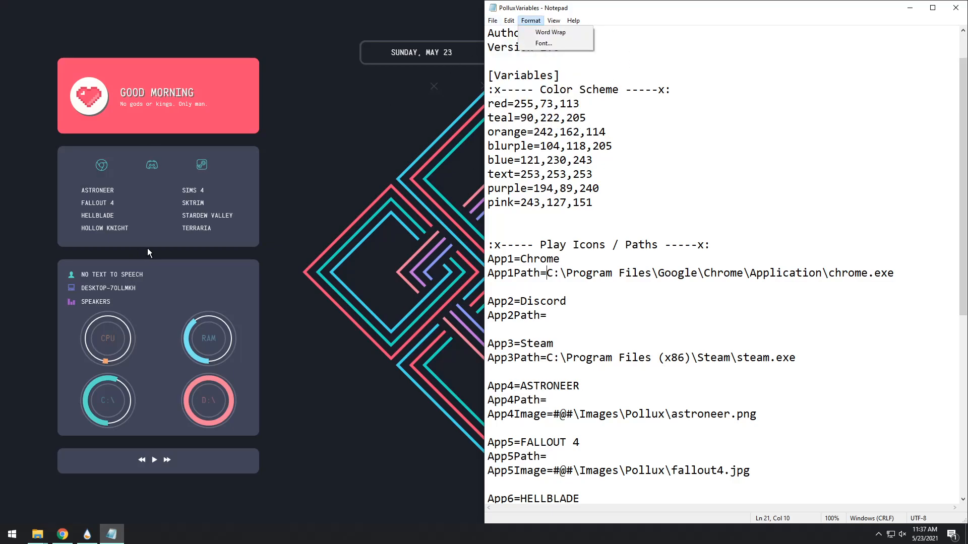
right_click(216, 334)
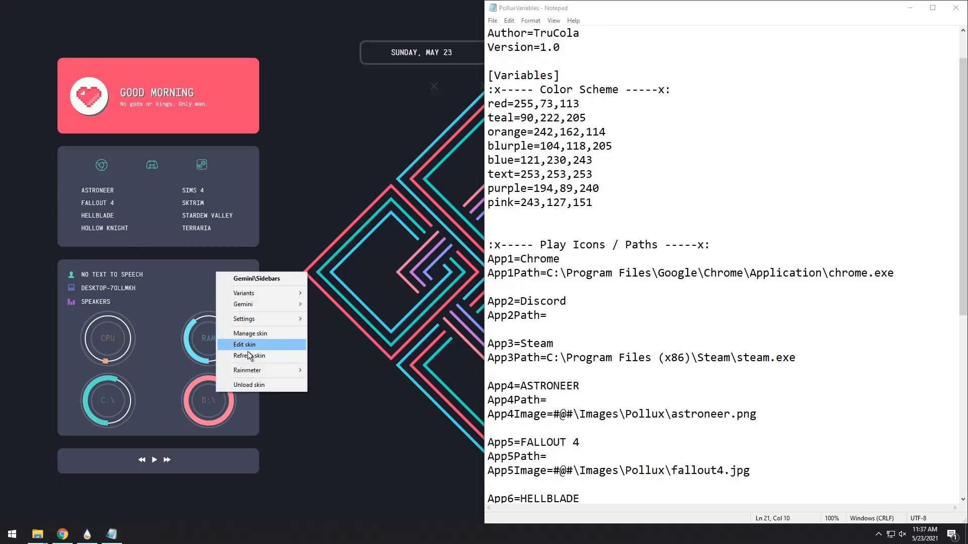
left_click(249, 356)
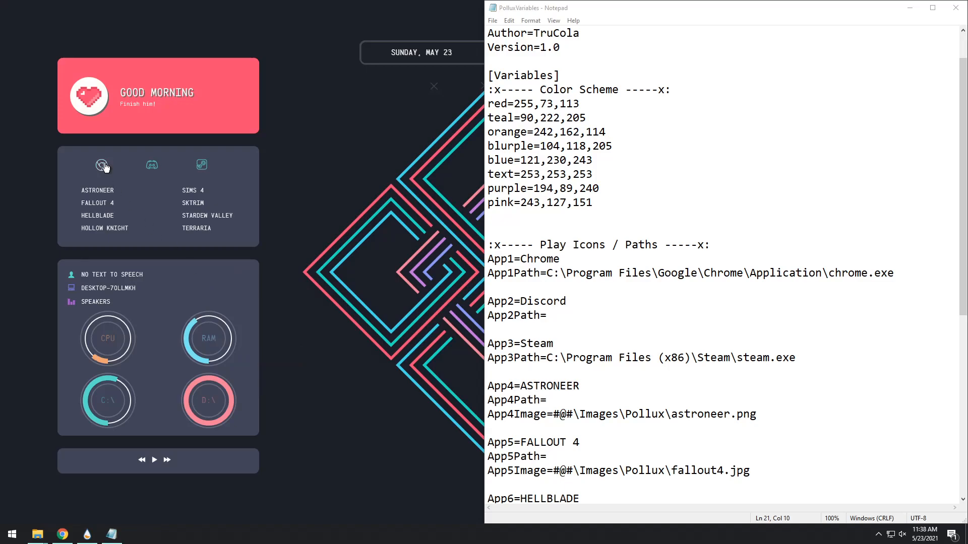
left_click(62, 534)
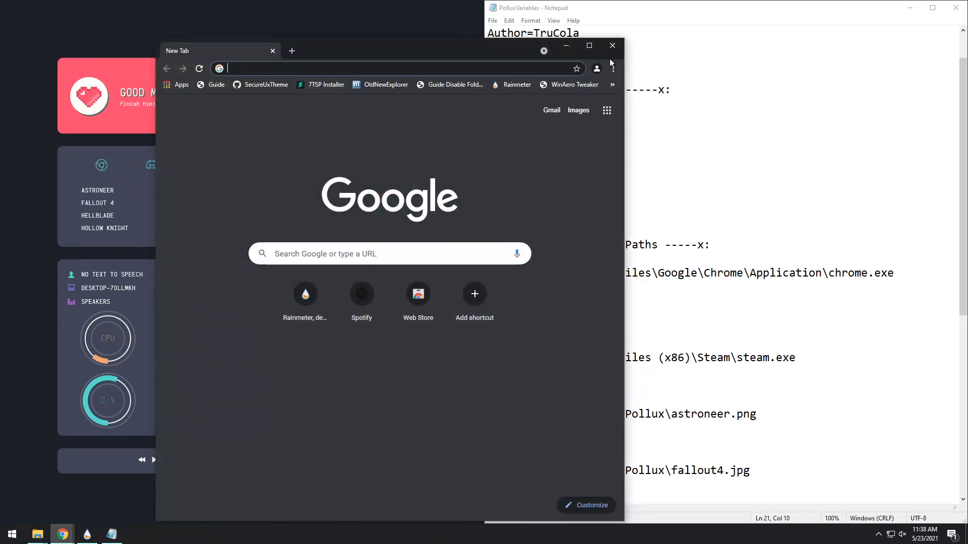
left_click(611, 45)
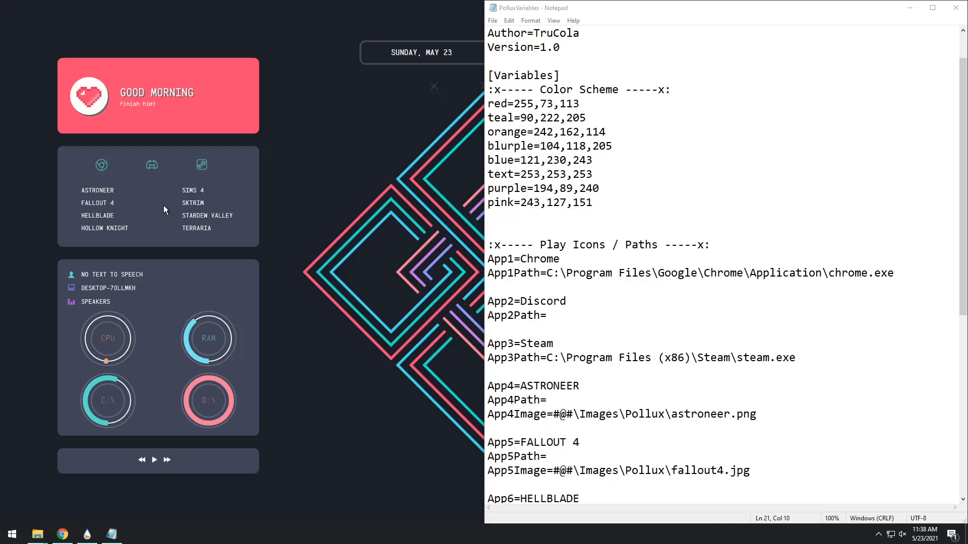
mouse_move(131, 247)
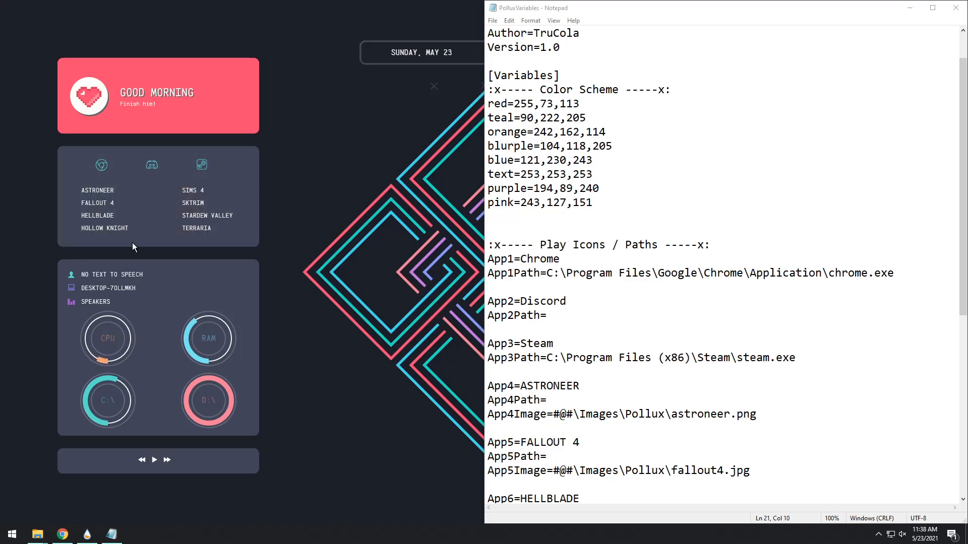
Step: Replace ASTRONEER with MINECRAFT in the App4 entry and refresh the skin to show it
scroll("down", 3)
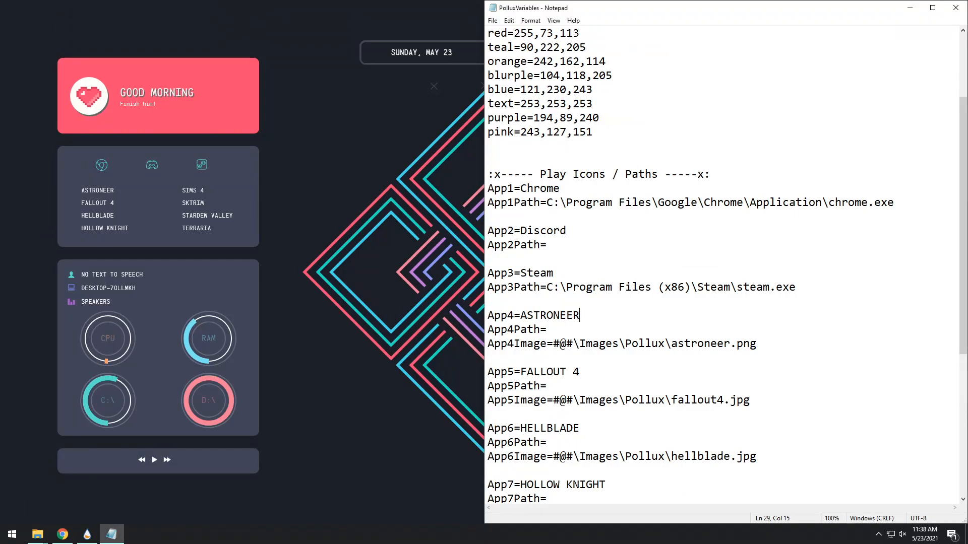
key("BackSpace")
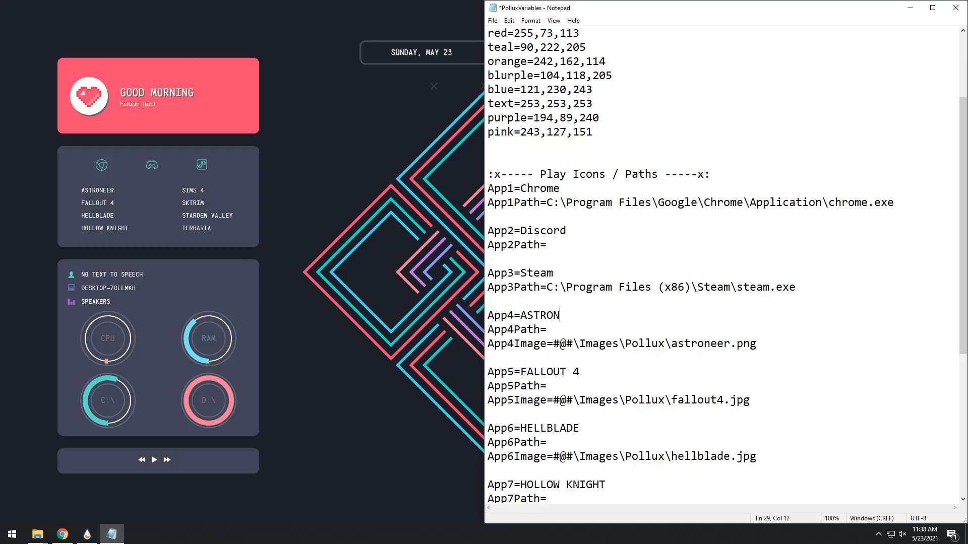
type("MINEC")
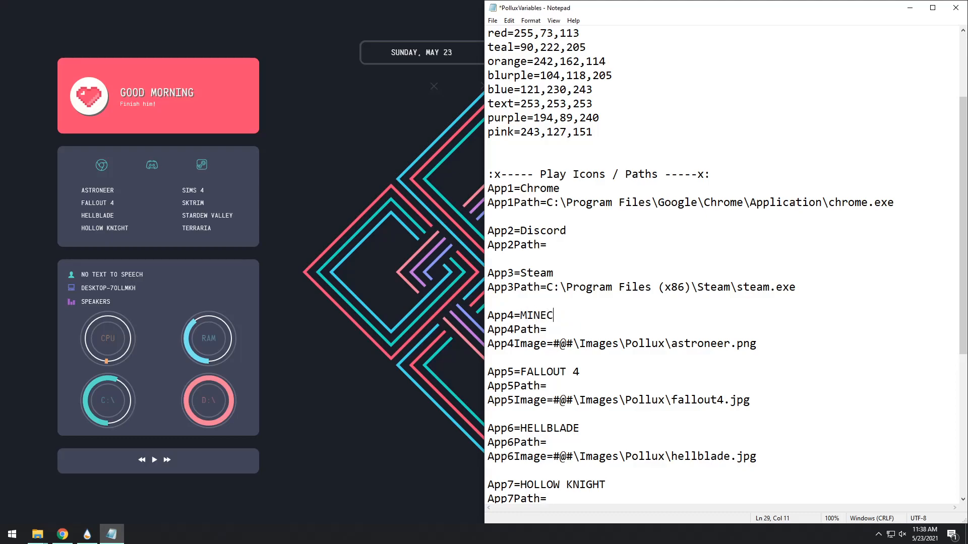
type("RAFT")
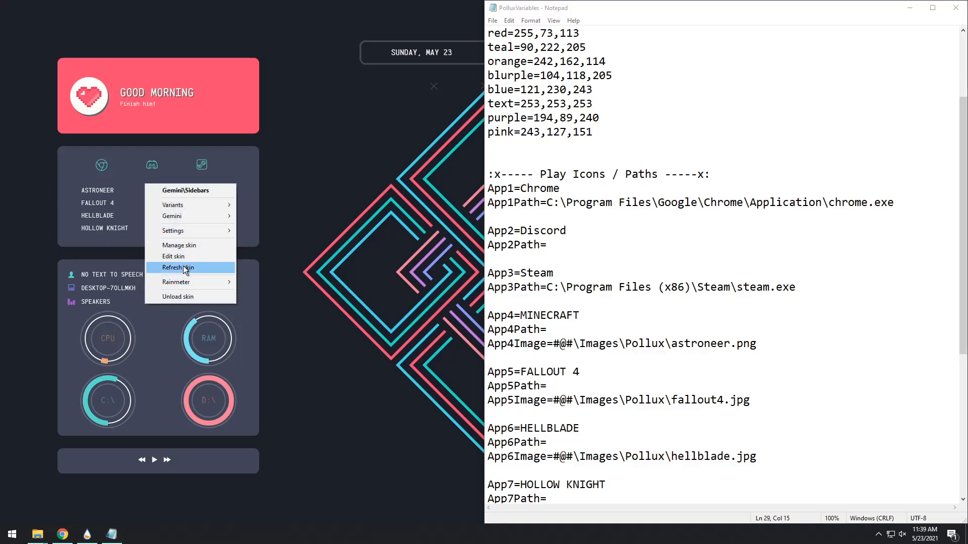
left_click(178, 267)
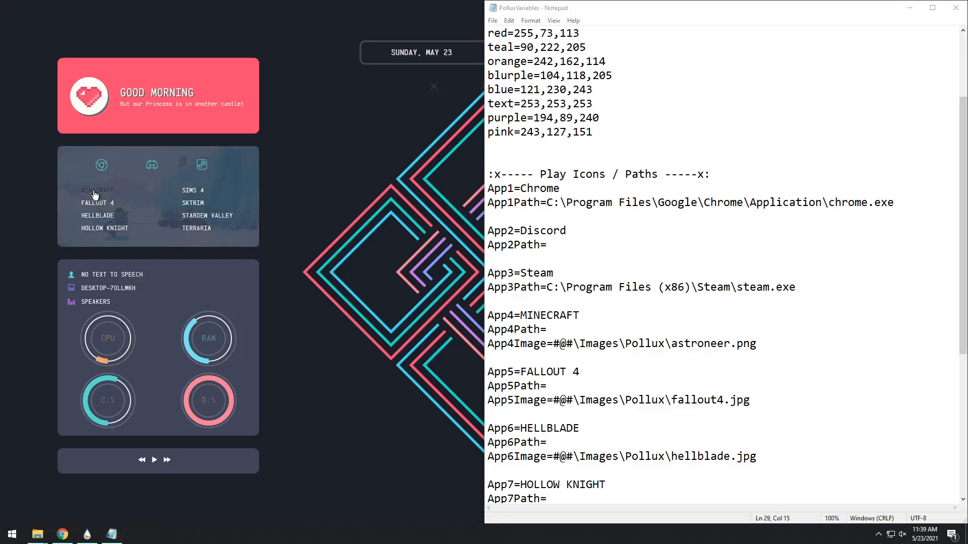
mouse_move(128, 199)
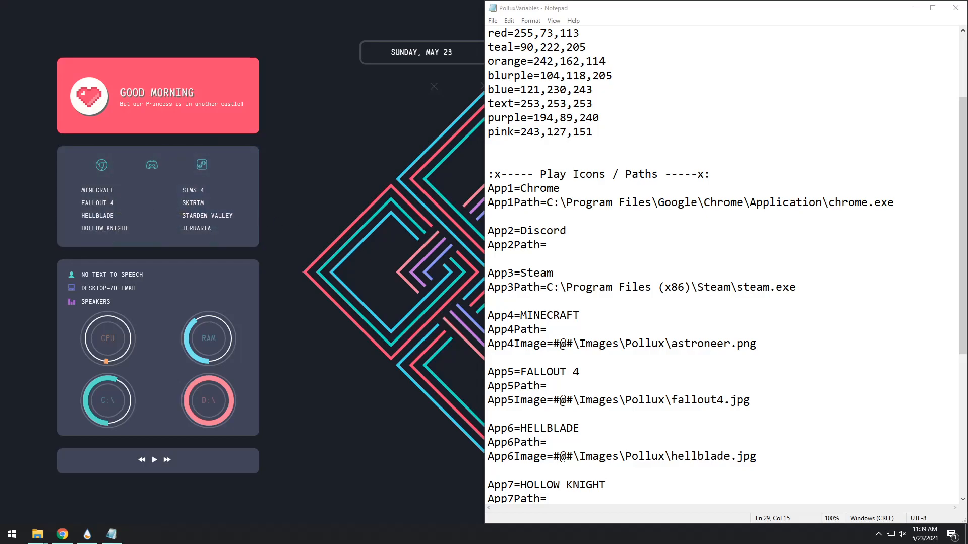
Step: Delete the App4Image line and retype it as App5Image=#@#\Images\Pollux\astroneer.png
triple_click(617, 342)
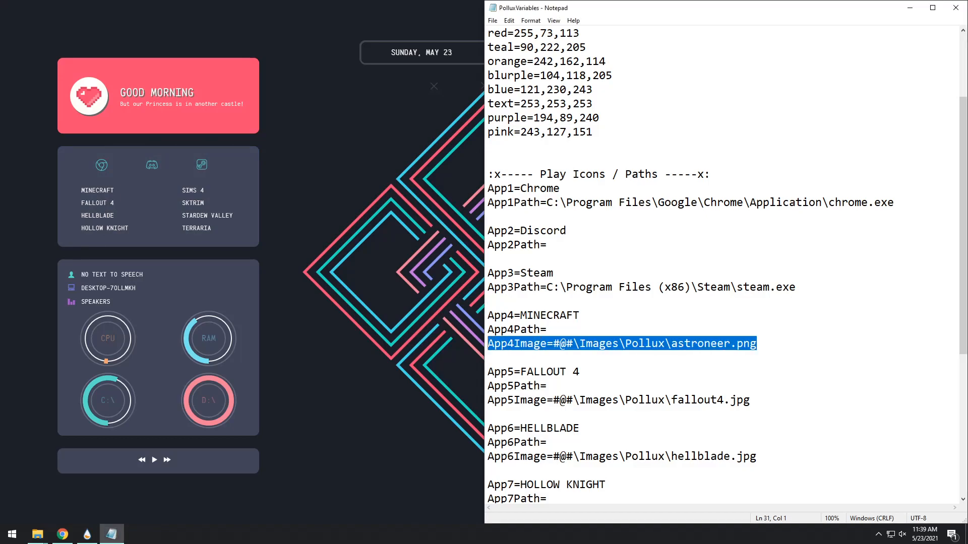
key("Delete")
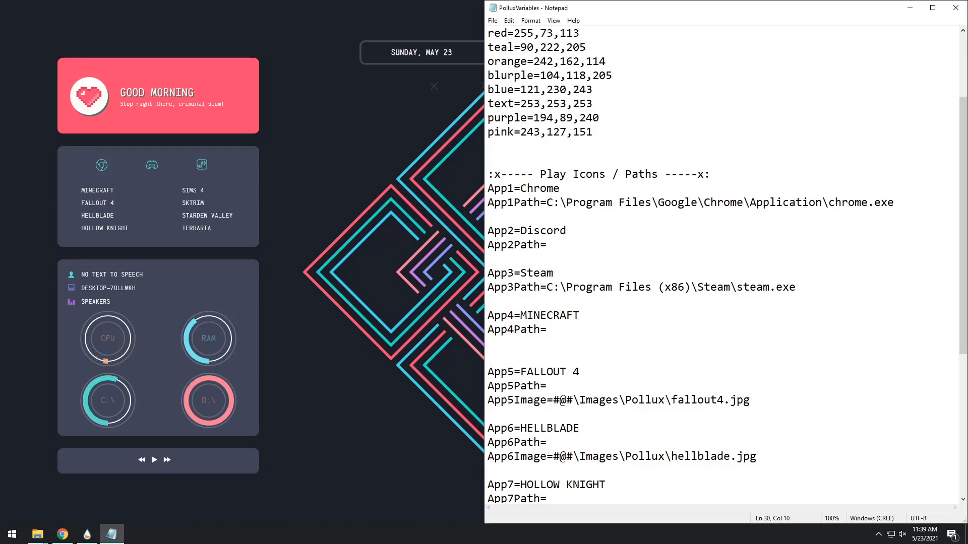
key("enter")
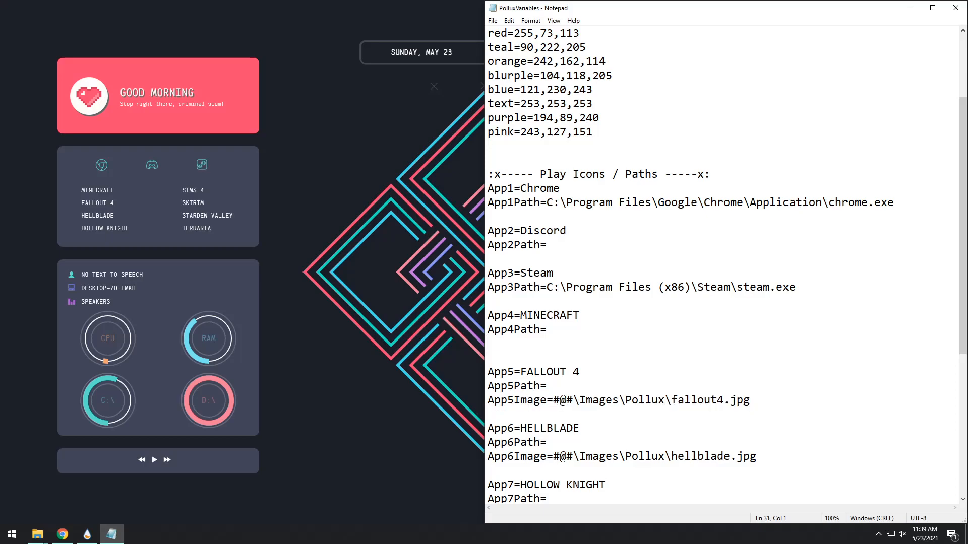
type("App5Image=#@#\\Images\\Pollux\\astroneer.png")
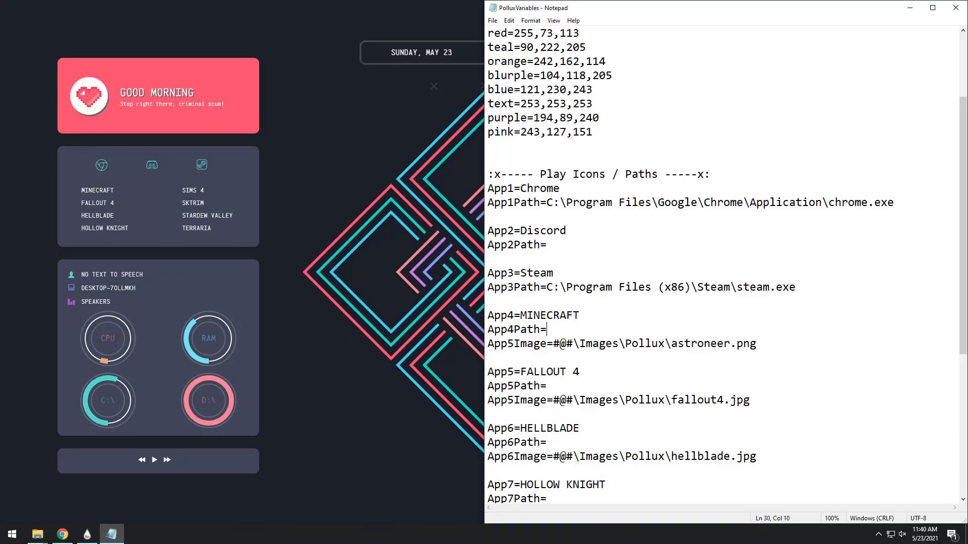
left_click(61, 535)
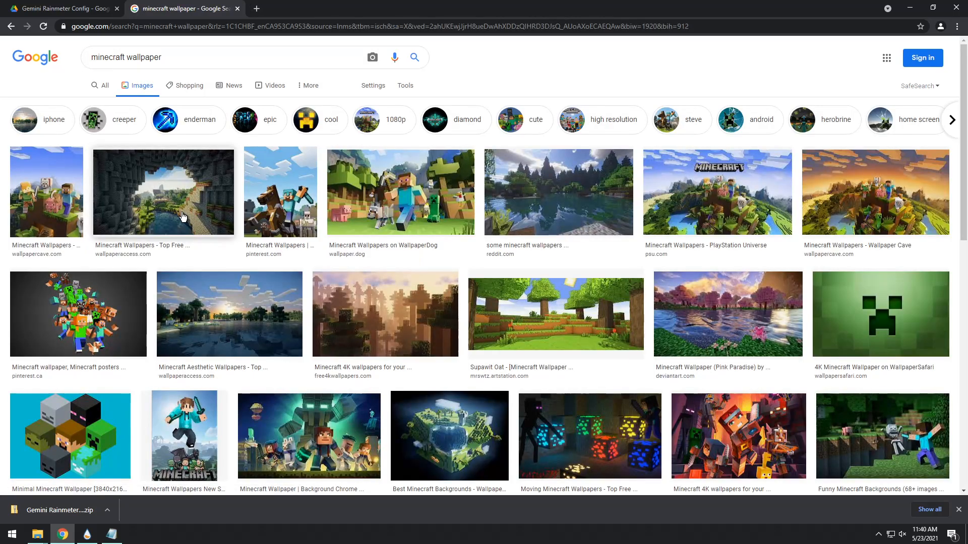
Step: Open the full-size Minecraft cave wallpaper in a new tab and start Save image as
left_click(164, 191)
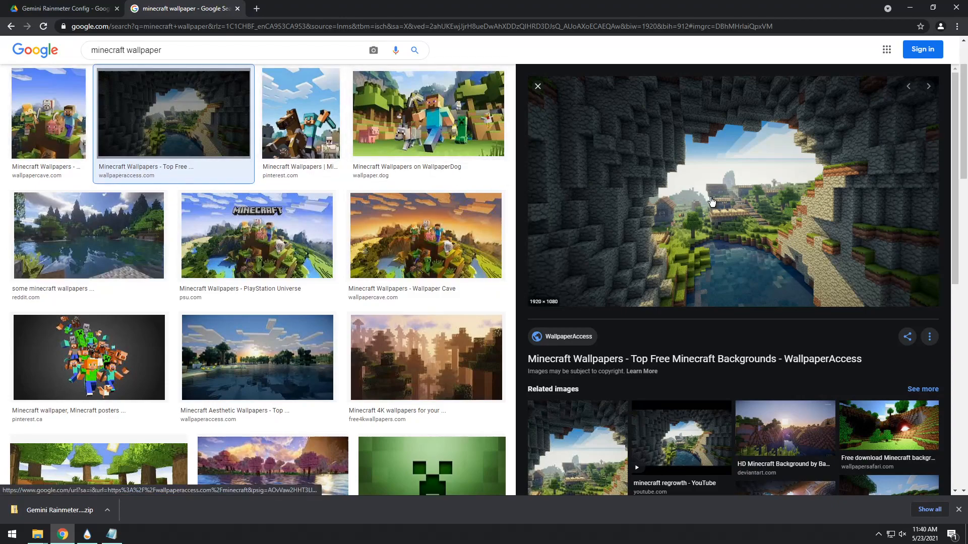
left_click(710, 201)
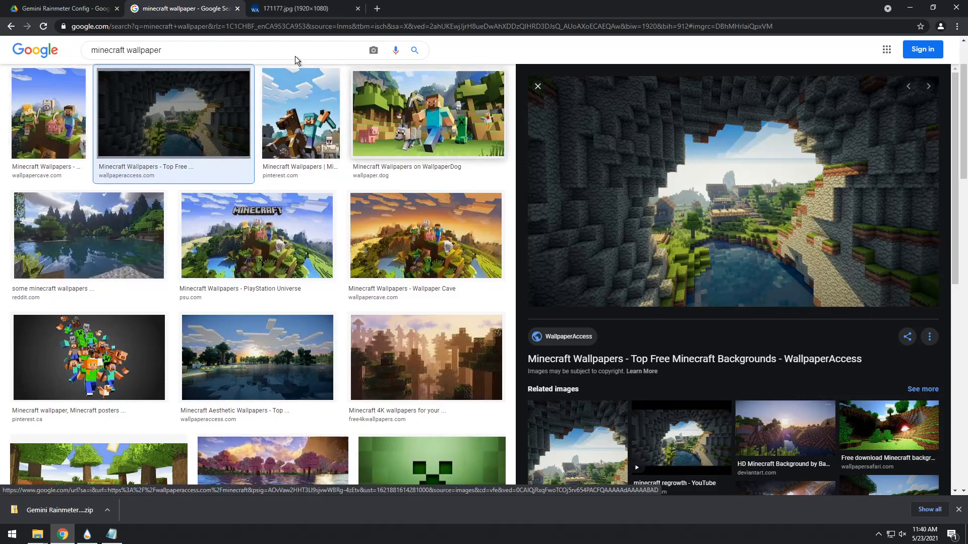
left_click(288, 9)
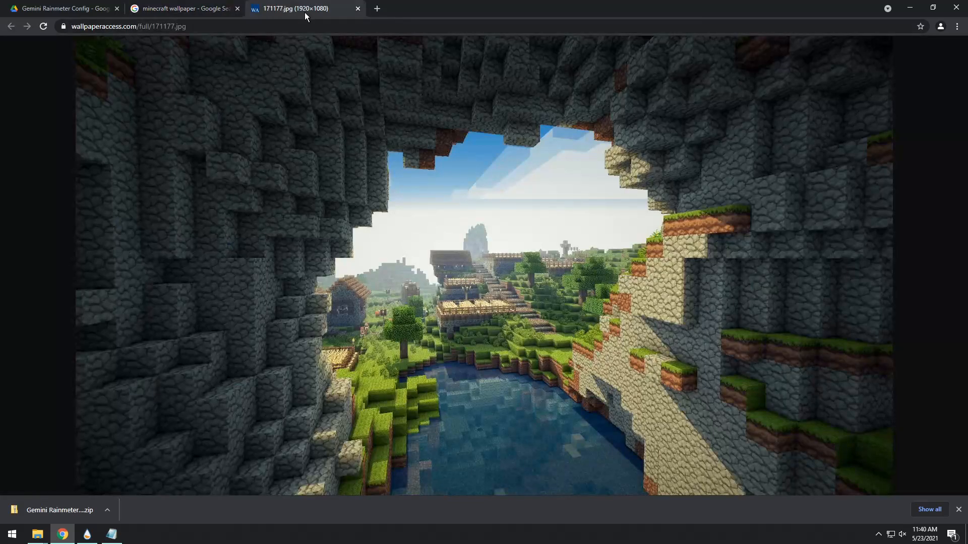
left_click(183, 8)
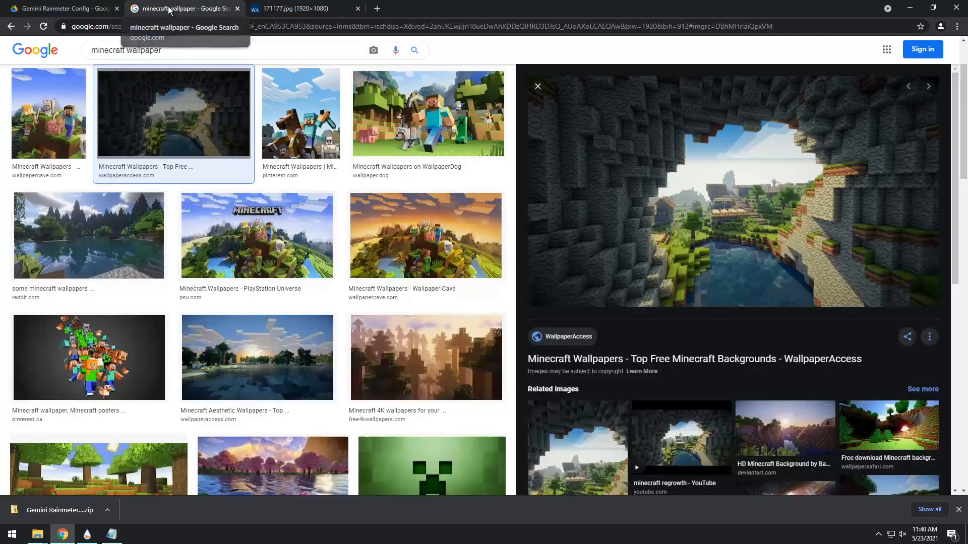
mouse_move(582, 306)
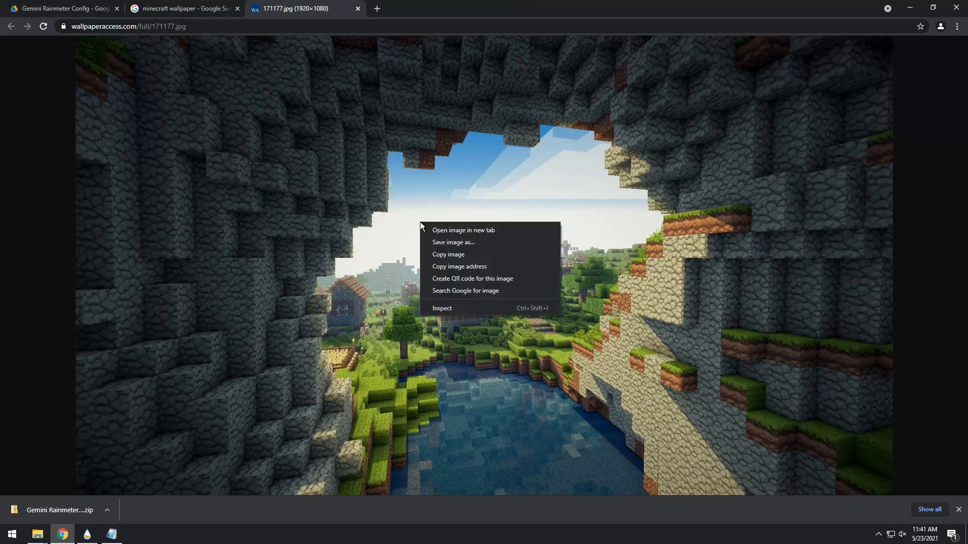
left_click(453, 242)
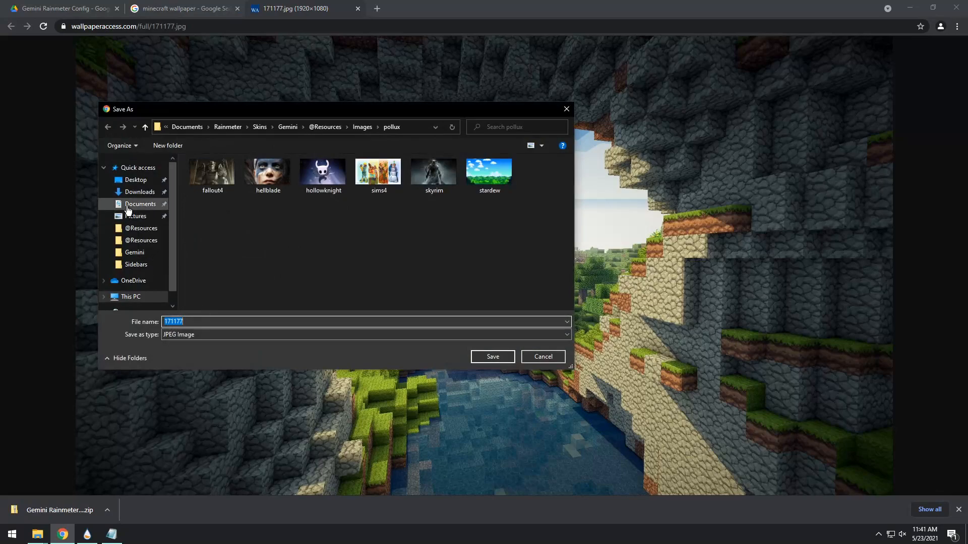
left_click(492, 357)
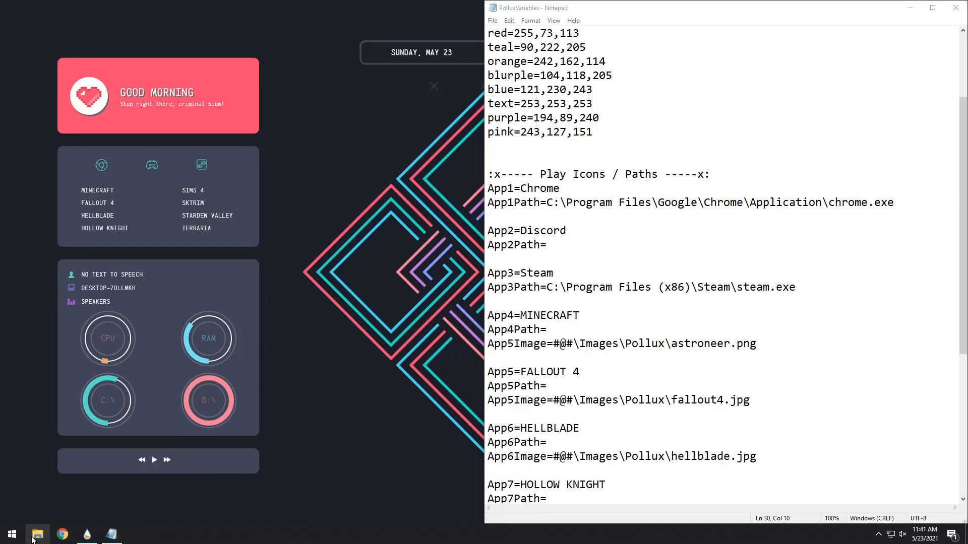
Step: Rename the downloaded JPG to minecraft and browse to Gemini's pollux images folder
left_click(36, 534)
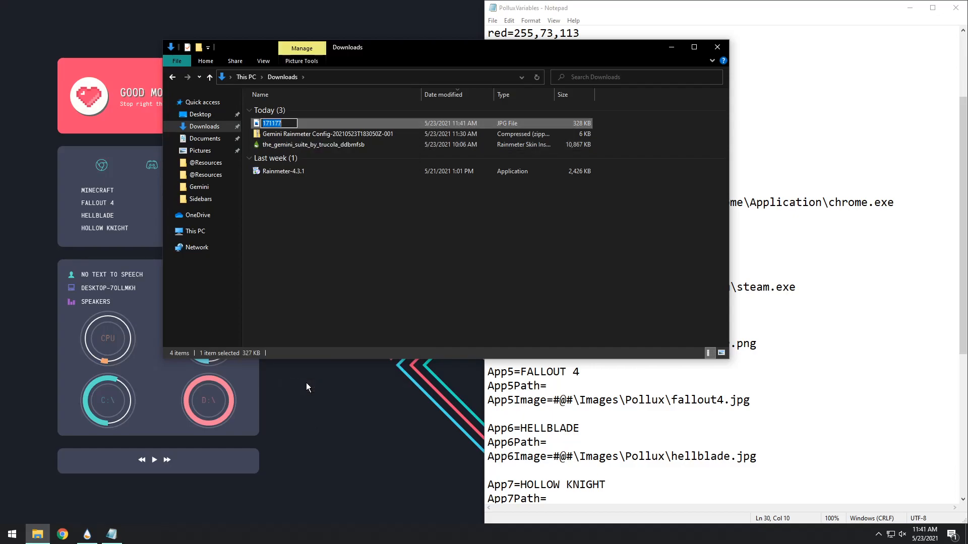
type("minecraft")
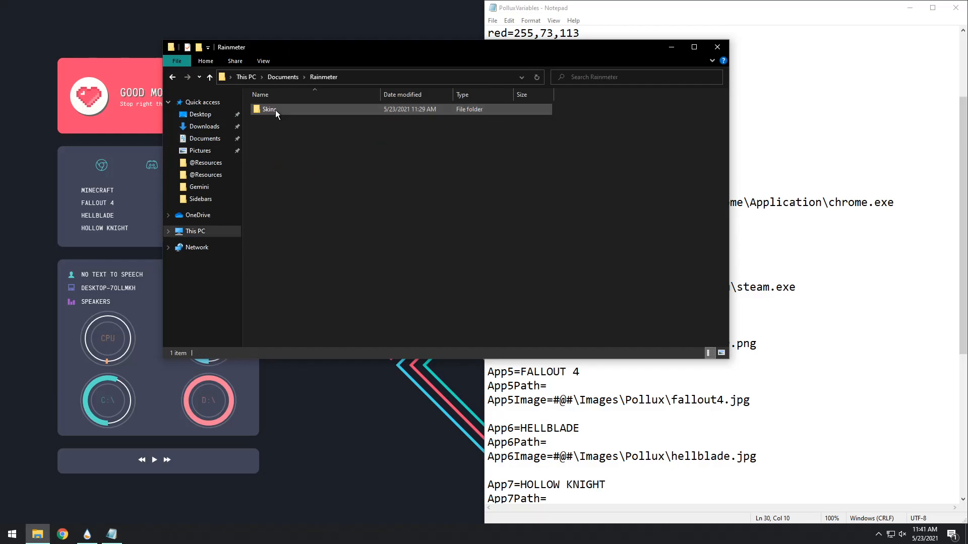
double_click(271, 109)
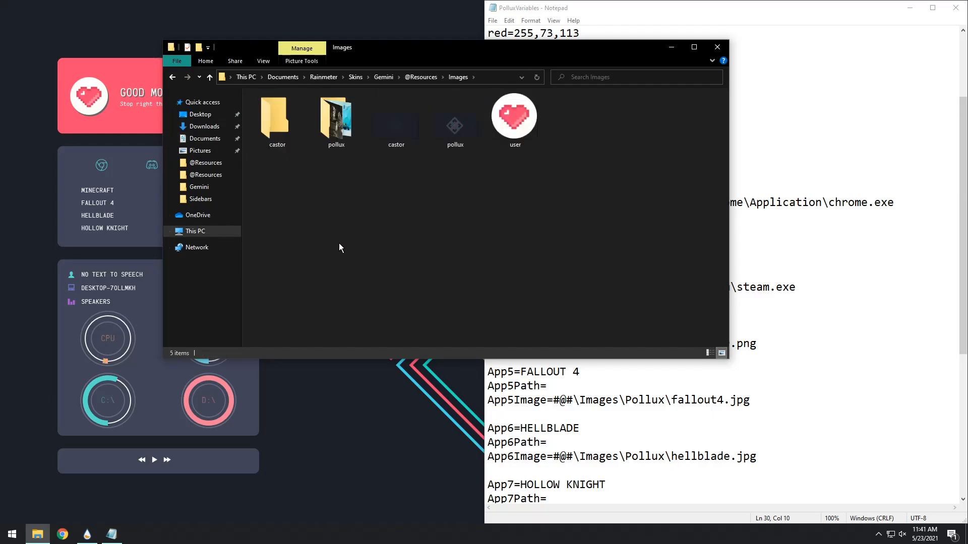
double_click(336, 114)
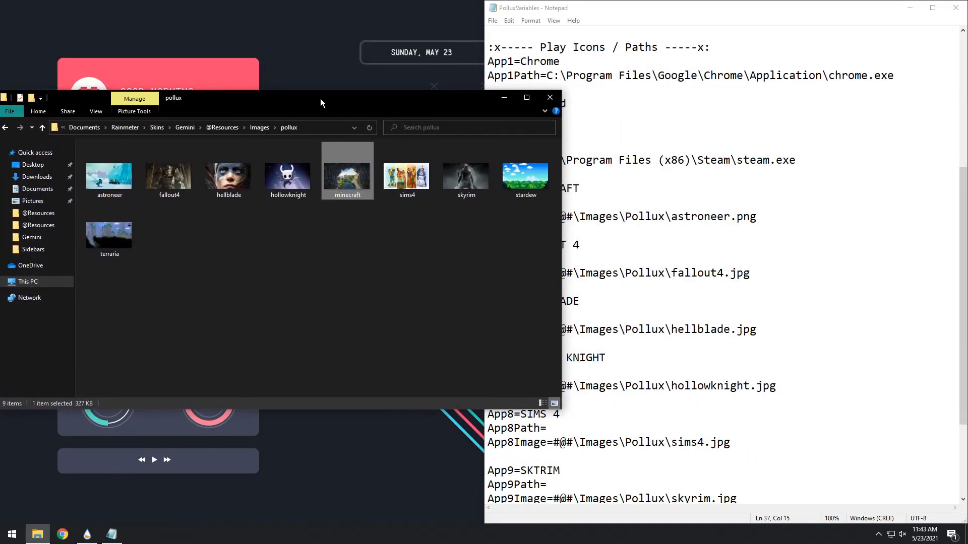
Step: Show the minecraft picture's properties confirming it is a JPG, then select astroneer in the image line
left_click(287, 180)
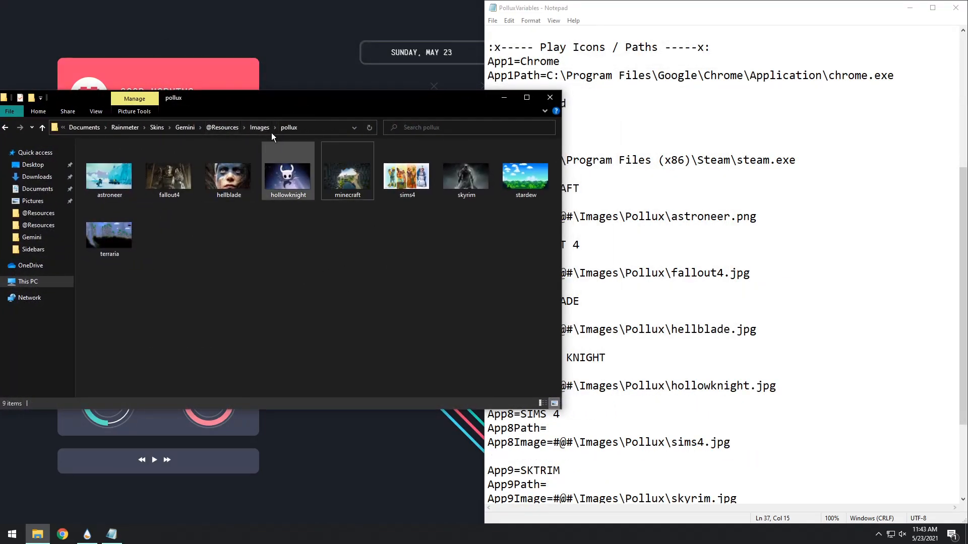
left_click(347, 169)
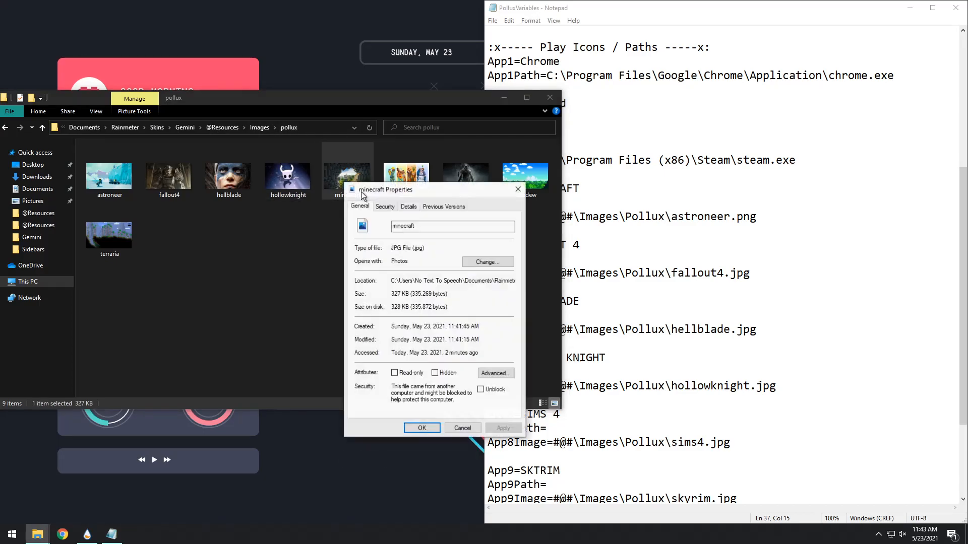
left_click_drag(387, 189, 323, 166)
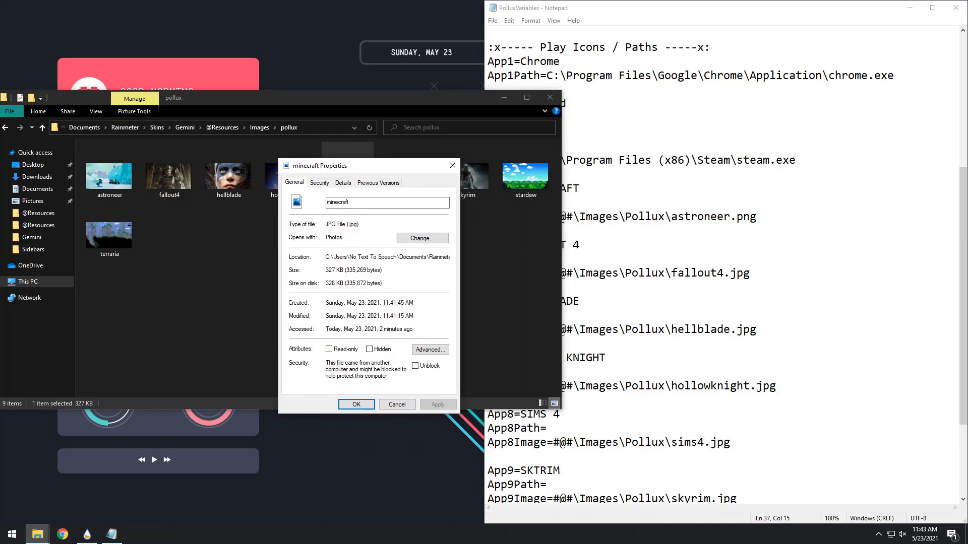
double_click(353, 224)
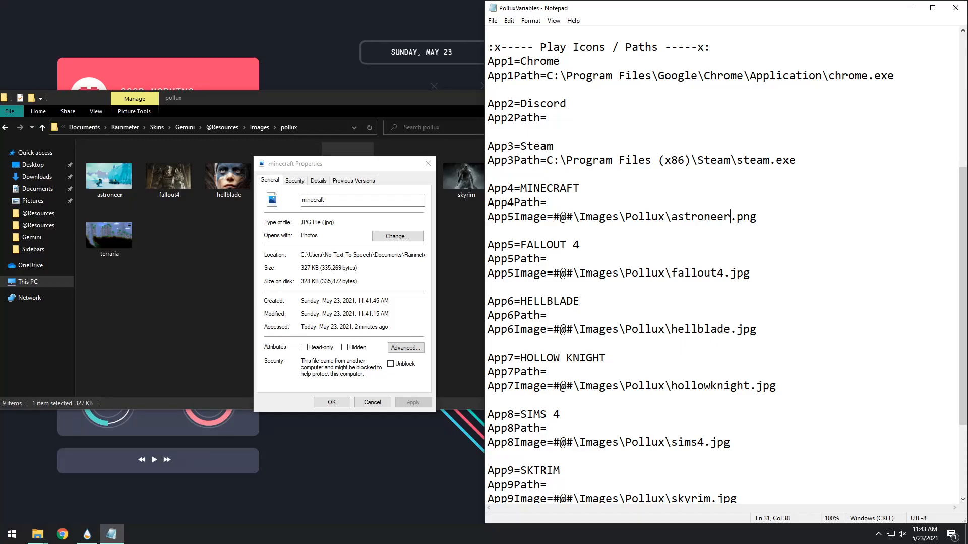
Step: Change the MINECRAFT image line to App4Image=#@#\Images\Pollux\minecraft.jpg and save
key("Backspace")
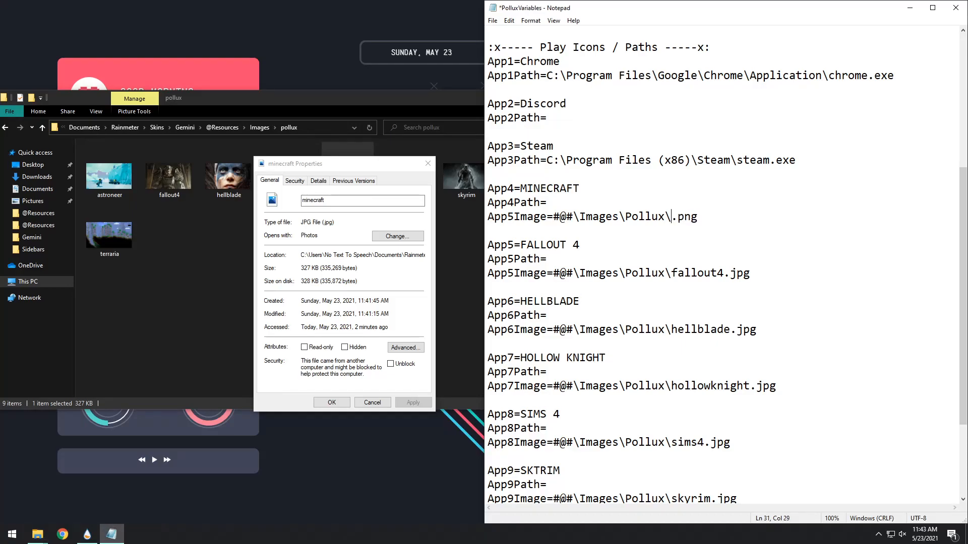
type("minecraft")
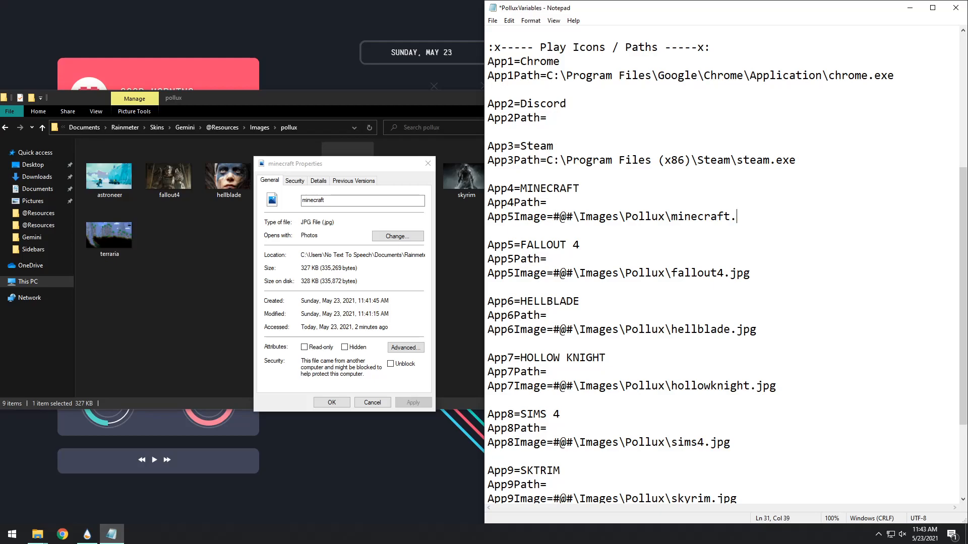
type("jpg")
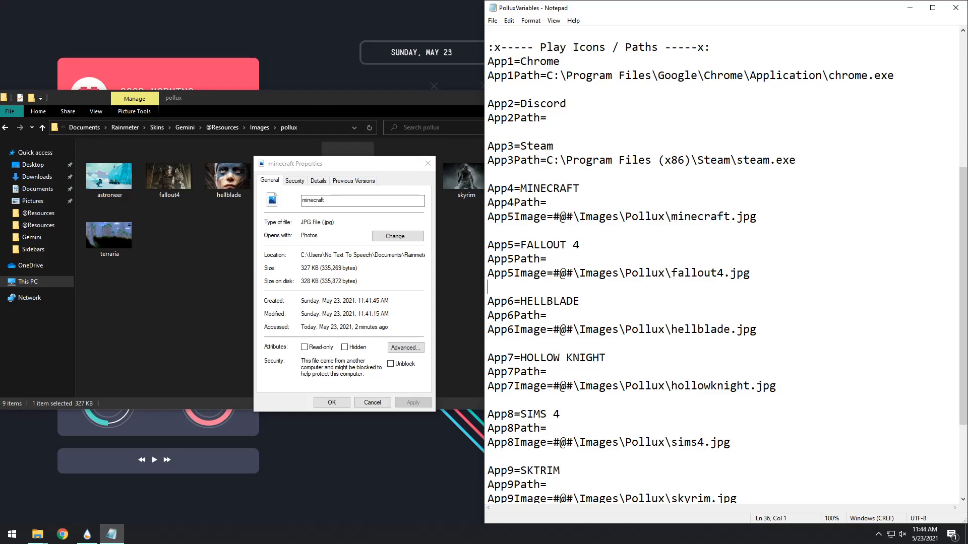
triple_click(617, 273)
type("4")
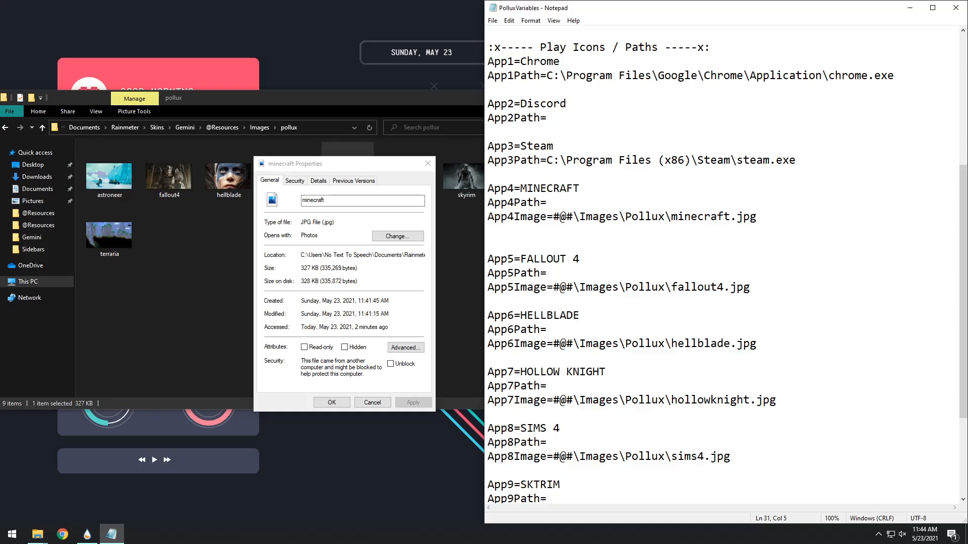
left_click(514, 217)
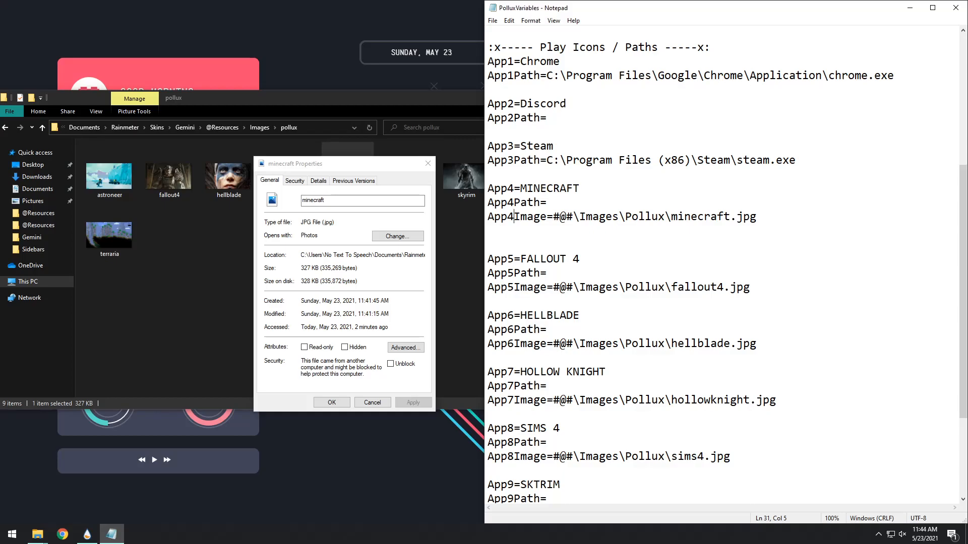
left_click(506, 189)
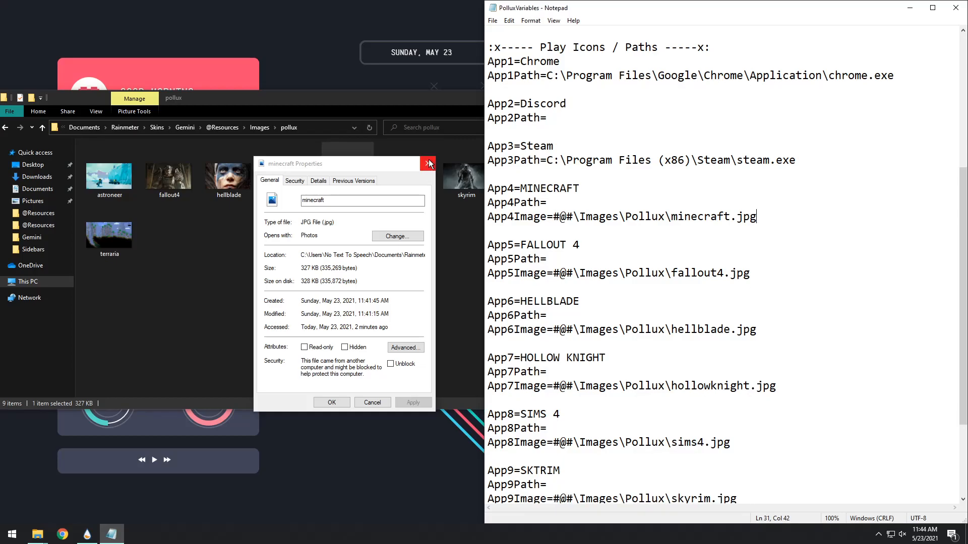
Step: Refresh the Gemini sidebar skin so MINECRAFT shows its new picture, then close Notepad
left_click(429, 163)
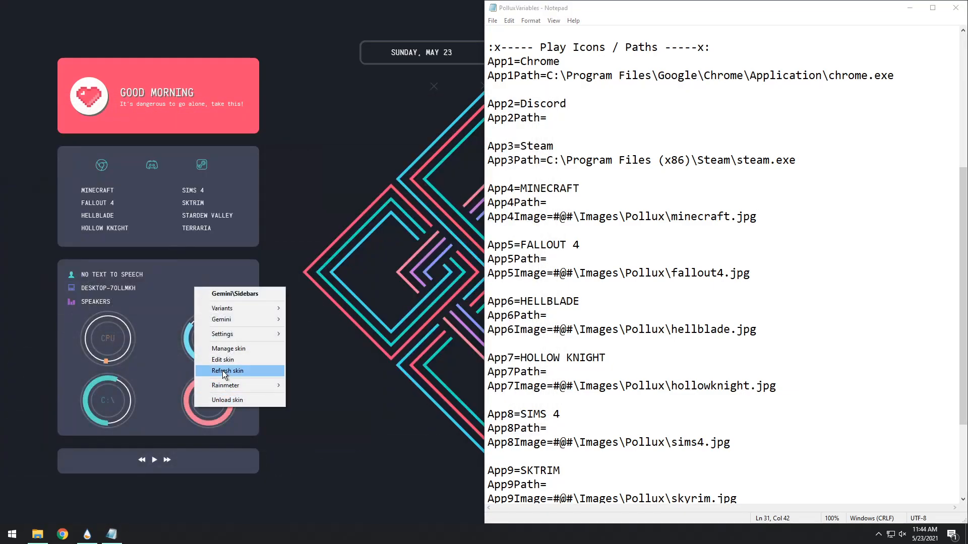
left_click(228, 370)
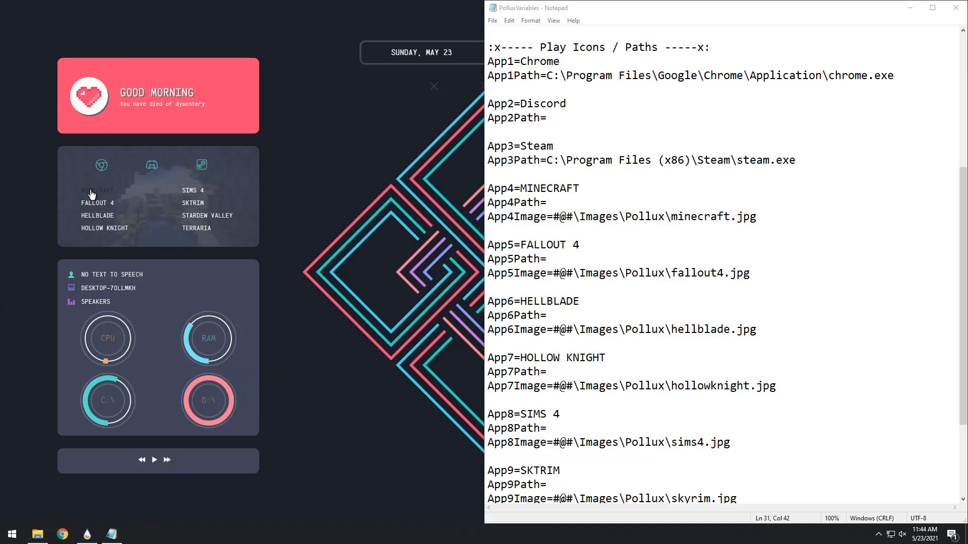
mouse_move(315, 189)
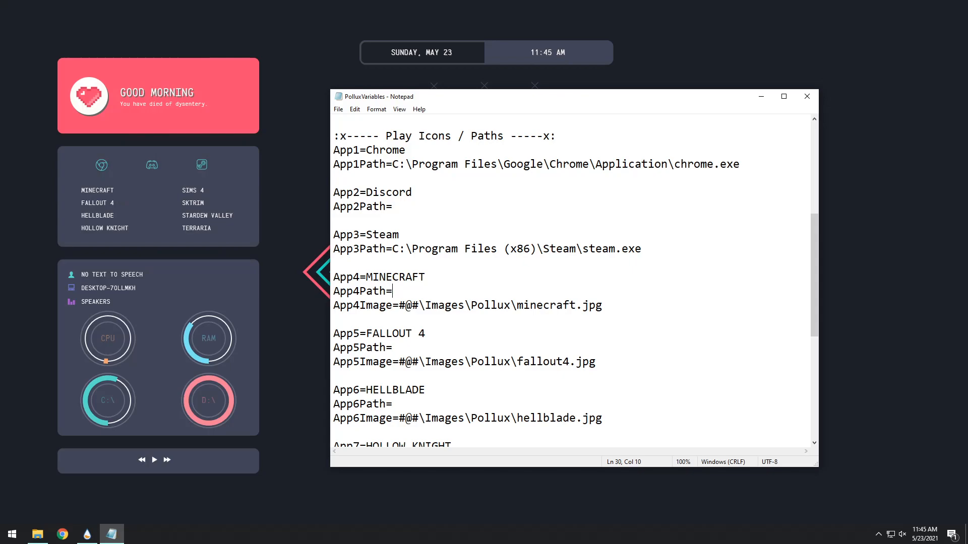
mouse_move(354, 102)
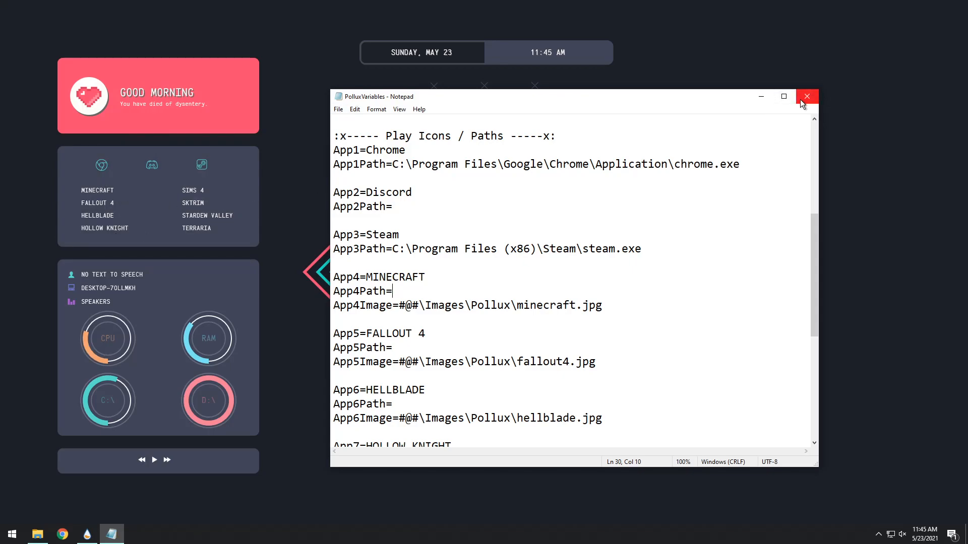
mouse_move(807, 97)
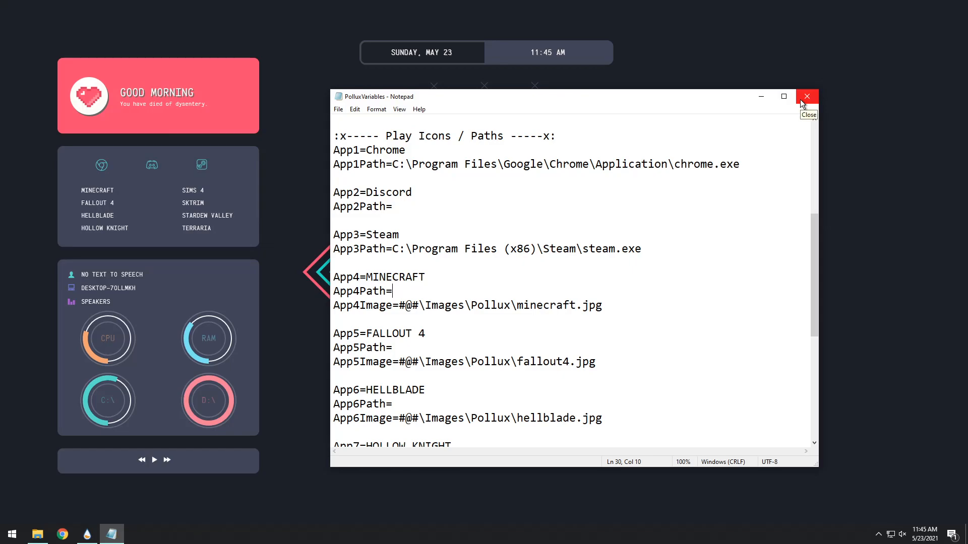
left_click(807, 97)
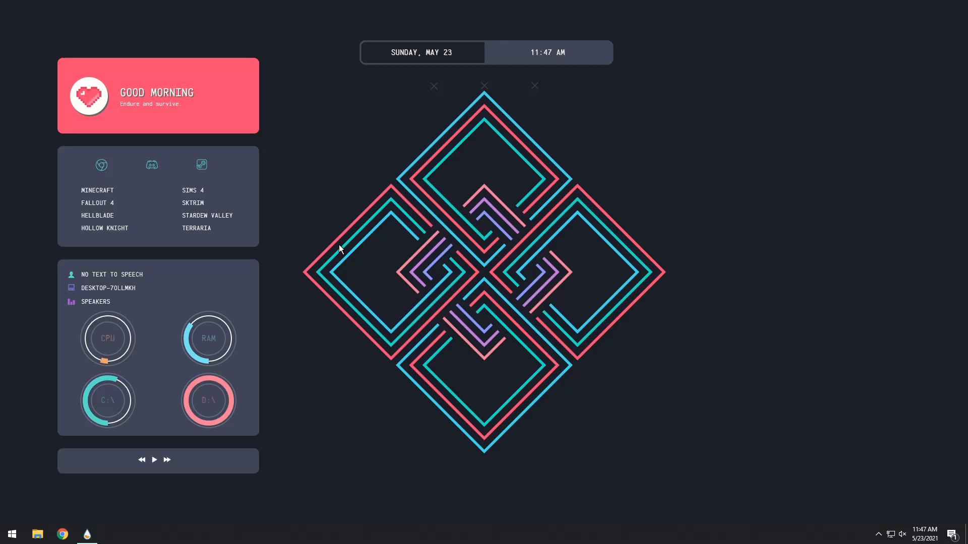
mouse_move(370, 106)
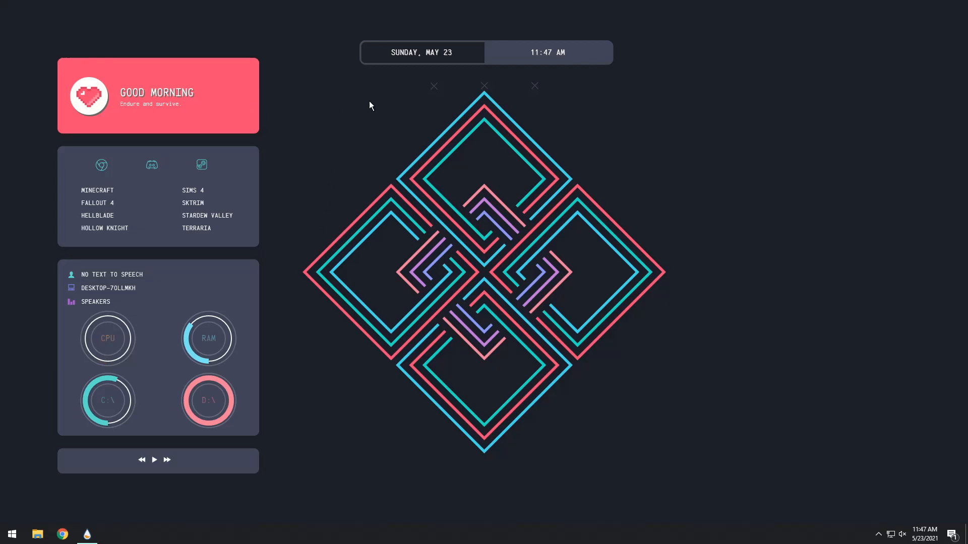
left_click(433, 85)
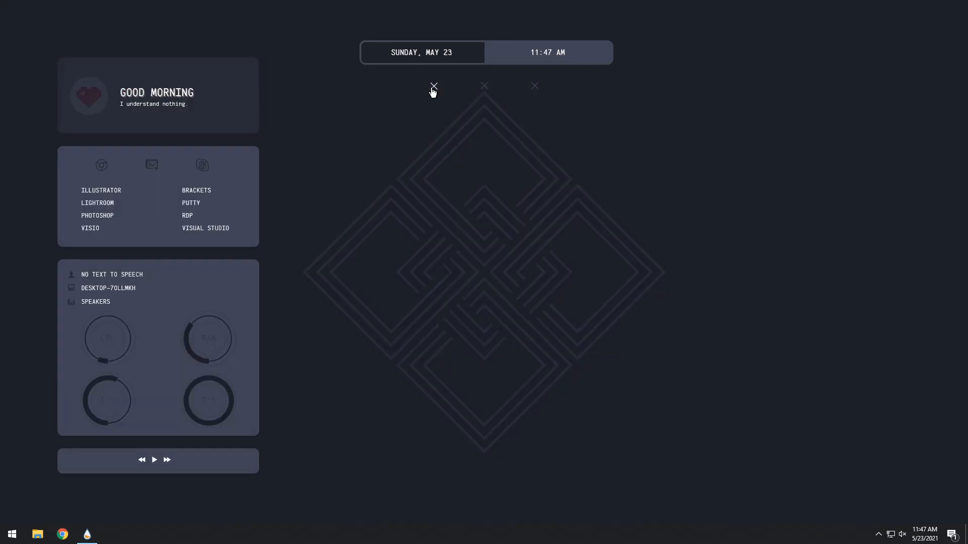
mouse_move(335, 97)
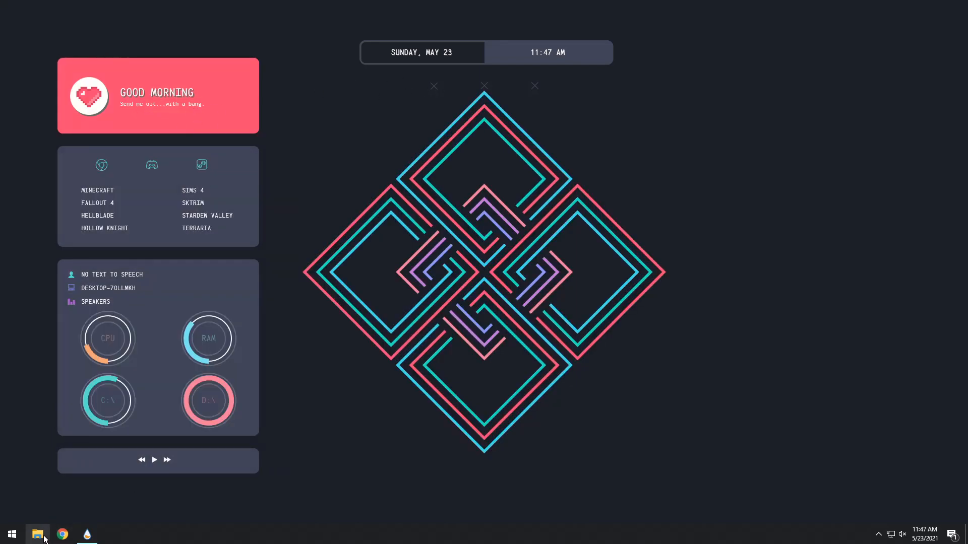
mouse_move(37, 534)
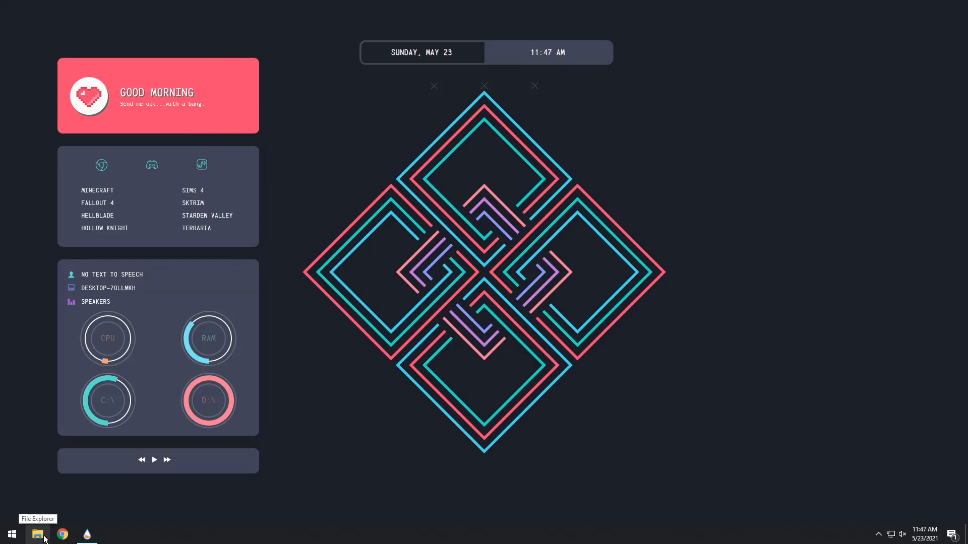
Step: Edit the pollux text file in Gemini's Text folder so the subtitle reads 'Subscribe to NTTS'
left_click(38, 535)
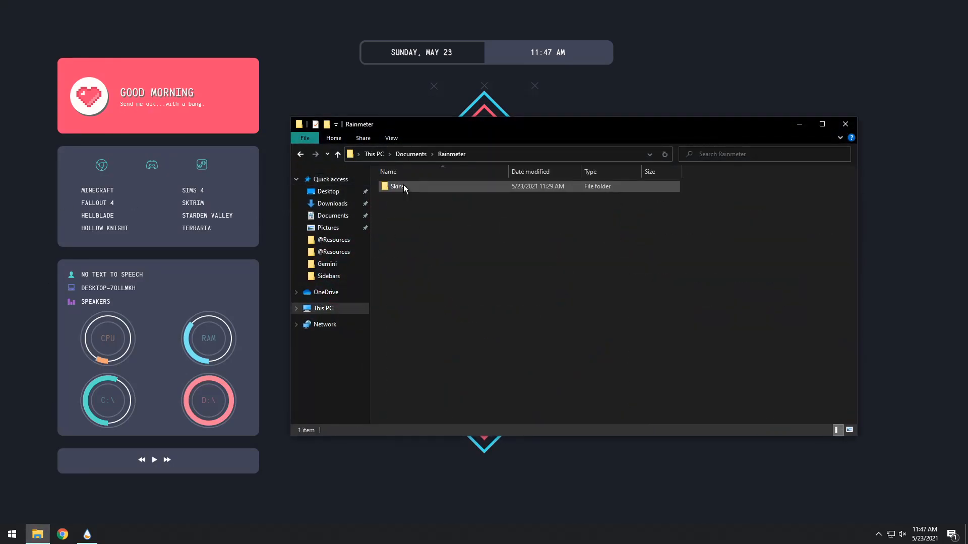
double_click(398, 185)
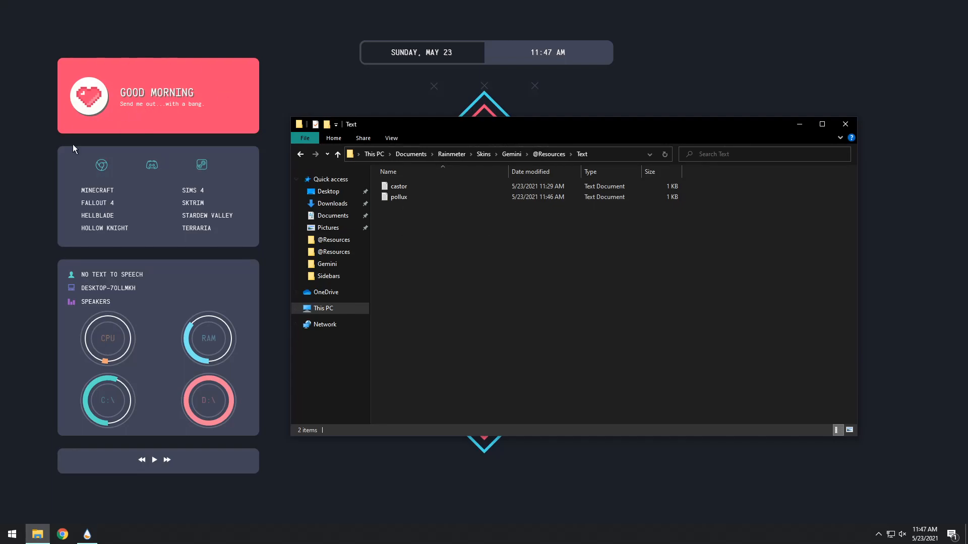
mouse_move(463, 214)
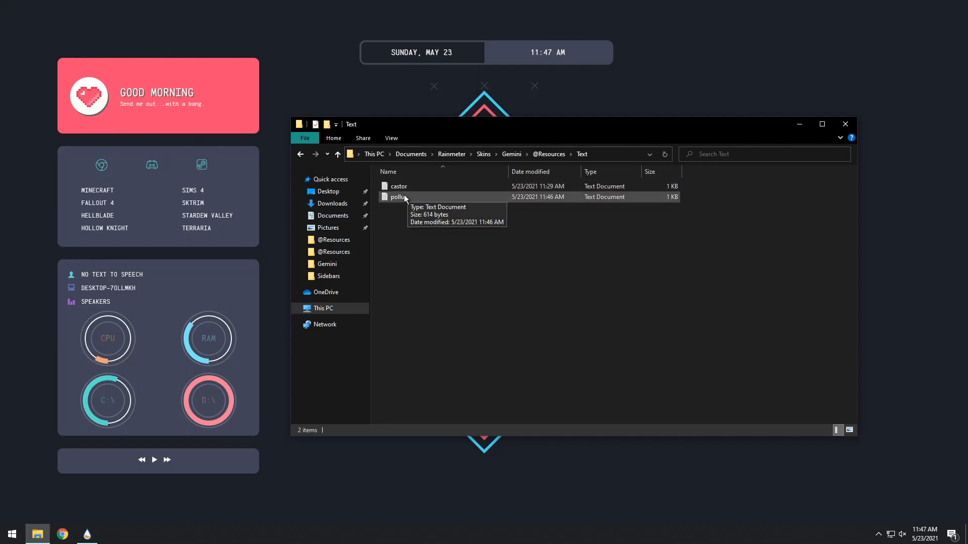
double_click(398, 196)
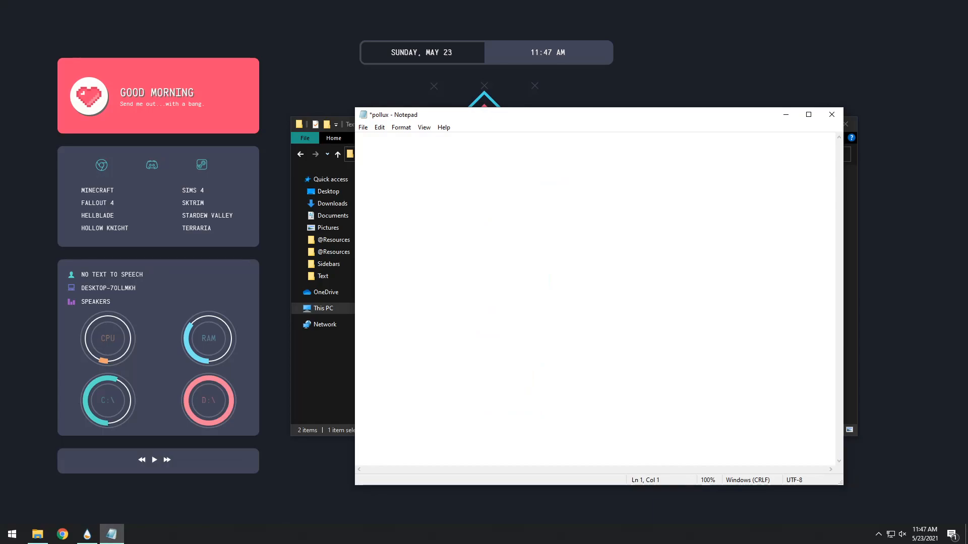
type("Subscrib")
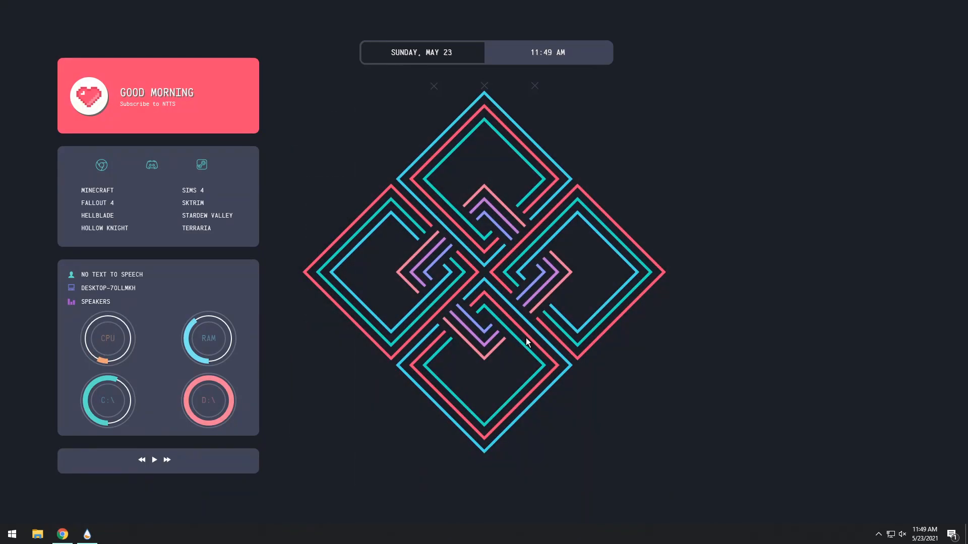
mouse_move(521, 347)
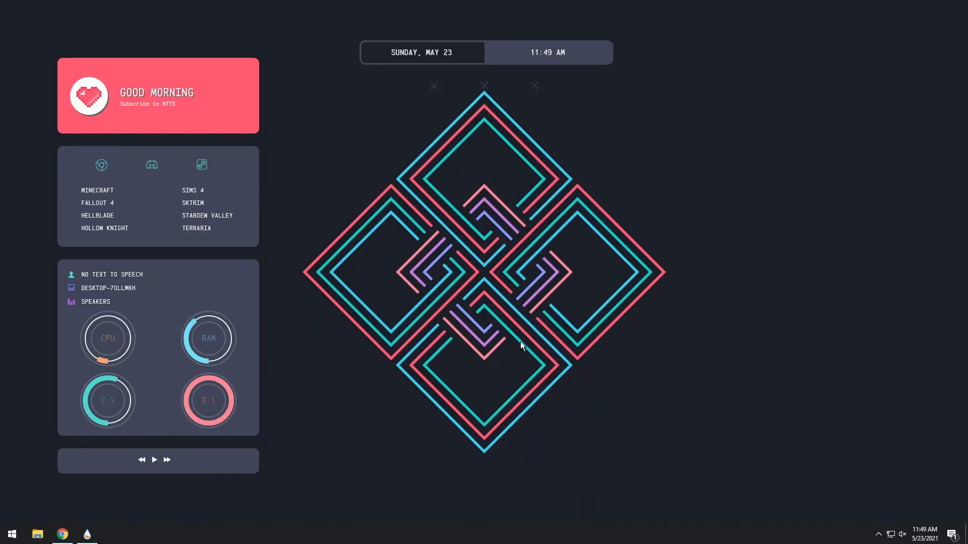
mouse_move(314, 538)
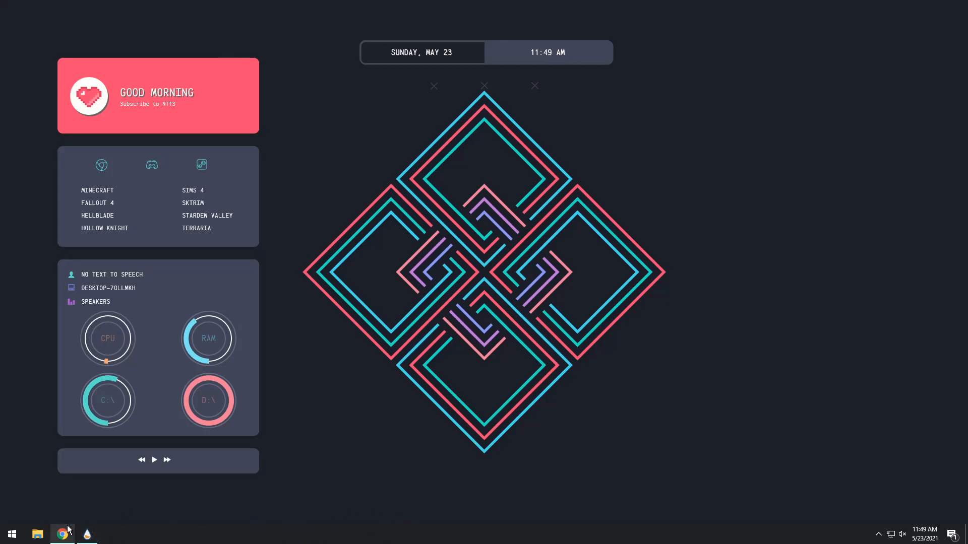
Step: Download the neutral TaskbarX Rainmeter skin and install it so the taskbar icons sit centered
left_click(63, 534)
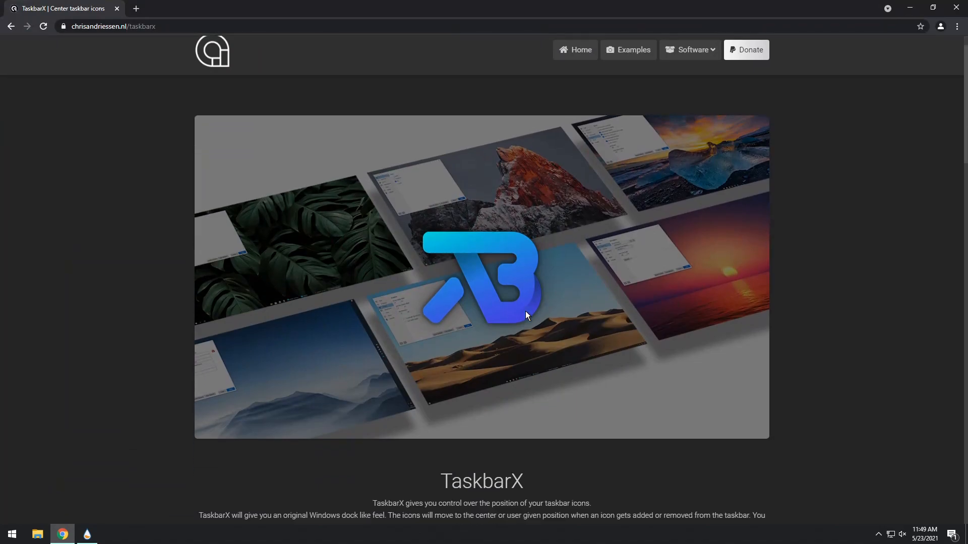
scroll("down", 3)
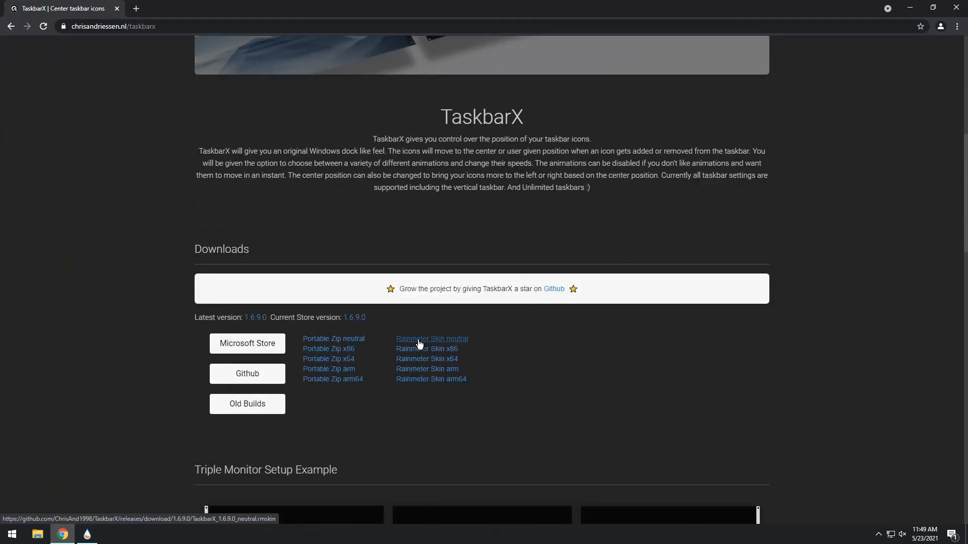
left_click(431, 339)
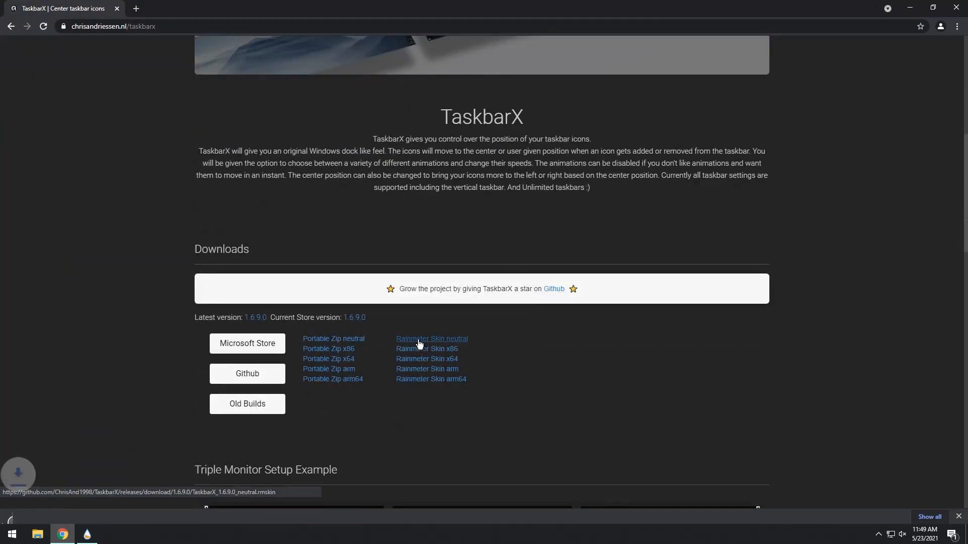
left_click(431, 339)
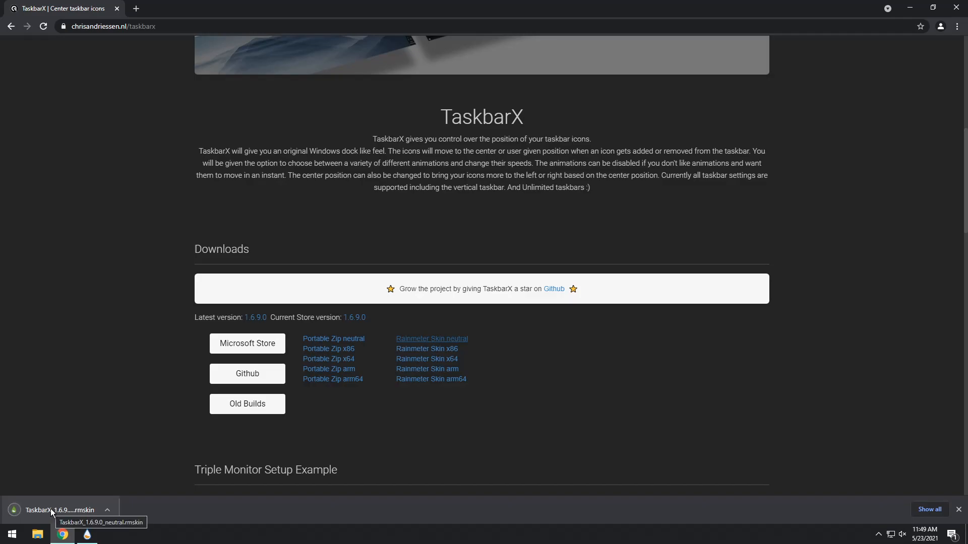
left_click(58, 510)
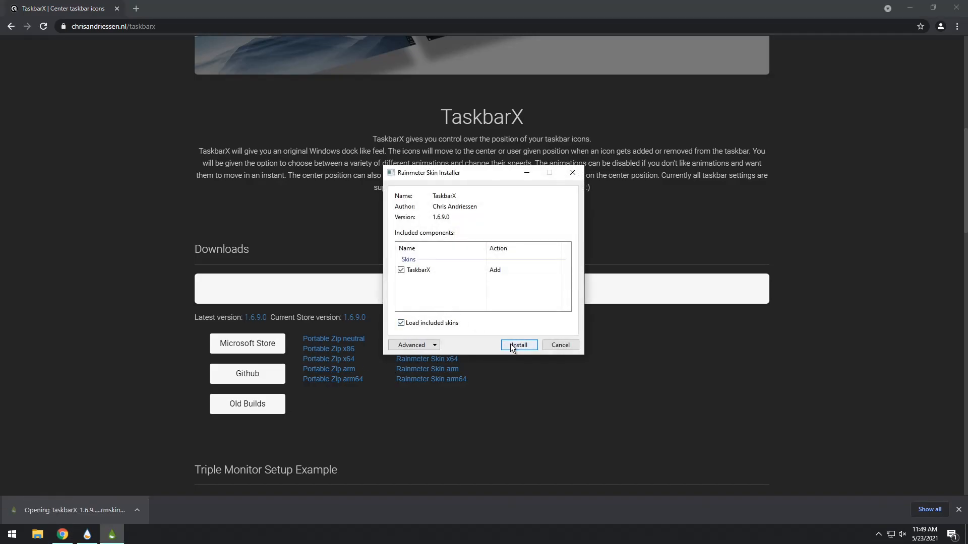
left_click(519, 345)
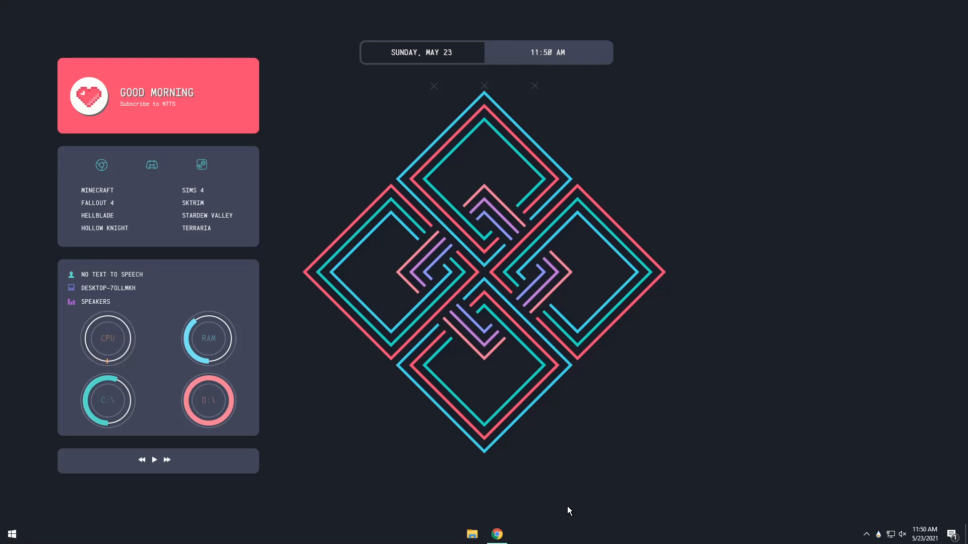
mouse_move(535, 86)
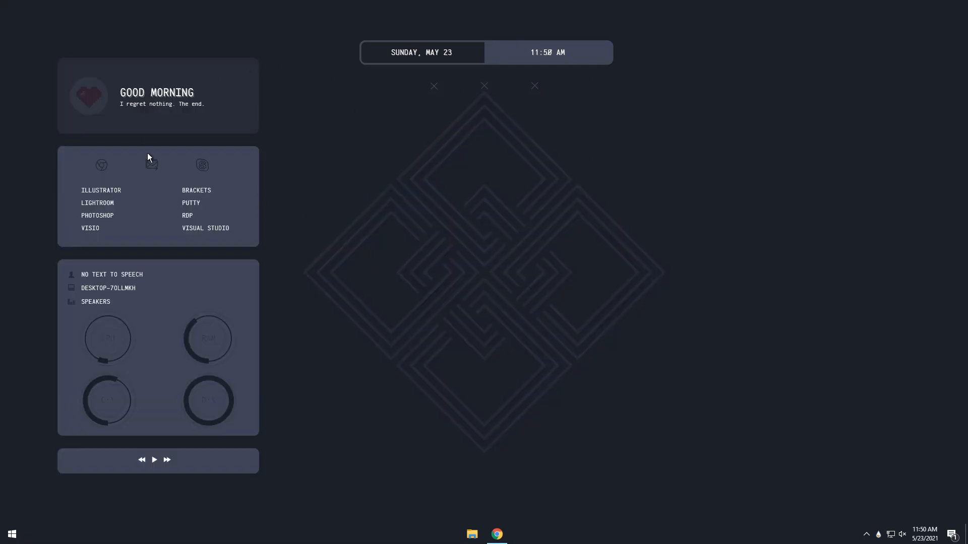
mouse_move(387, 277)
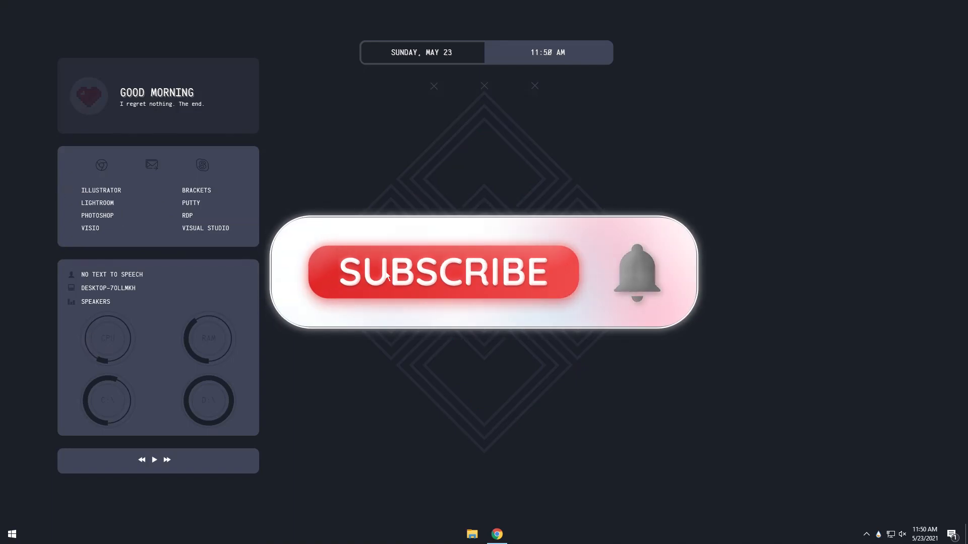
Step: Toggle the Gemini sidebar between the work app set and the games list
left_click(442, 273)
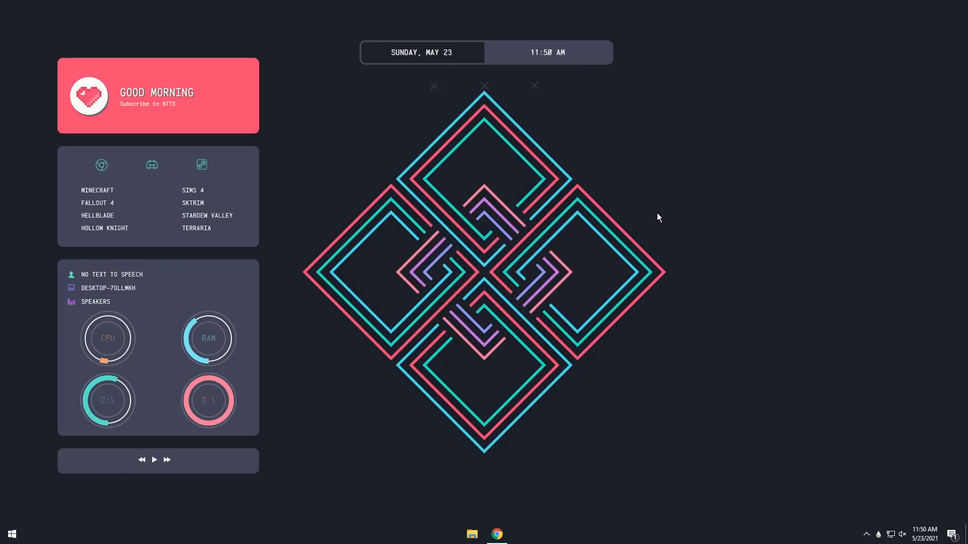
mouse_move(649, 219)
type("ad")
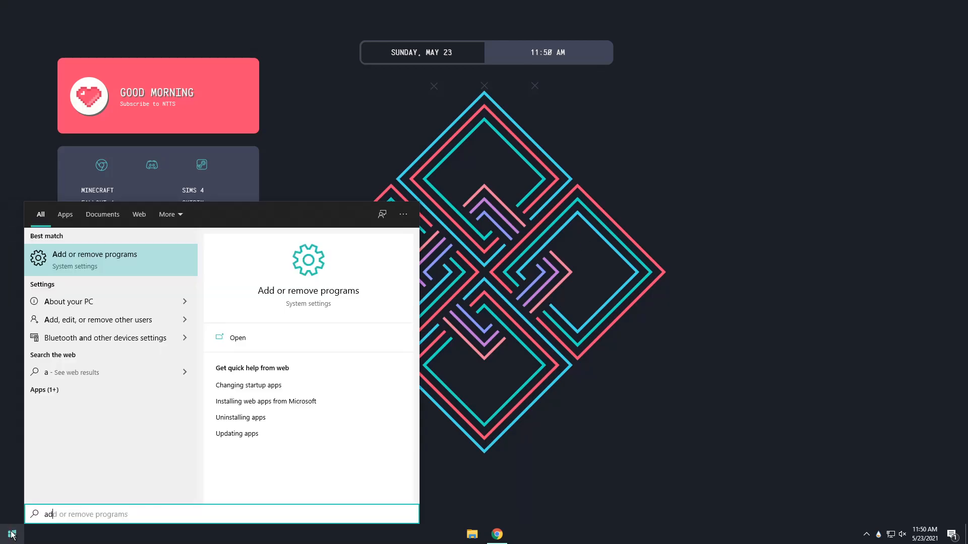
Step: Uninstall Rainmeter from Apps & features, also removing all its personal settings and files
left_click(237, 337)
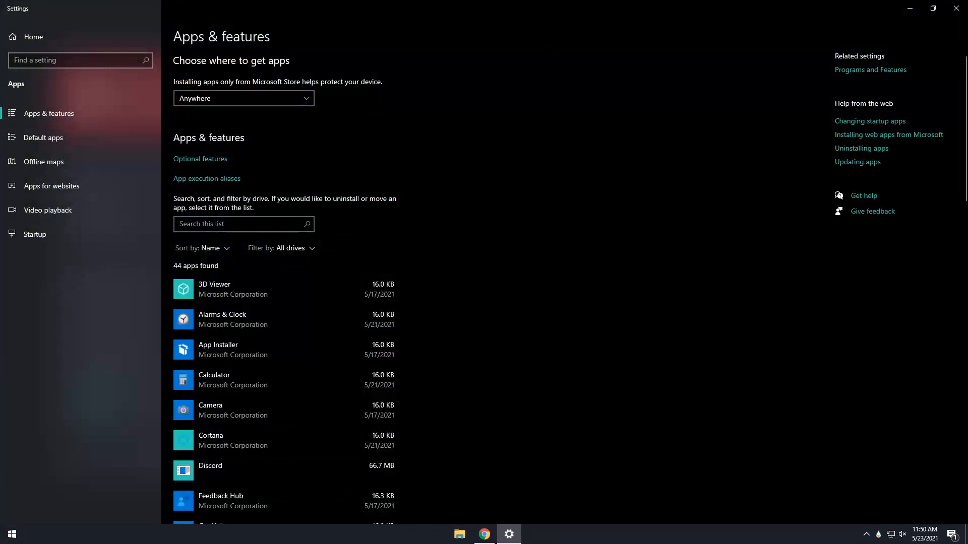
type("rain")
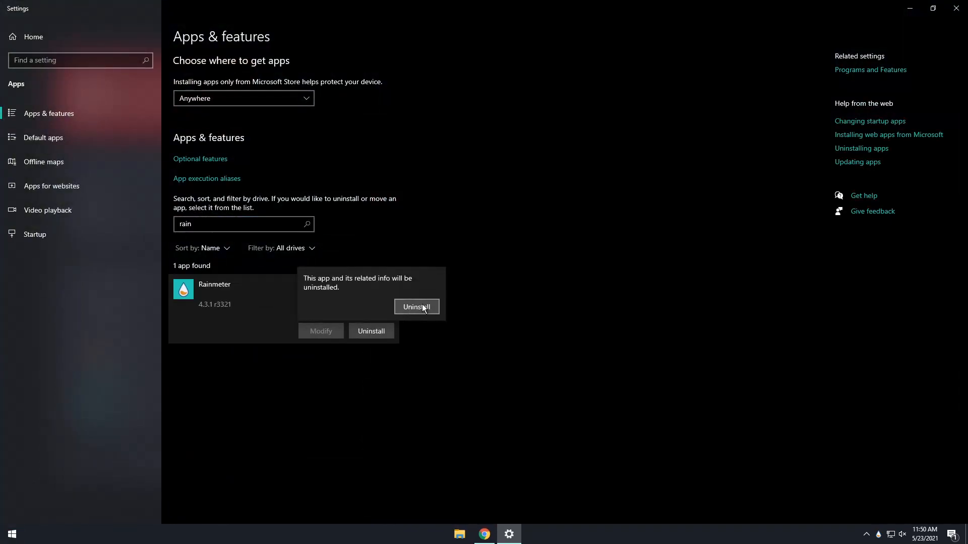
left_click(416, 306)
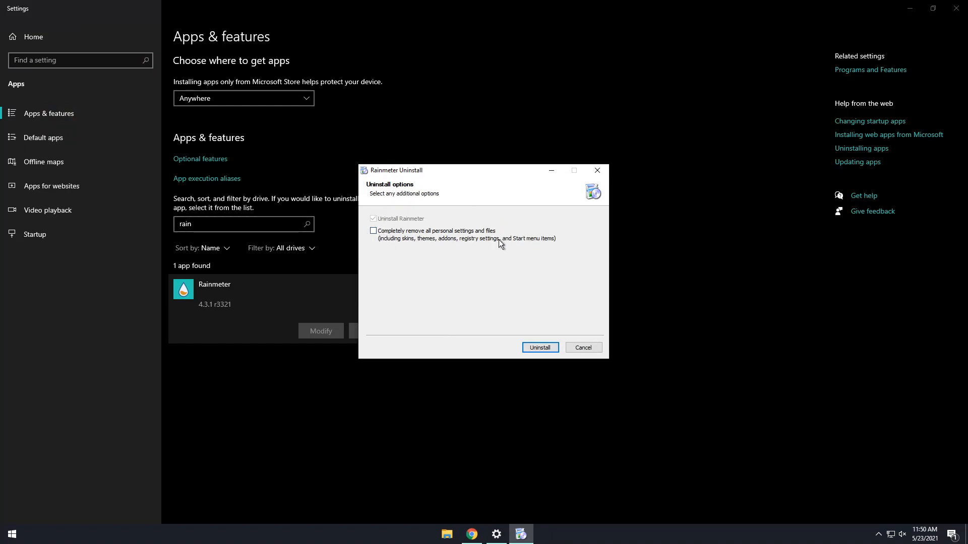
mouse_move(394, 238)
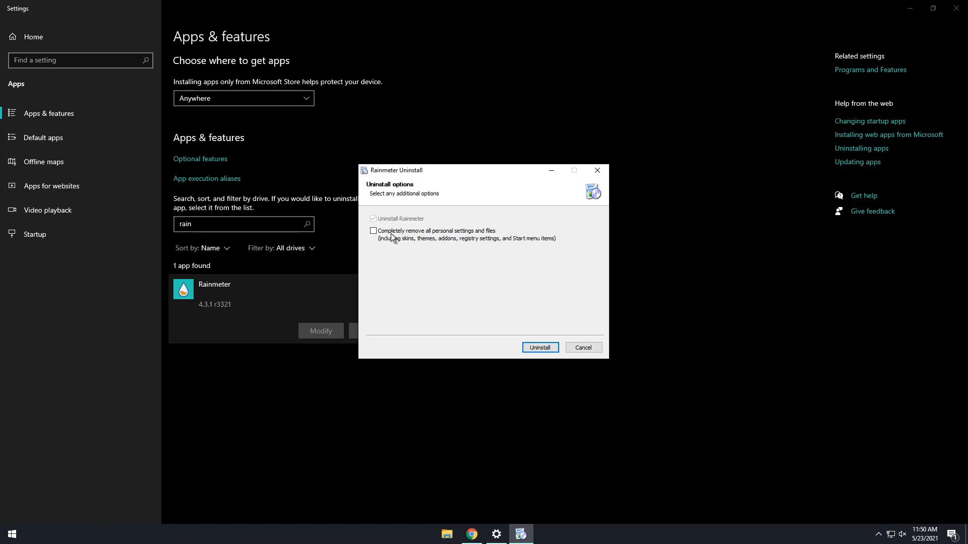
left_click(539, 348)
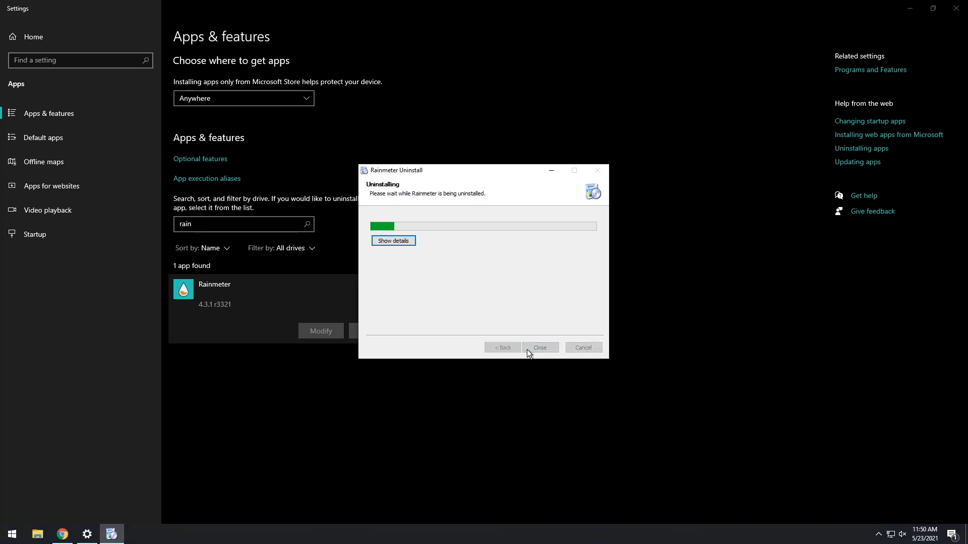
left_click(538, 348)
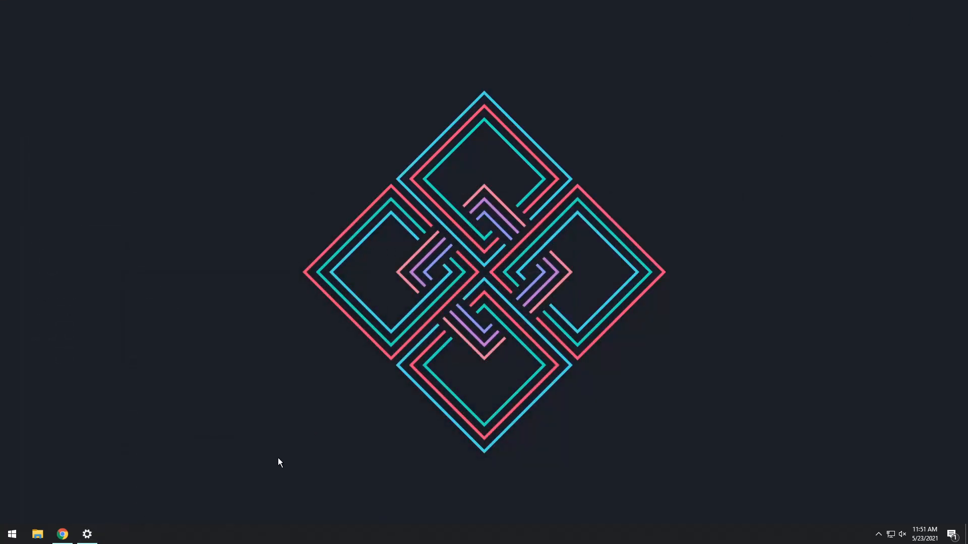
mouse_move(447, 190)
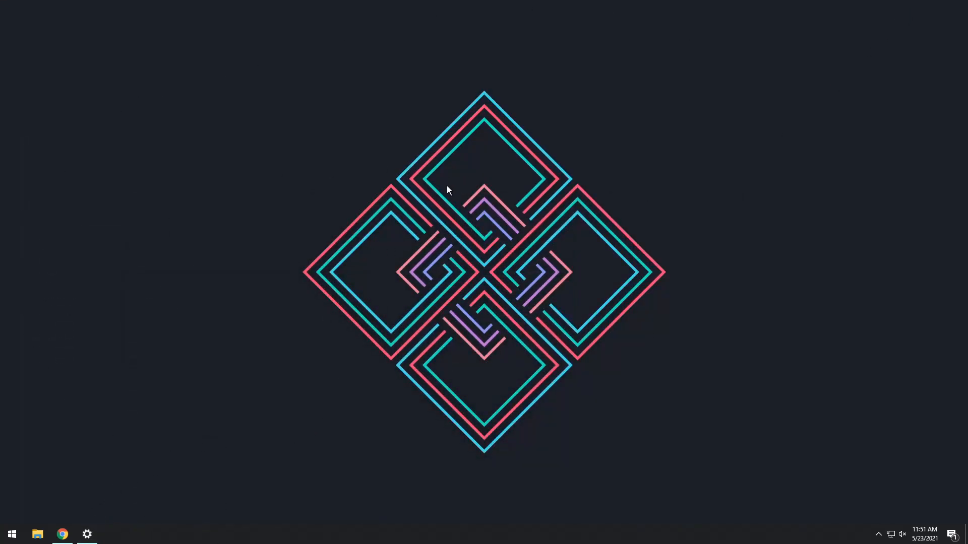
Step: Show the desktop icons again and open the Personalize background settings
right_click(448, 191)
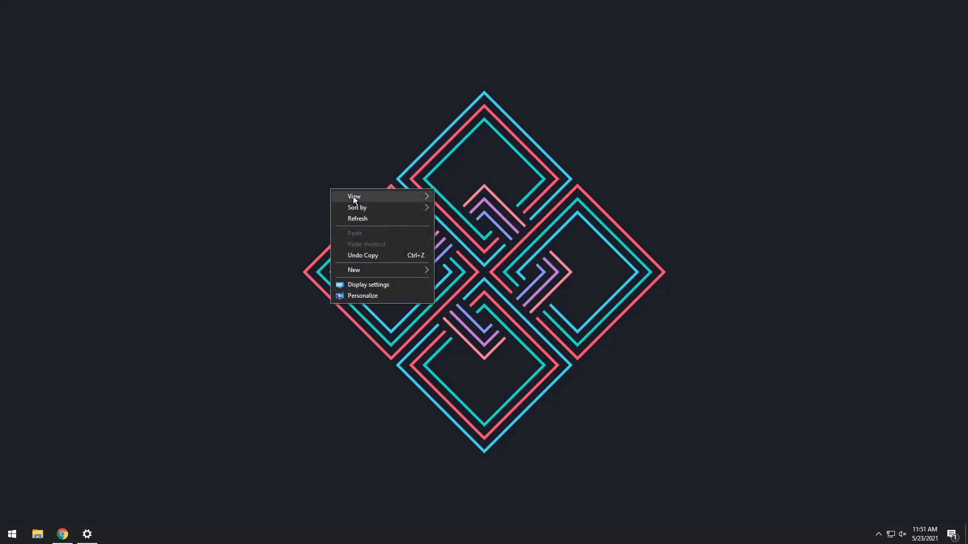
left_click(216, 238)
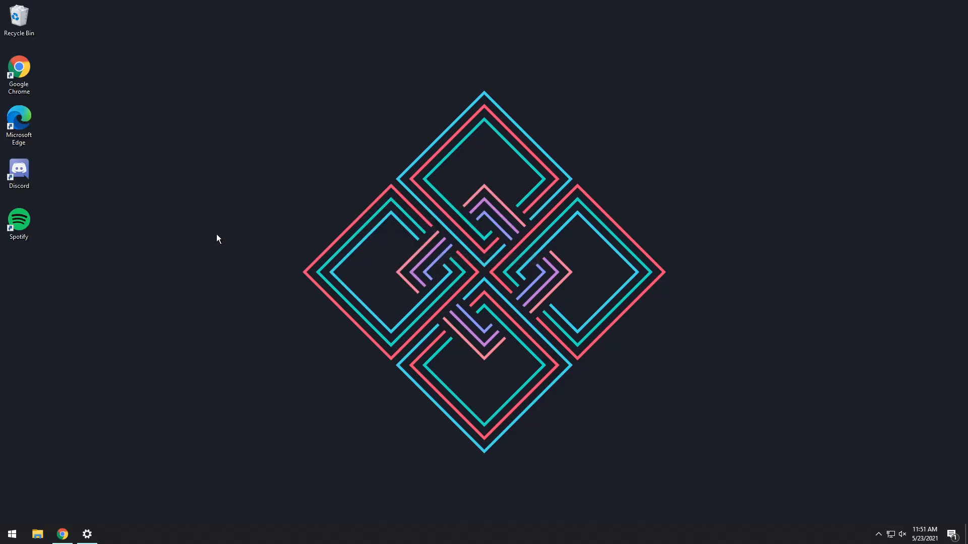
right_click(217, 239)
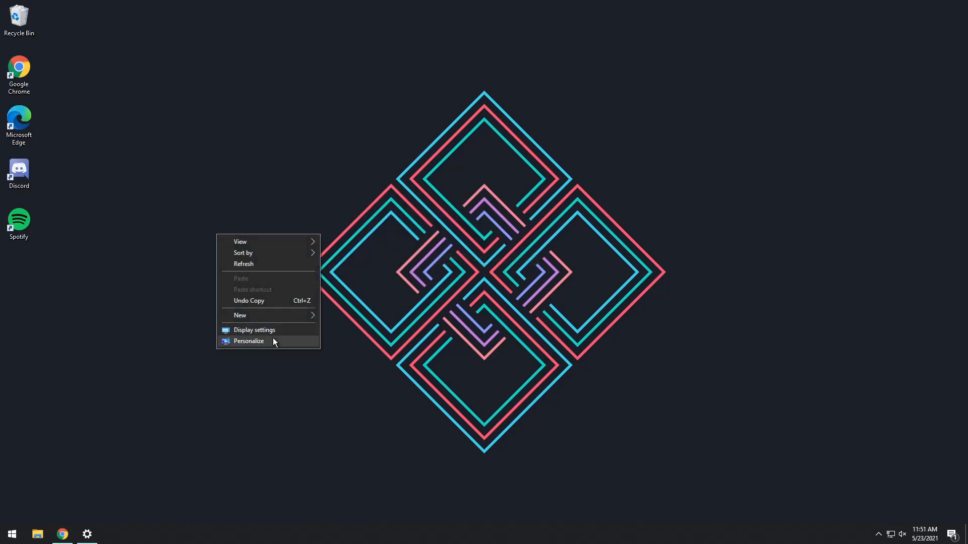
left_click(249, 340)
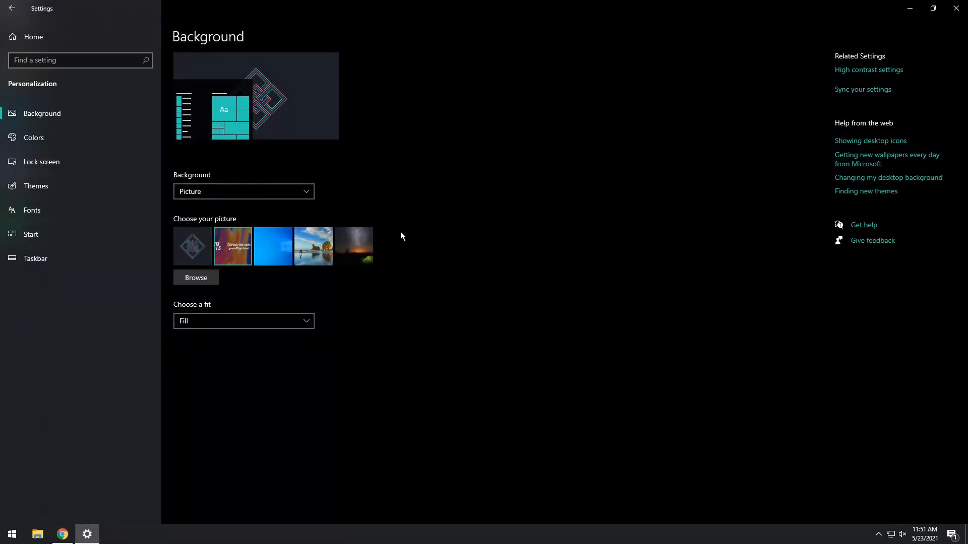